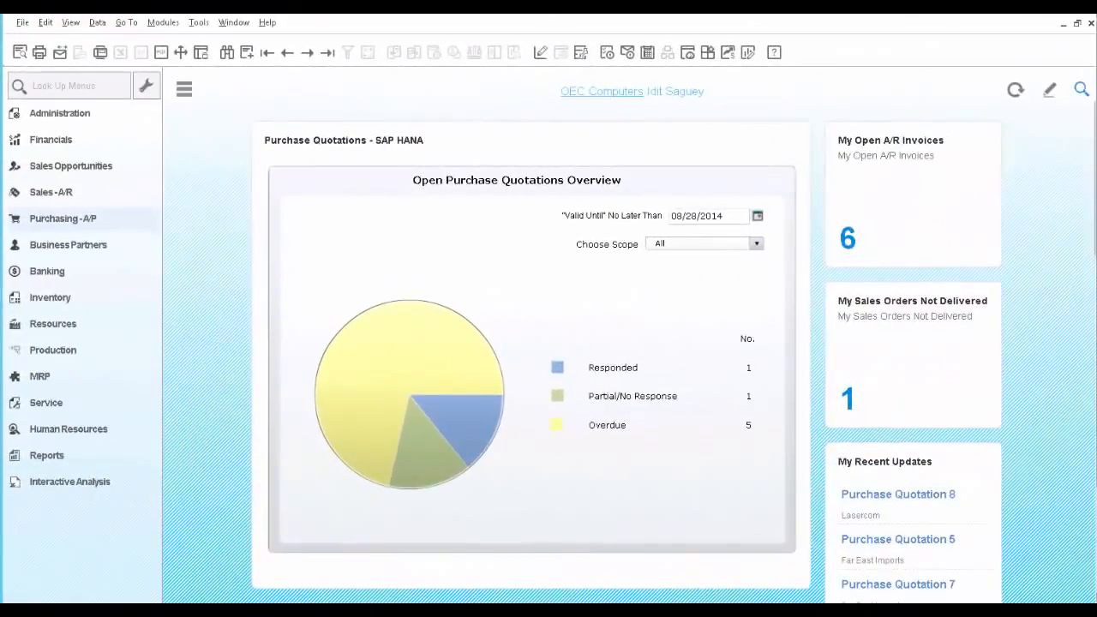
{"action": "mouse_move", "coordinate": [77, 222]}
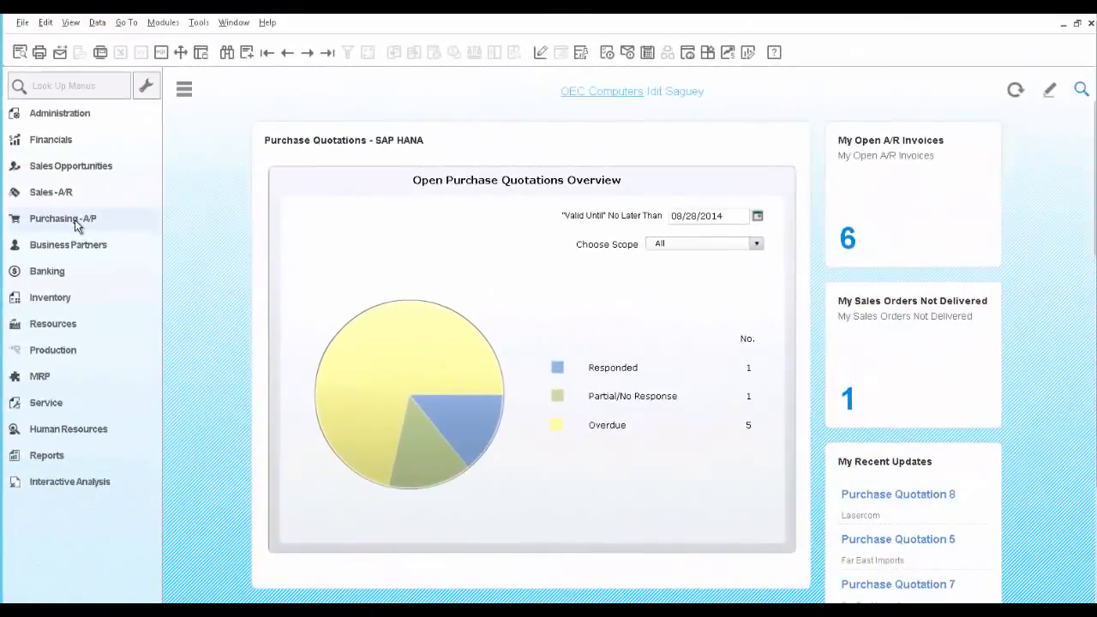
Open purchase blanket agreement 1 for Far East Imports and select its printer-purchase description.
{"action": "left_click", "coordinate": [61, 218]}
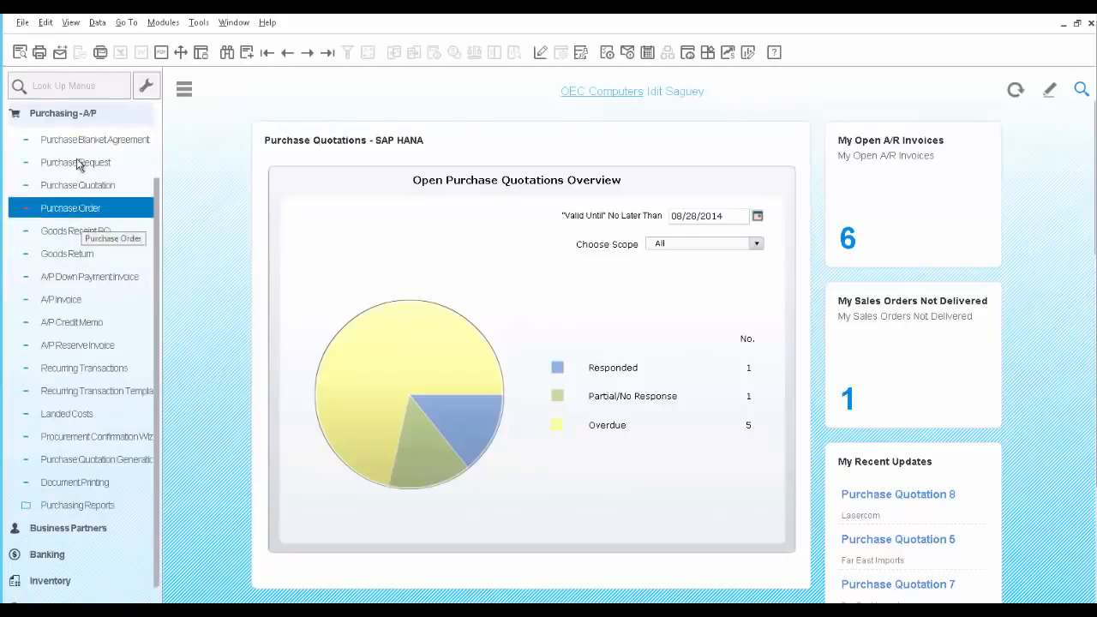
{"action": "left_click", "coordinate": [95, 138]}
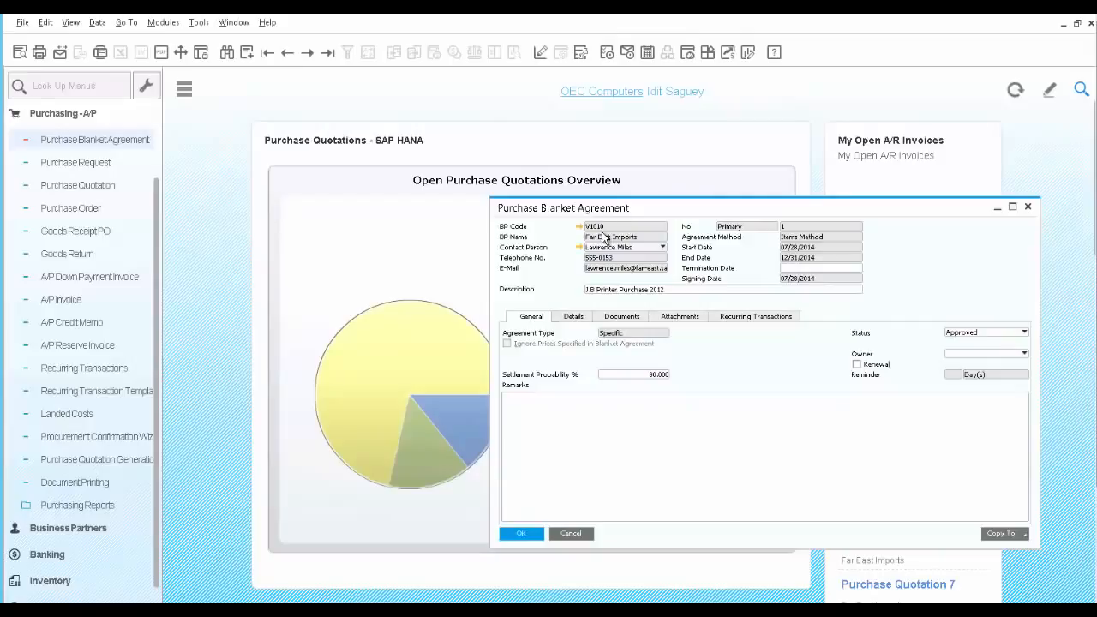
{"action": "mouse_move", "coordinate": [791, 266]}
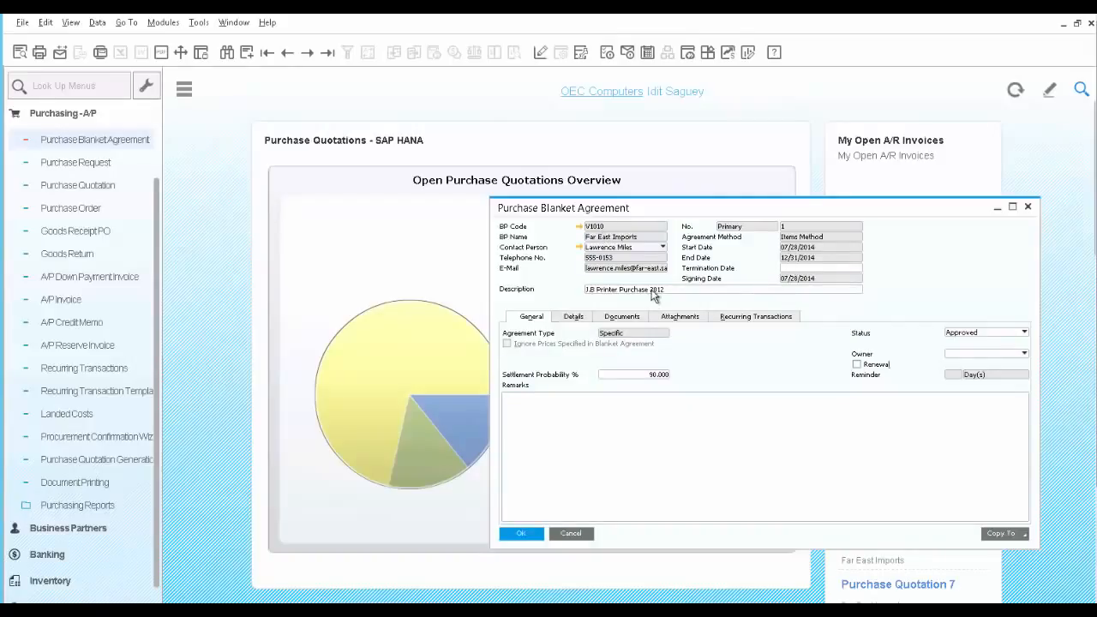
{"action": "triple_click", "coordinate": [624, 289]}
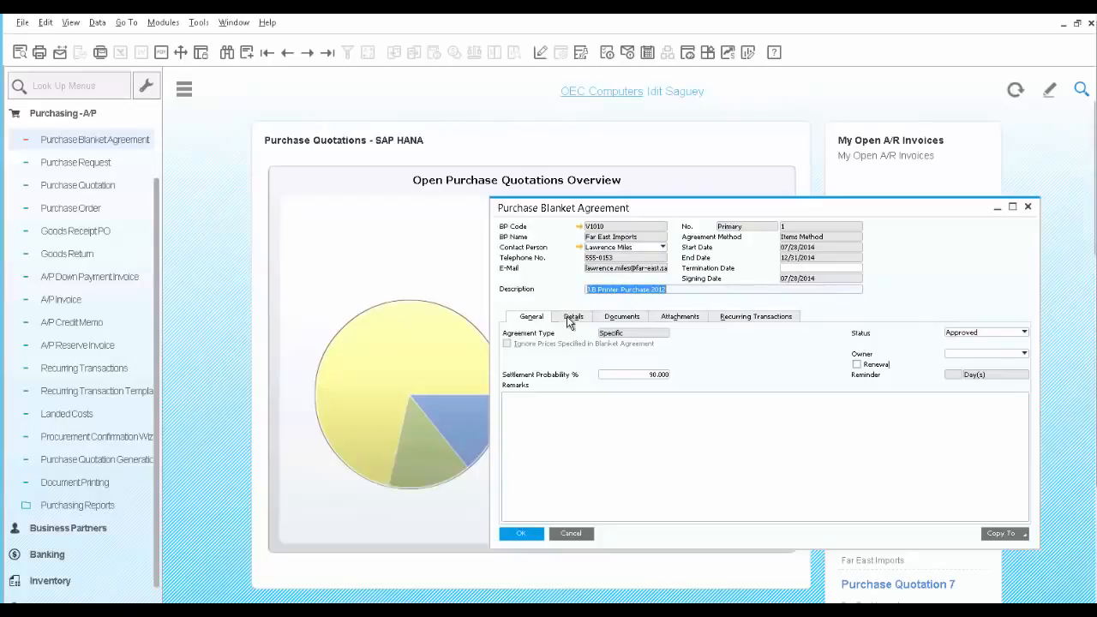
Show the agreement's four printer item lines, then close a row's release schedule.
{"action": "left_click", "coordinate": [573, 316]}
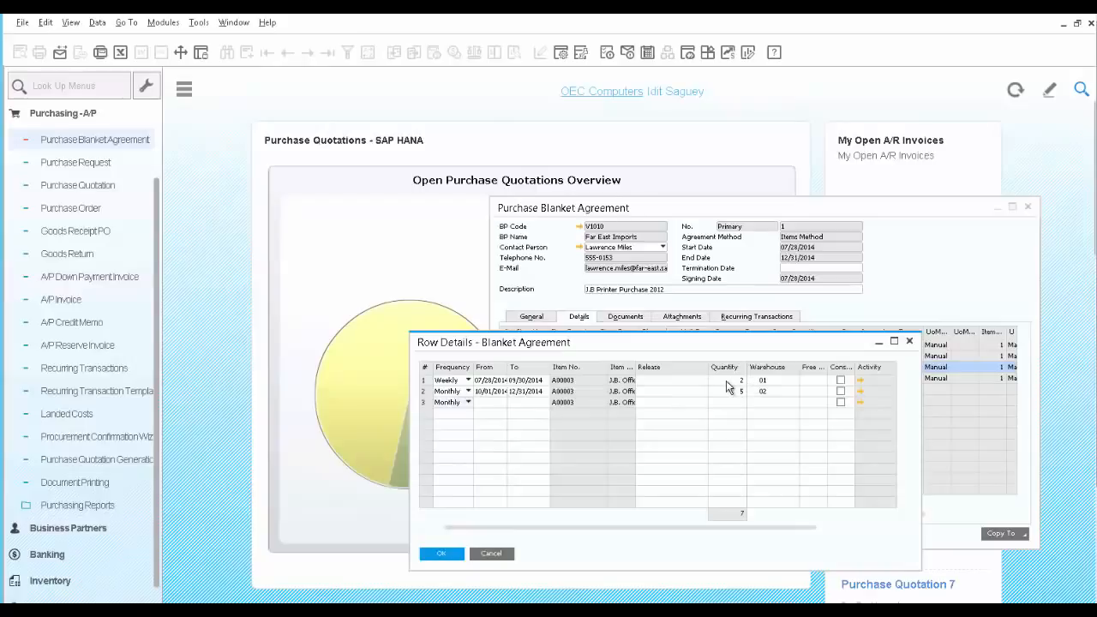
{"action": "mouse_move", "coordinate": [668, 378]}
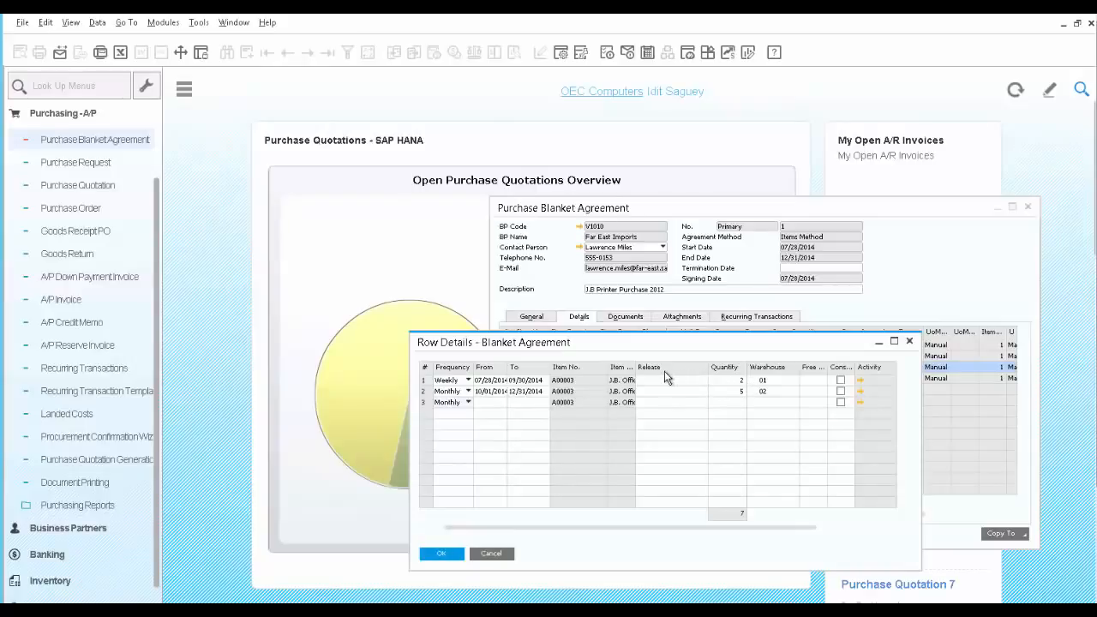
{"action": "left_click", "coordinate": [441, 553]}
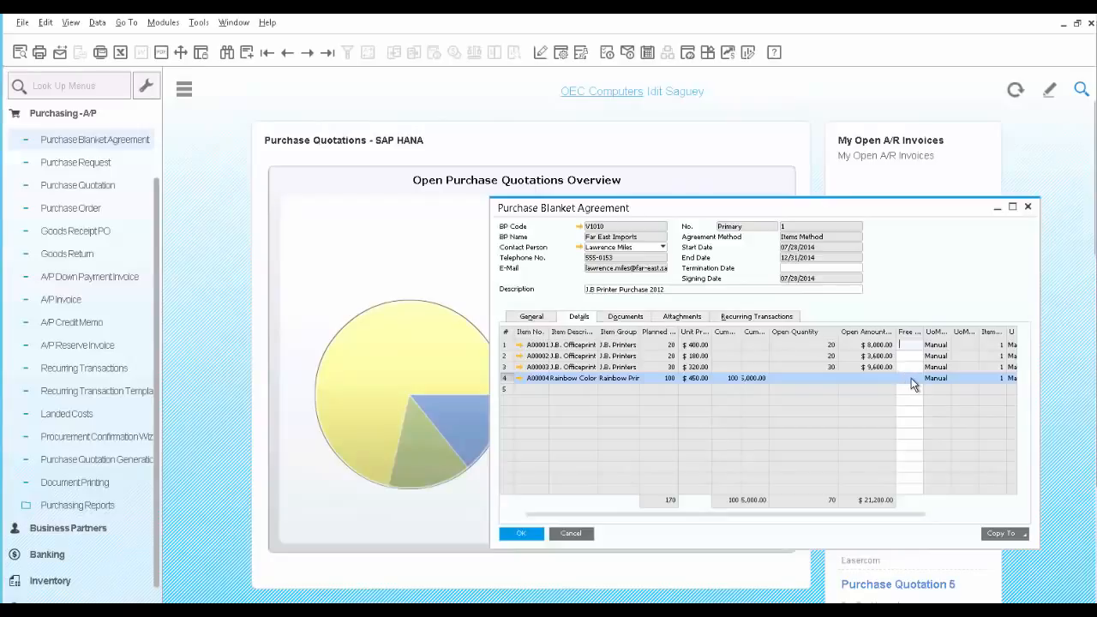
{"action": "mouse_move", "coordinate": [197, 241]}
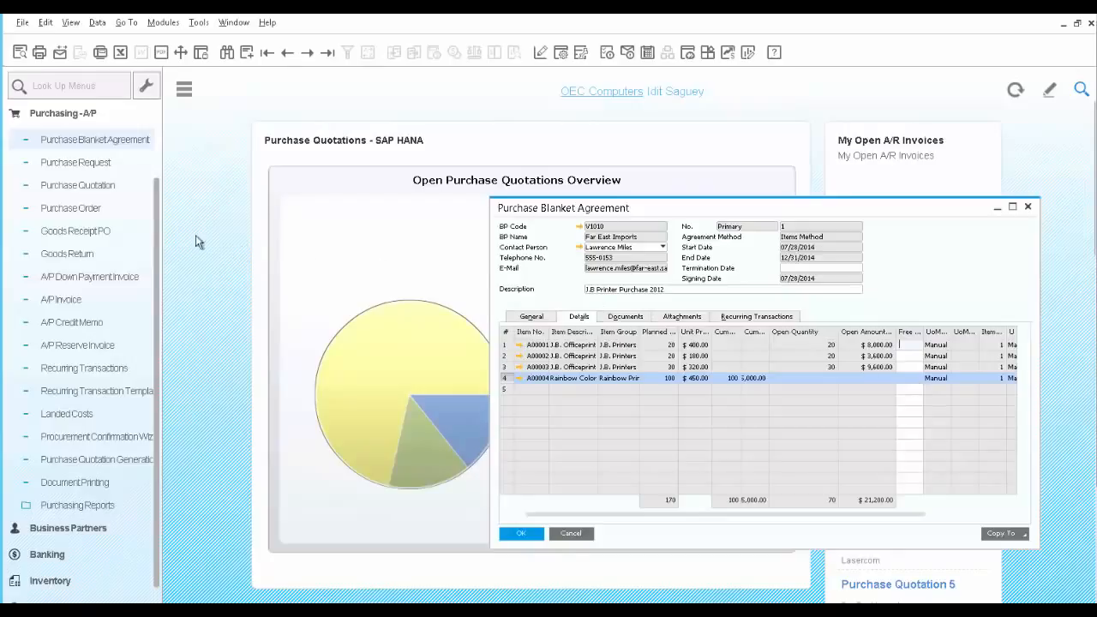
Add purchase order 1044 for Far East Imports: one A00001 at $400 under agreement 1.
{"action": "left_click", "coordinate": [71, 208]}
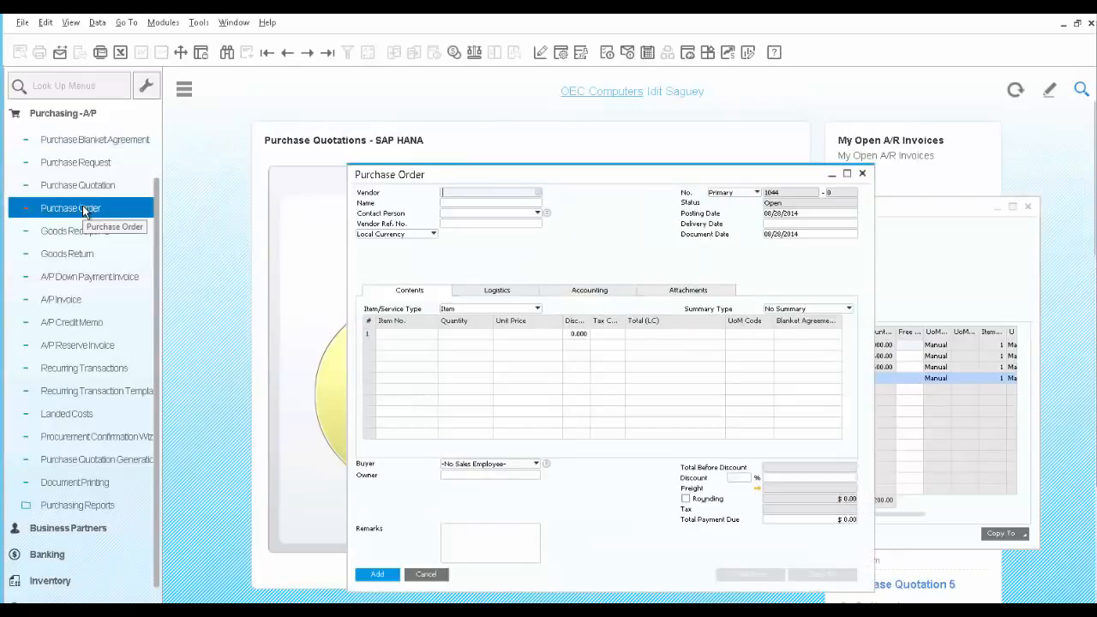
{"action": "left_click", "coordinate": [540, 192]}
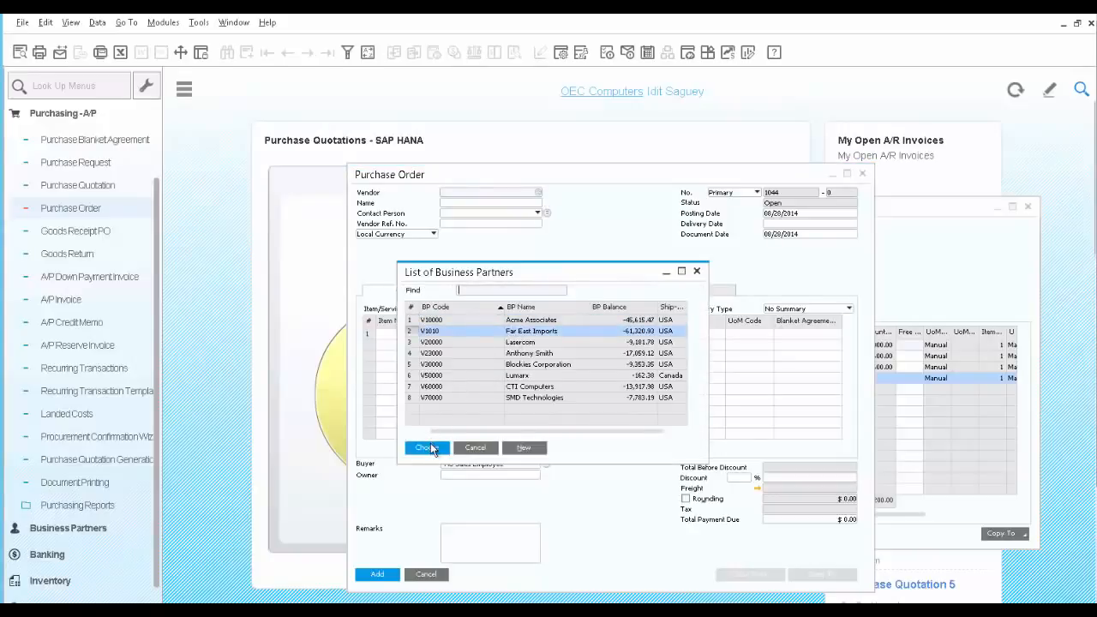
{"action": "left_click", "coordinate": [426, 447]}
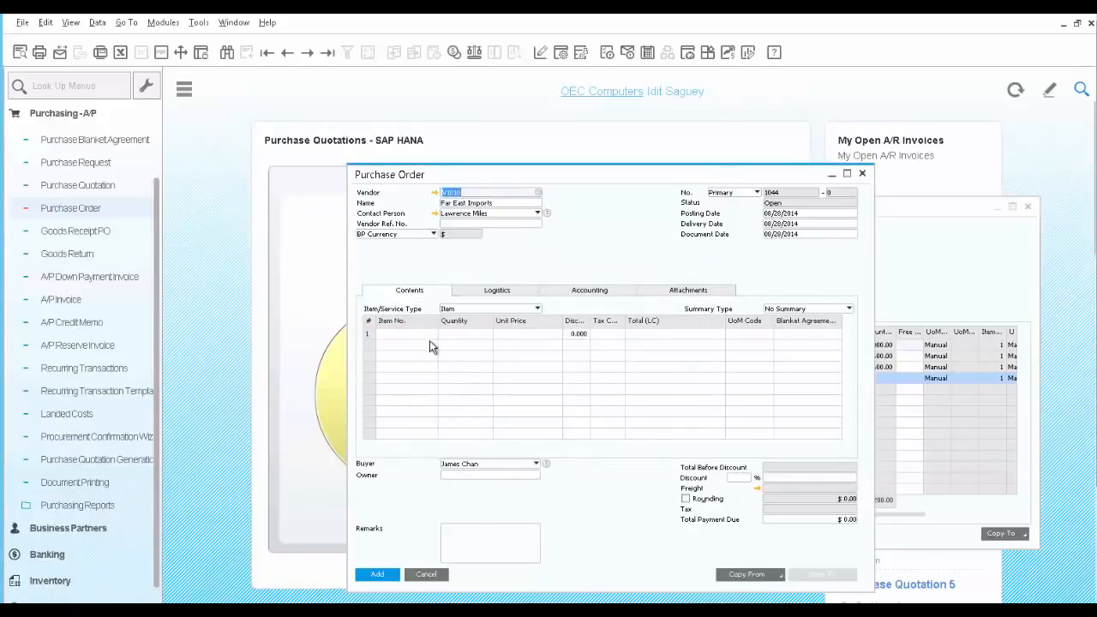
{"action": "left_click", "coordinate": [402, 333]}
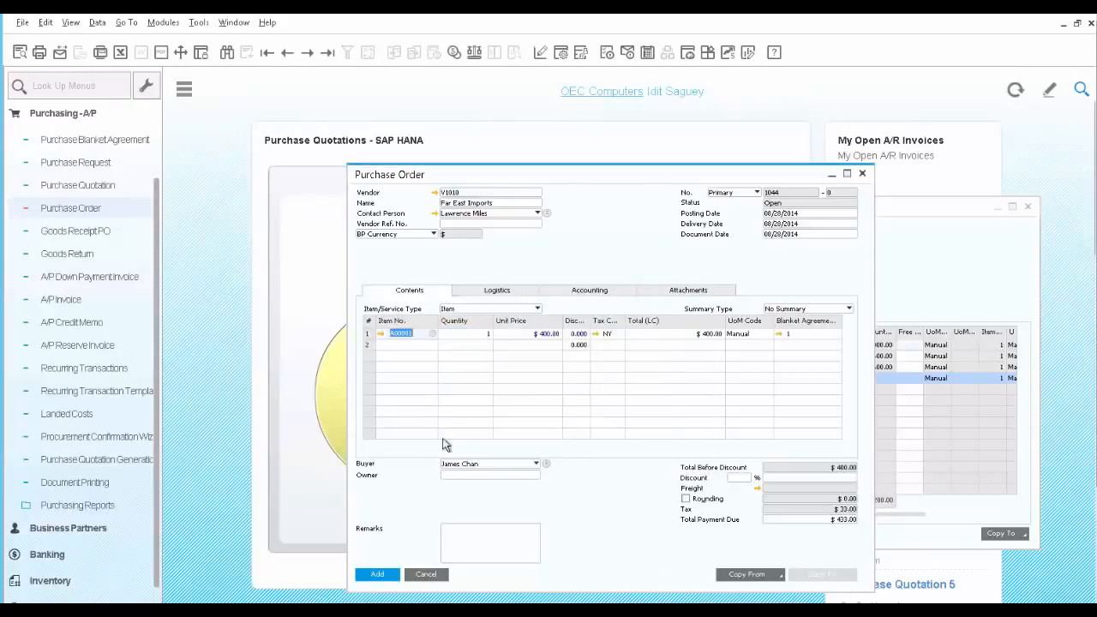
{"action": "mouse_move", "coordinate": [798, 344]}
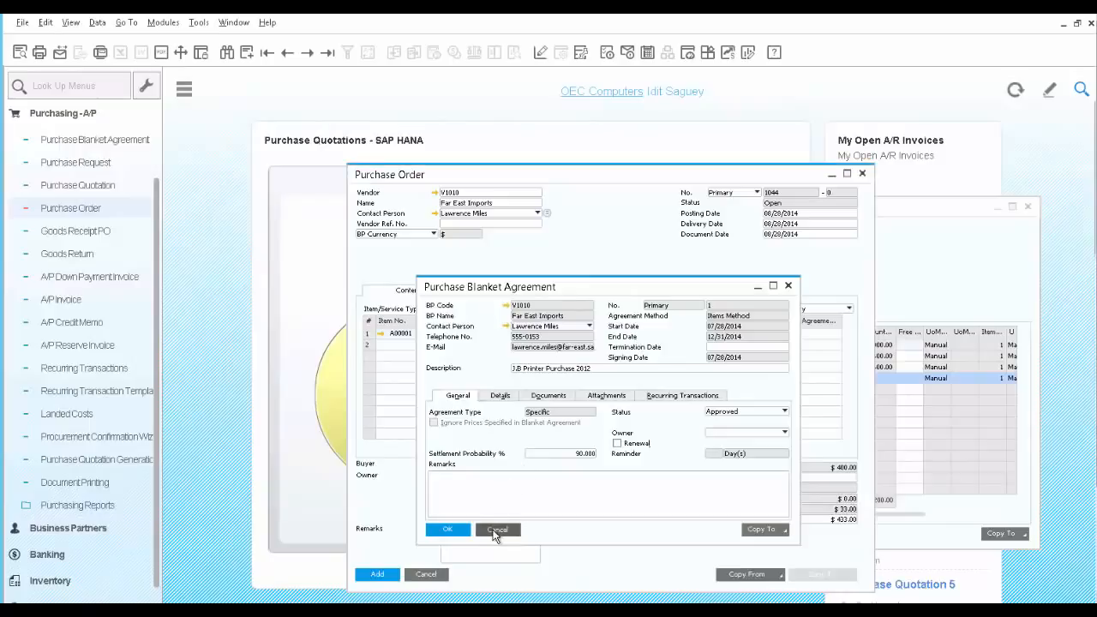
{"action": "left_click", "coordinate": [498, 529]}
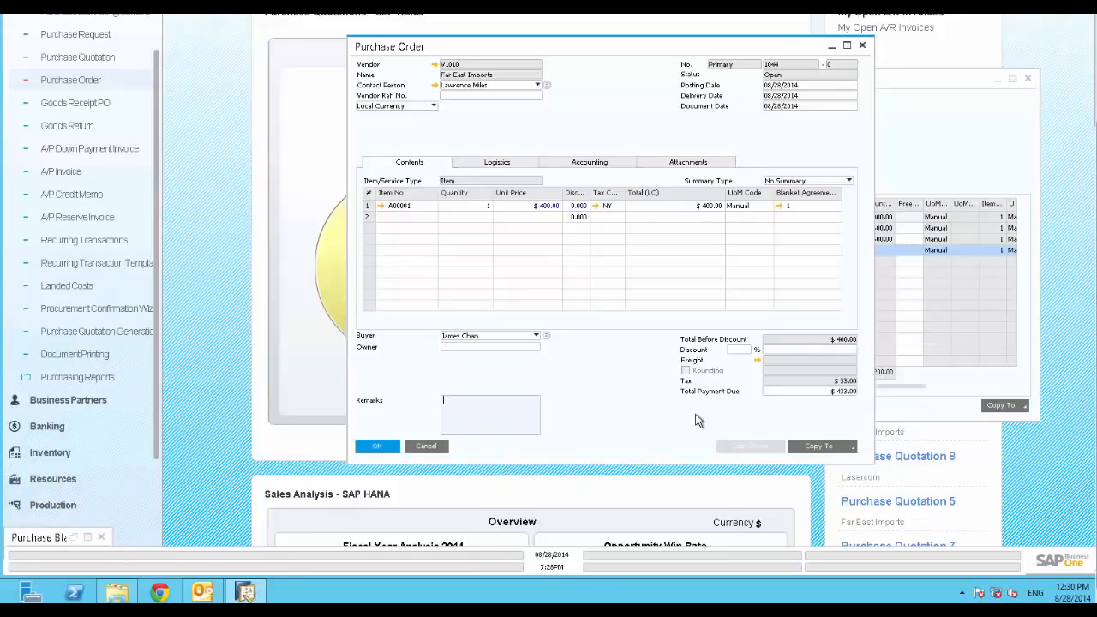
{"action": "mouse_move", "coordinate": [848, 455]}
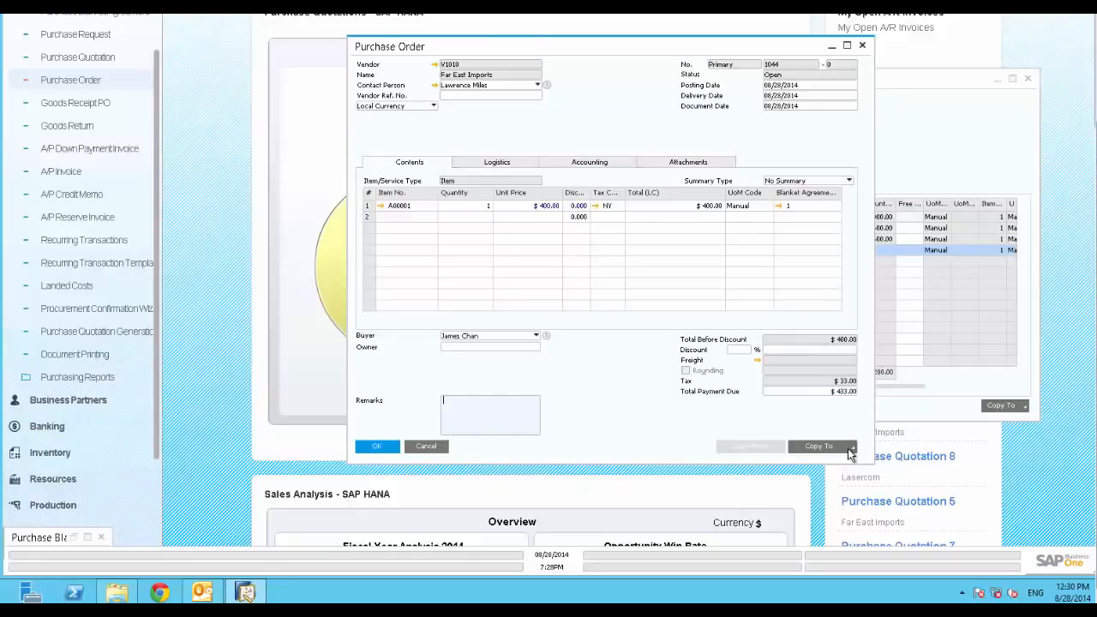
Copy purchase order 1044 into goods receipt PO 940, add it, and reopen it.
{"action": "left_click", "coordinate": [819, 445]}
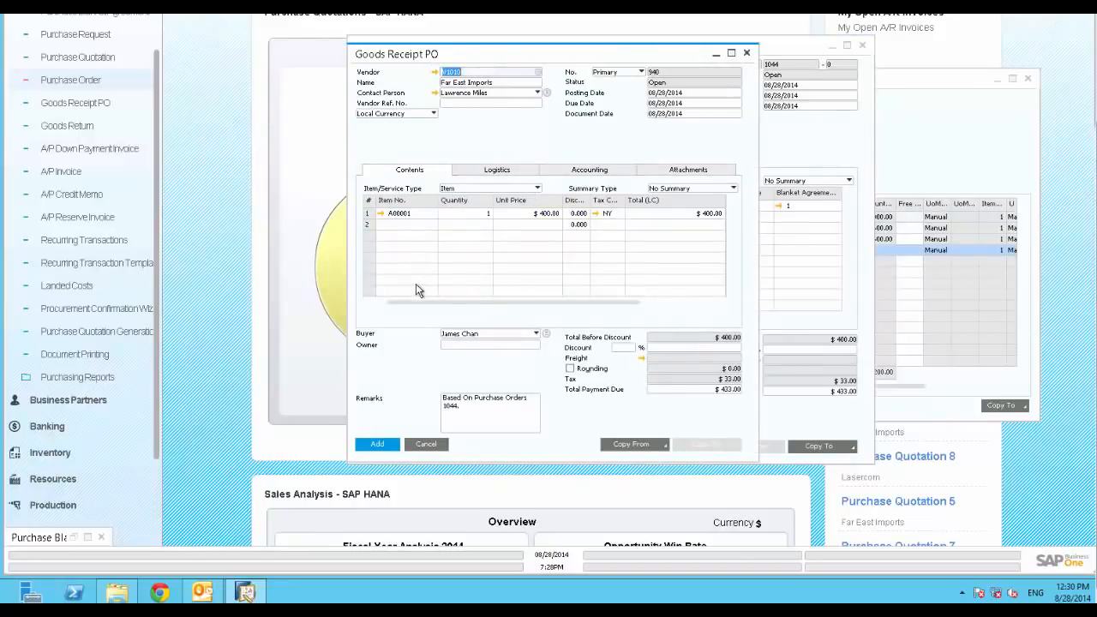
{"action": "left_click", "coordinate": [376, 444]}
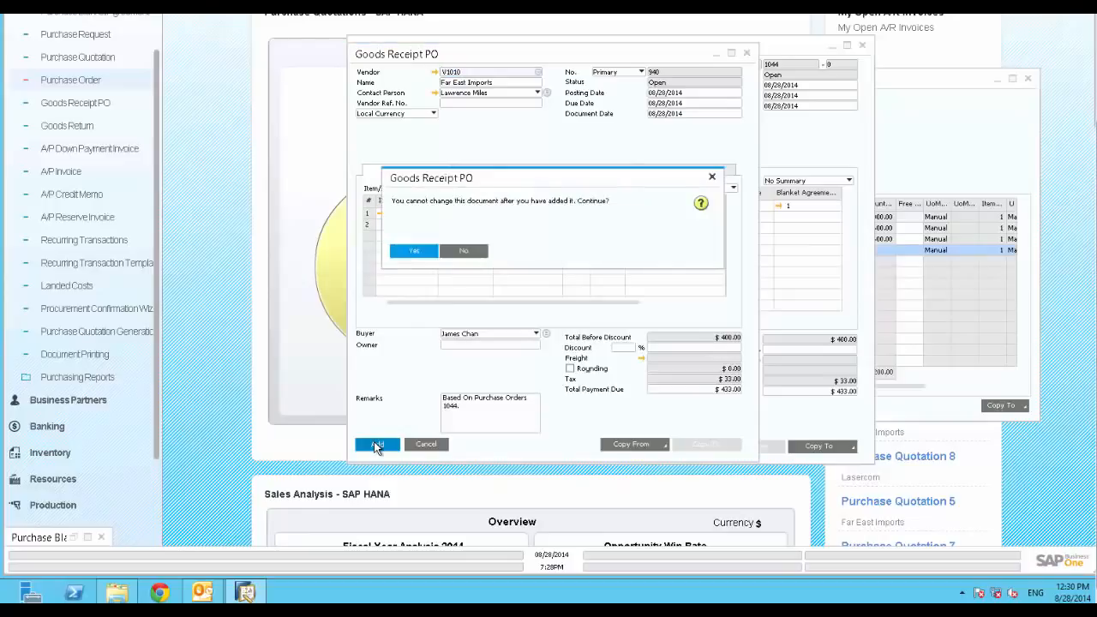
{"action": "left_click", "coordinate": [413, 251]}
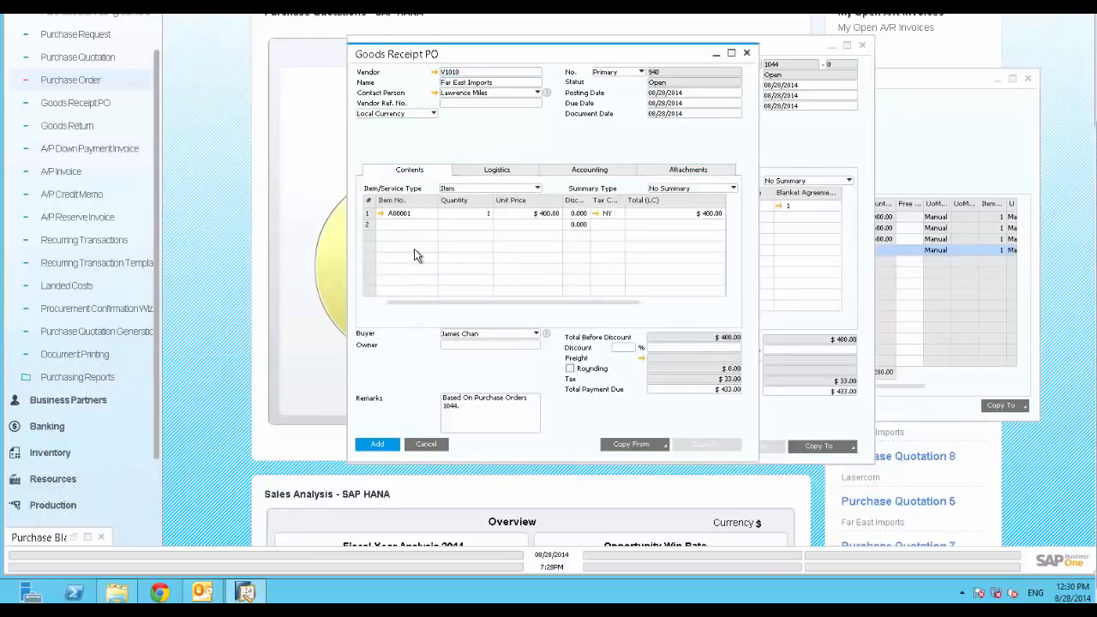
{"action": "left_click", "coordinate": [376, 444]}
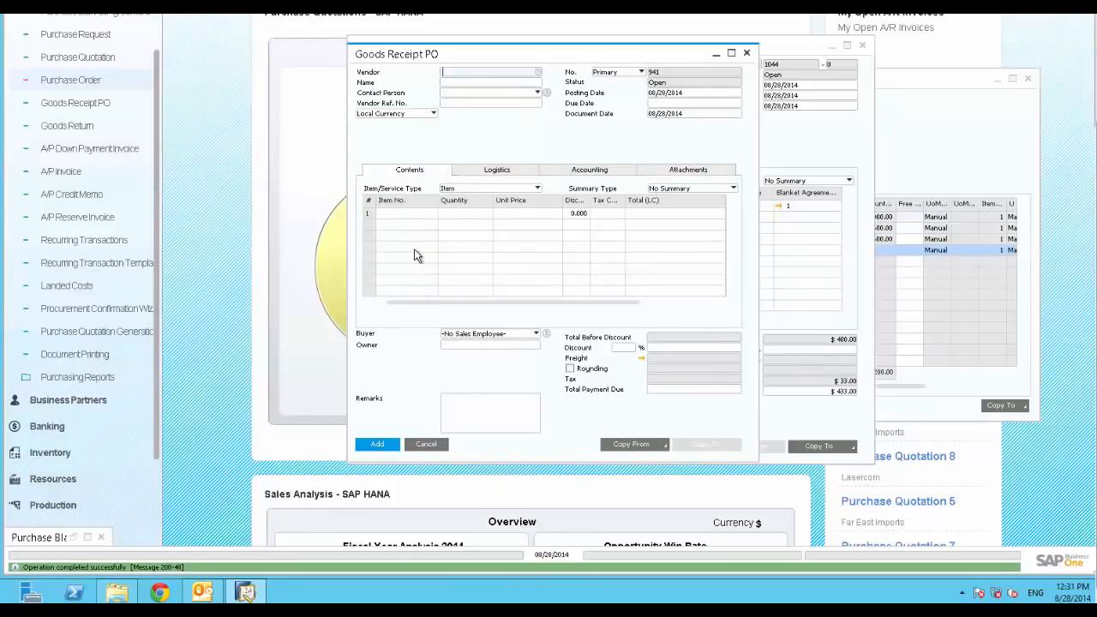
{"action": "mouse_move", "coordinate": [1083, 171]}
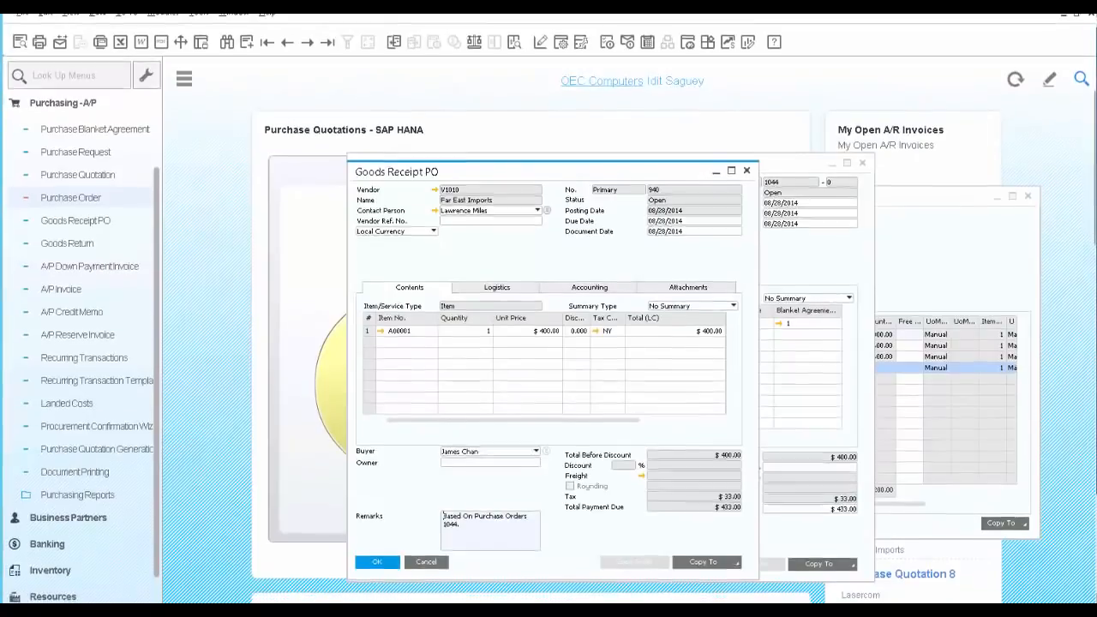
{"action": "scroll", "scroll_direction": "down", "scroll_amount": 3}
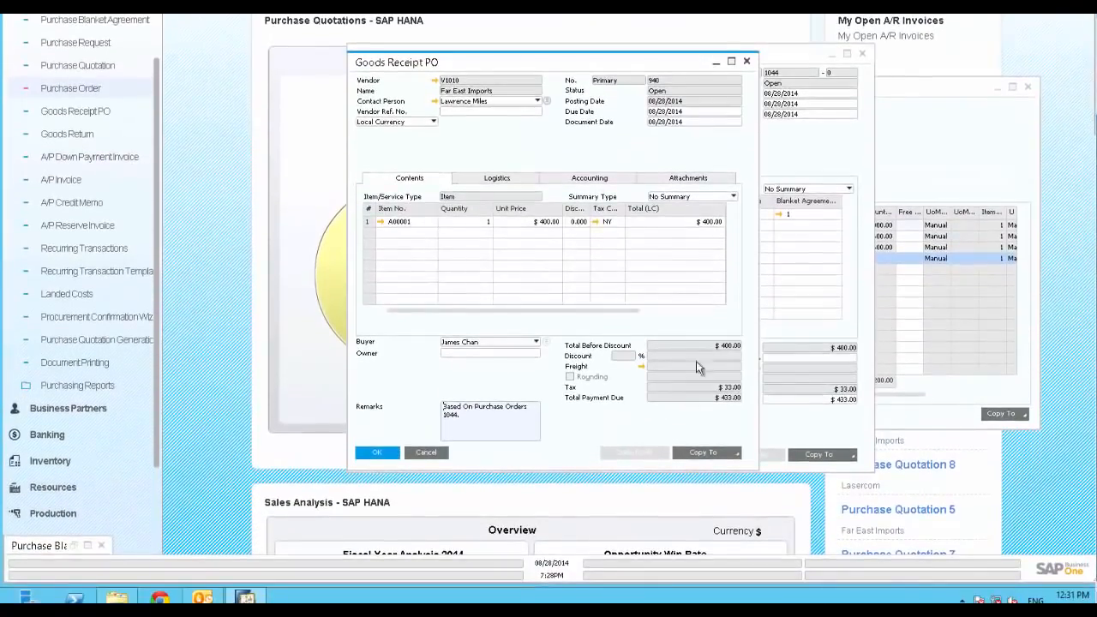
Copy goods receipt 940 into A/P invoice 418 for $433 and add it.
{"action": "left_click", "coordinate": [703, 453]}
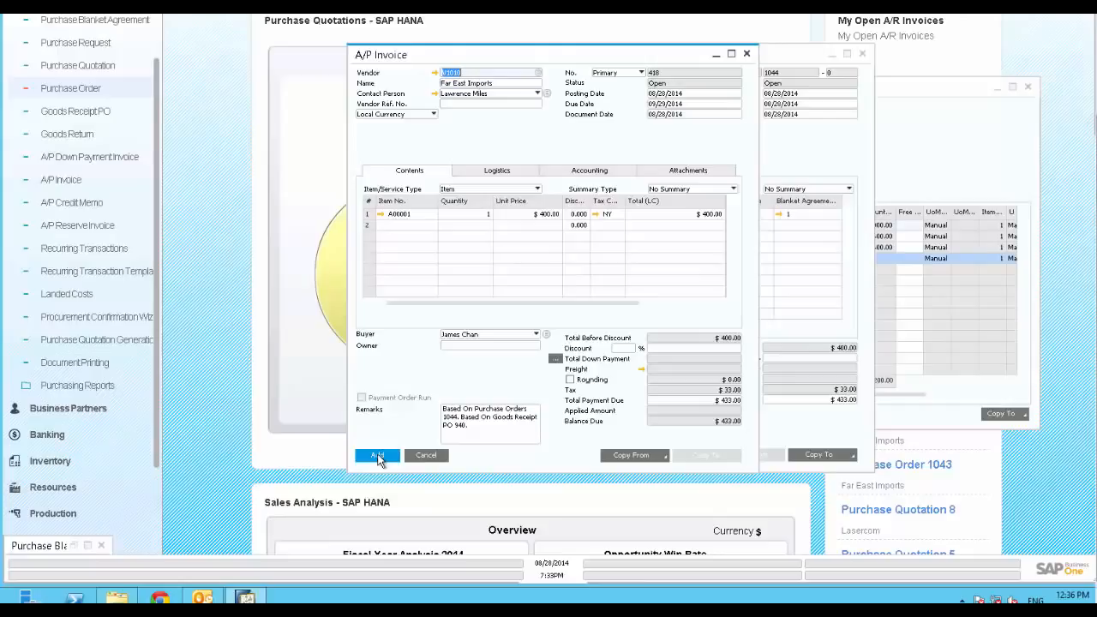
{"action": "left_click", "coordinate": [377, 455]}
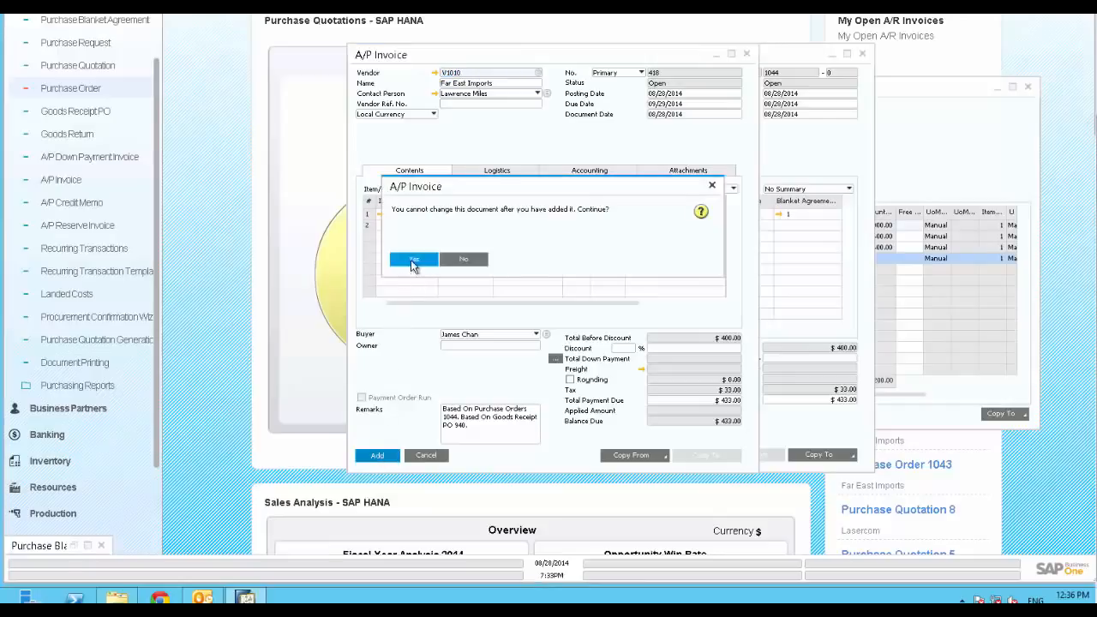
{"action": "left_click", "coordinate": [413, 259]}
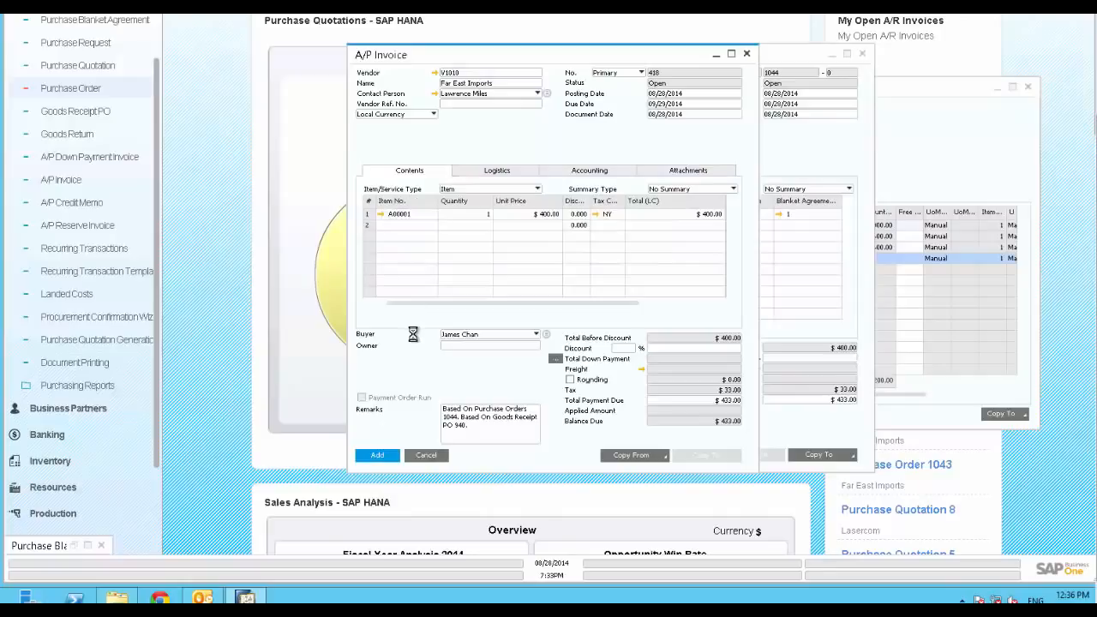
{"action": "left_click", "coordinate": [376, 455]}
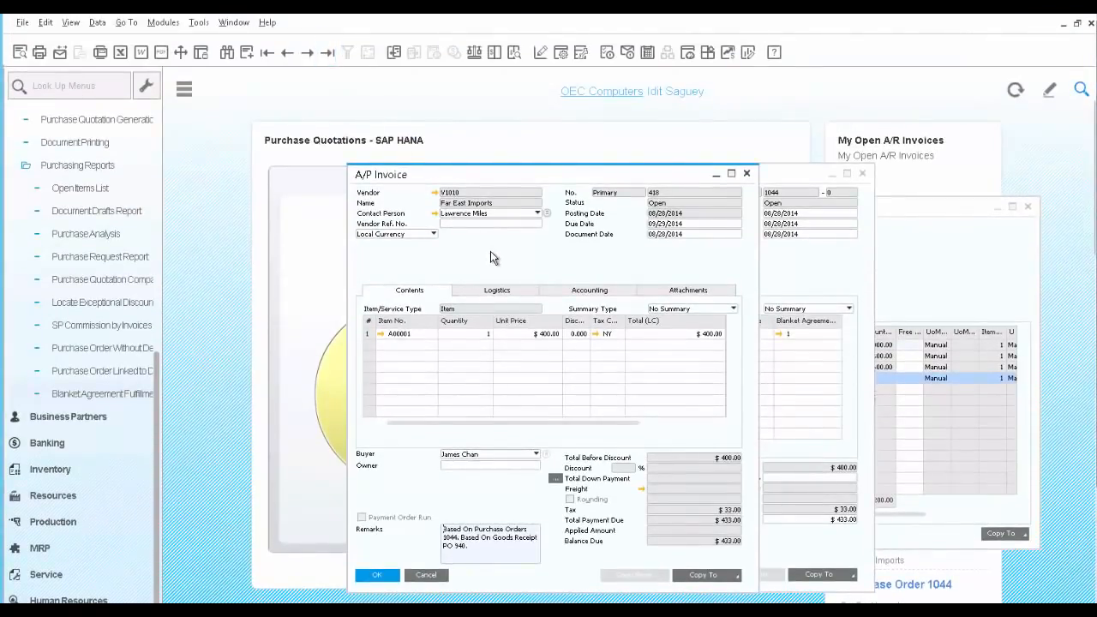
Display invoice 418's relationship map and close purchase order 1044.
{"action": "right_click", "coordinate": [493, 257]}
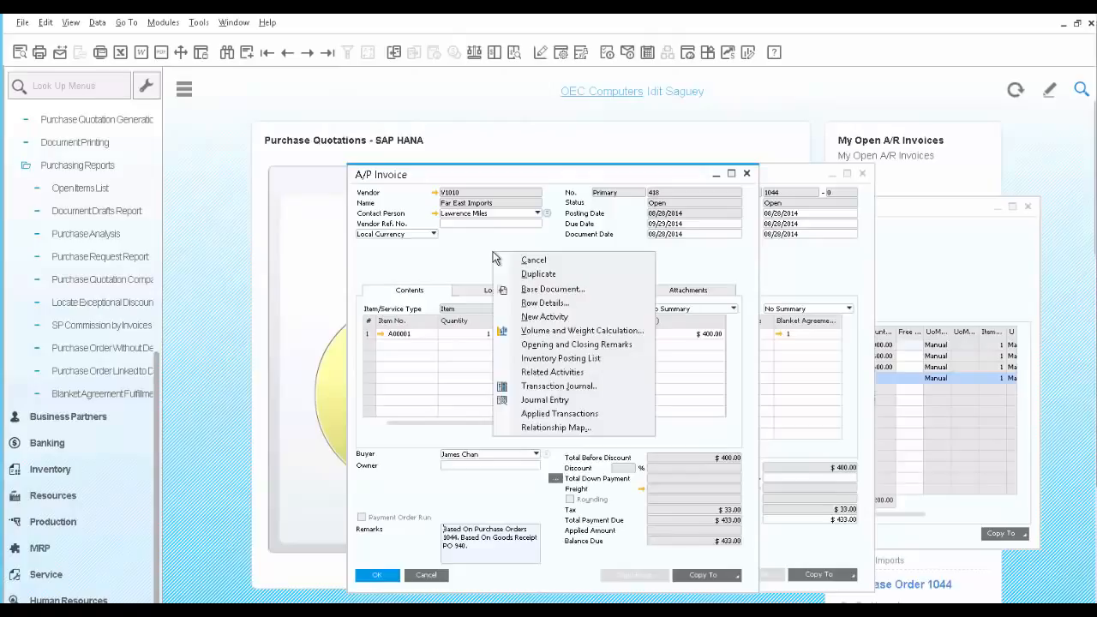
{"action": "left_click", "coordinate": [556, 427]}
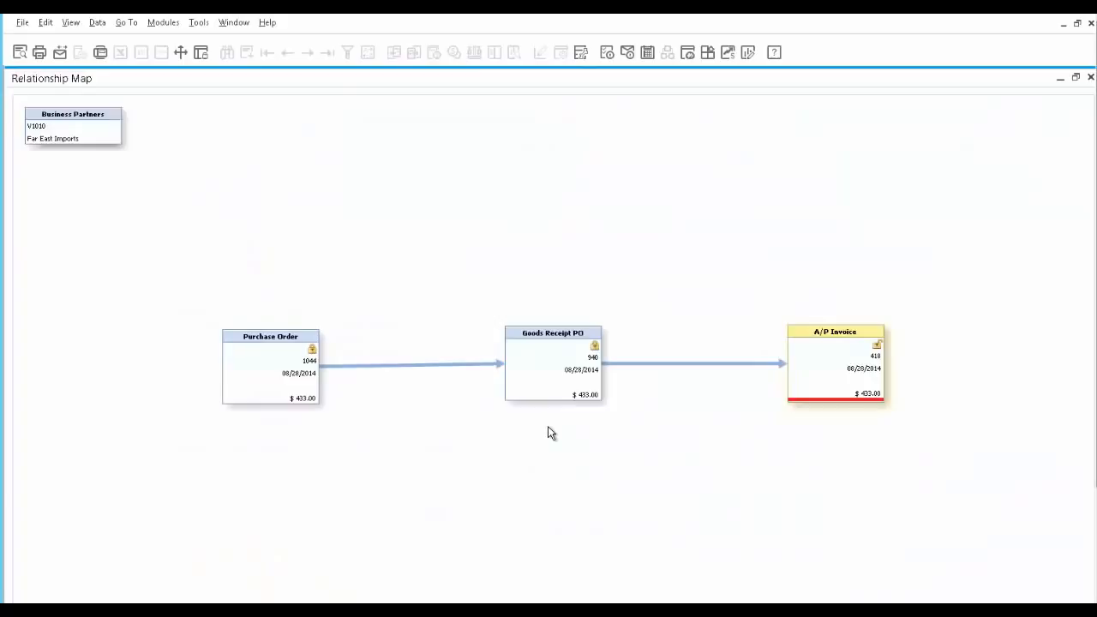
{"action": "mouse_move", "coordinate": [542, 428]}
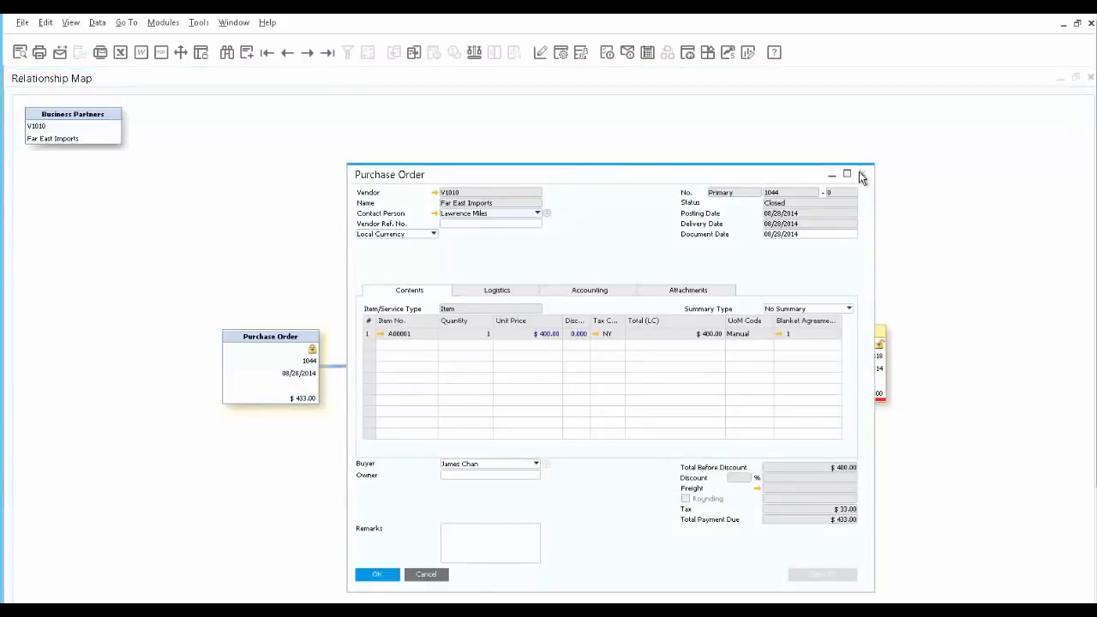
{"action": "left_click", "coordinate": [862, 174]}
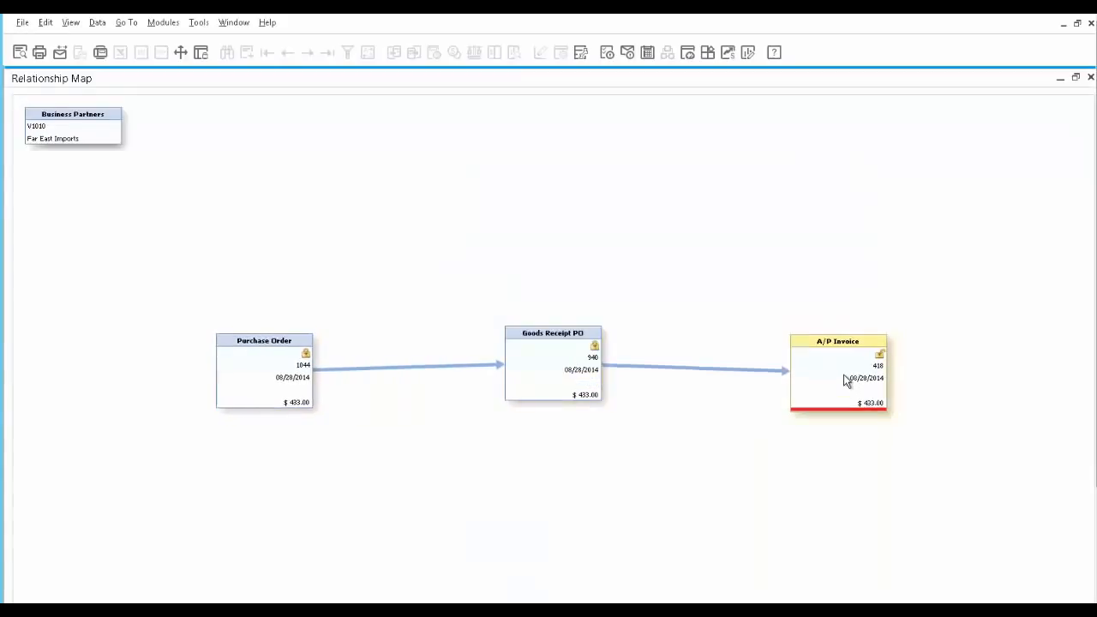
{"action": "mouse_move", "coordinate": [864, 383]}
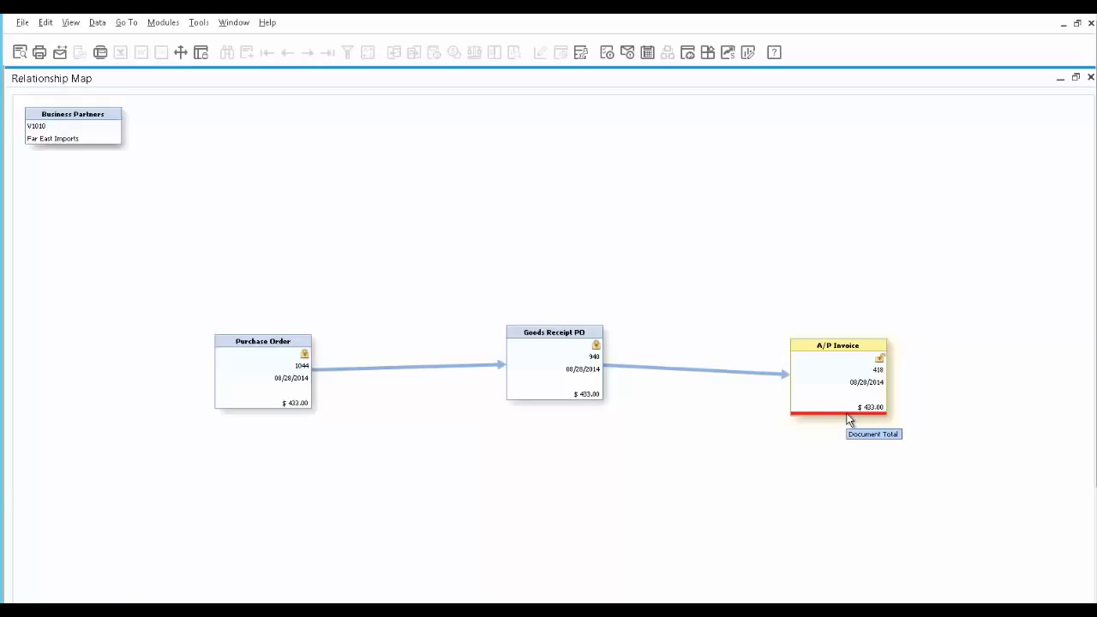
{"action": "mouse_move", "coordinate": [1070, 108]}
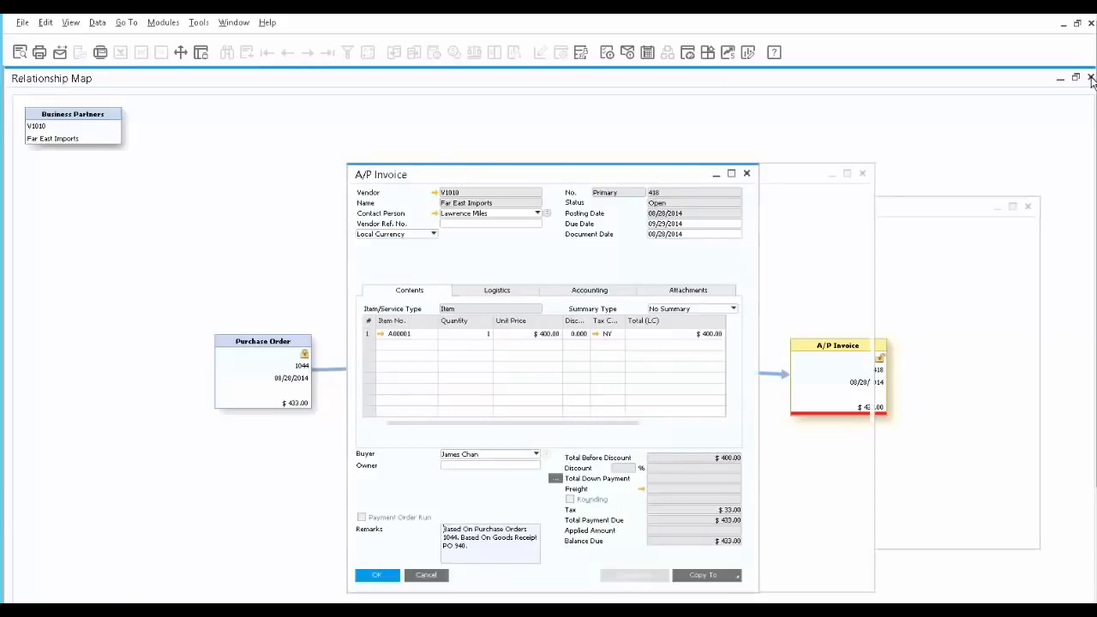
Run the Blanket Agreement Fulfillment Report with default selection criteria.
{"action": "left_click", "coordinate": [1092, 78]}
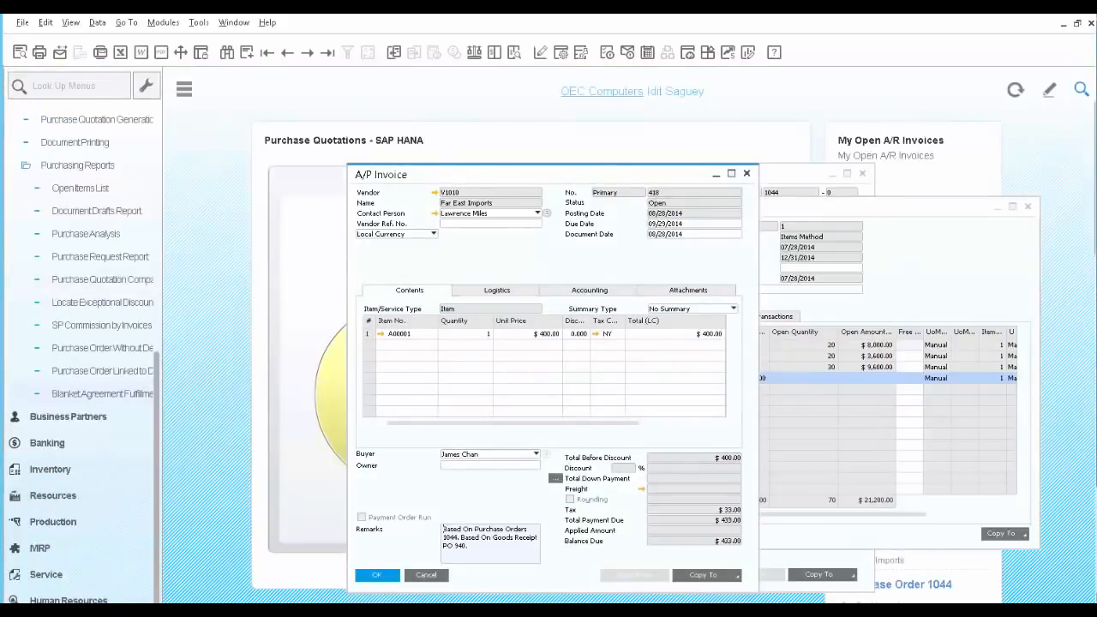
{"action": "mouse_move", "coordinate": [523, 183]}
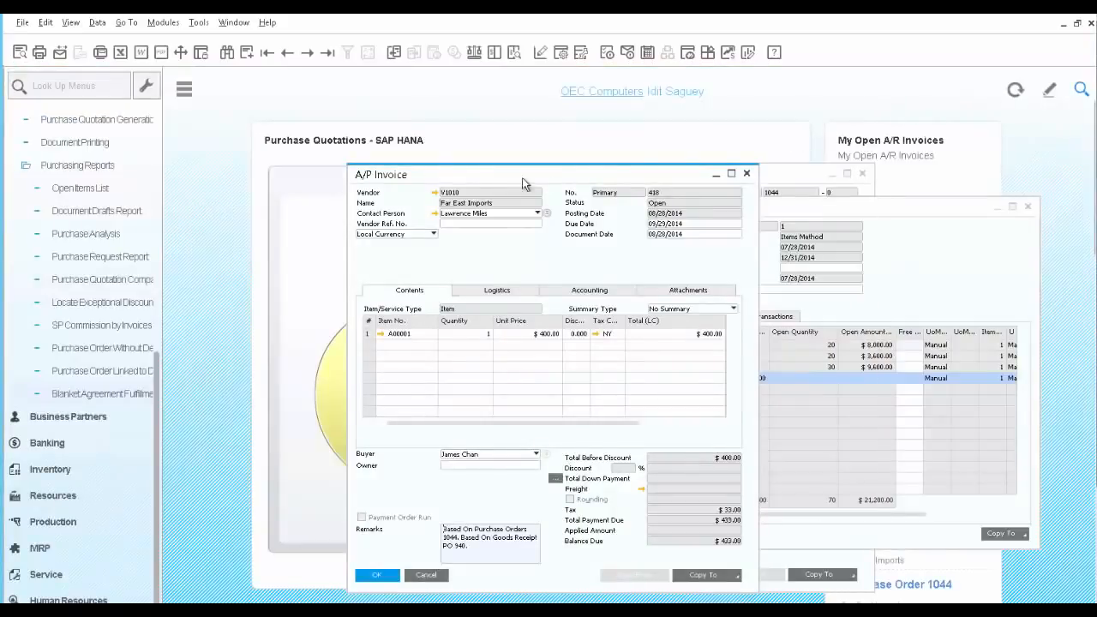
{"action": "left_click", "coordinate": [101, 394]}
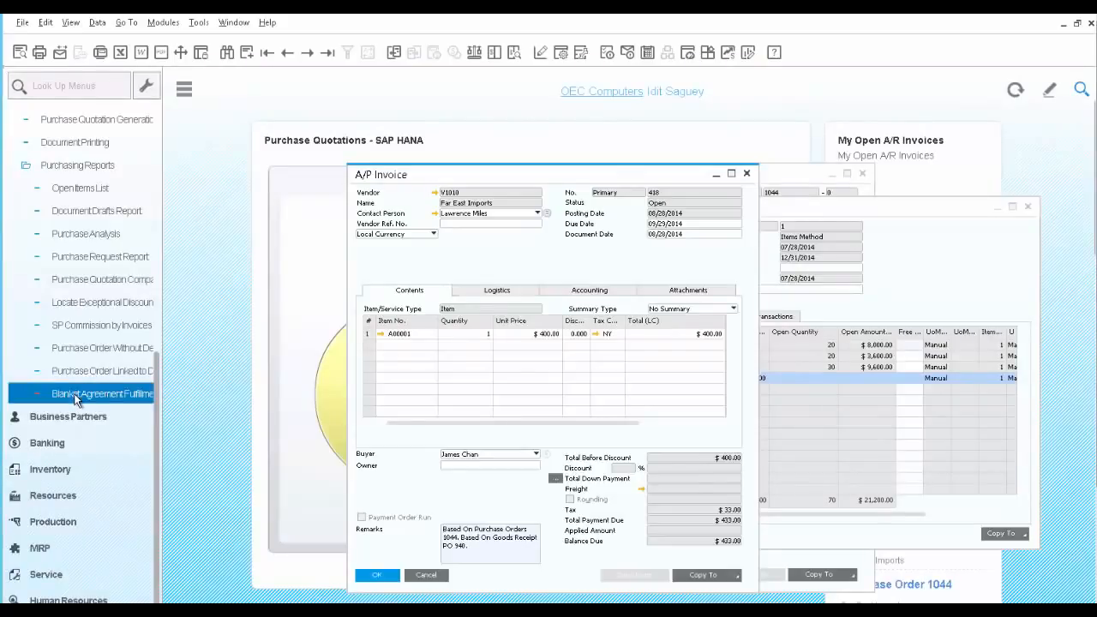
{"action": "left_click", "coordinate": [102, 394]}
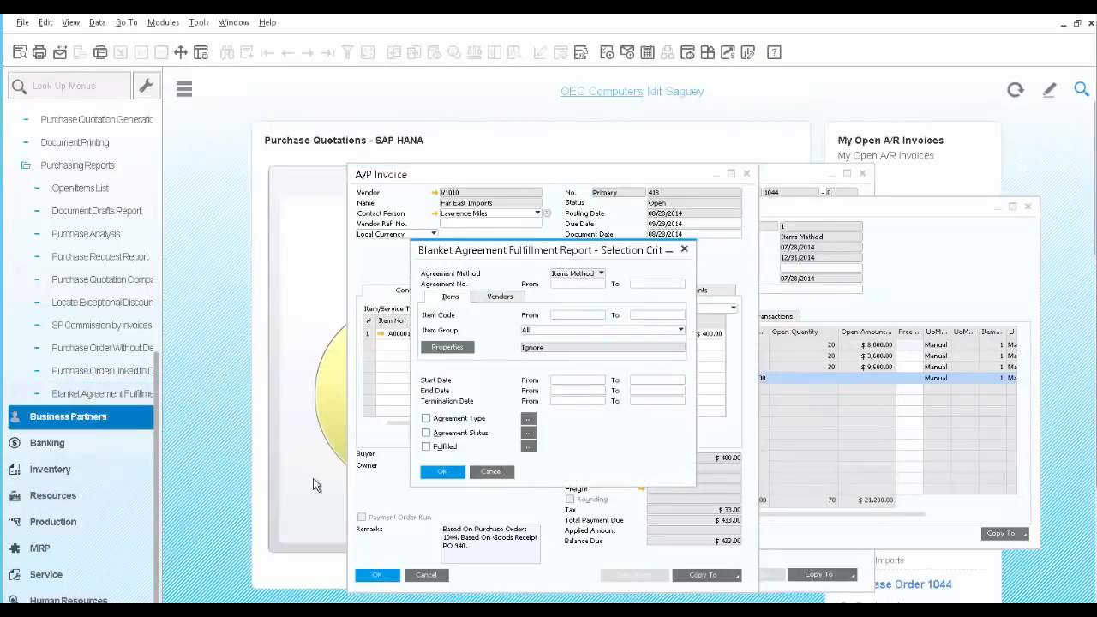
{"action": "left_click", "coordinate": [442, 473]}
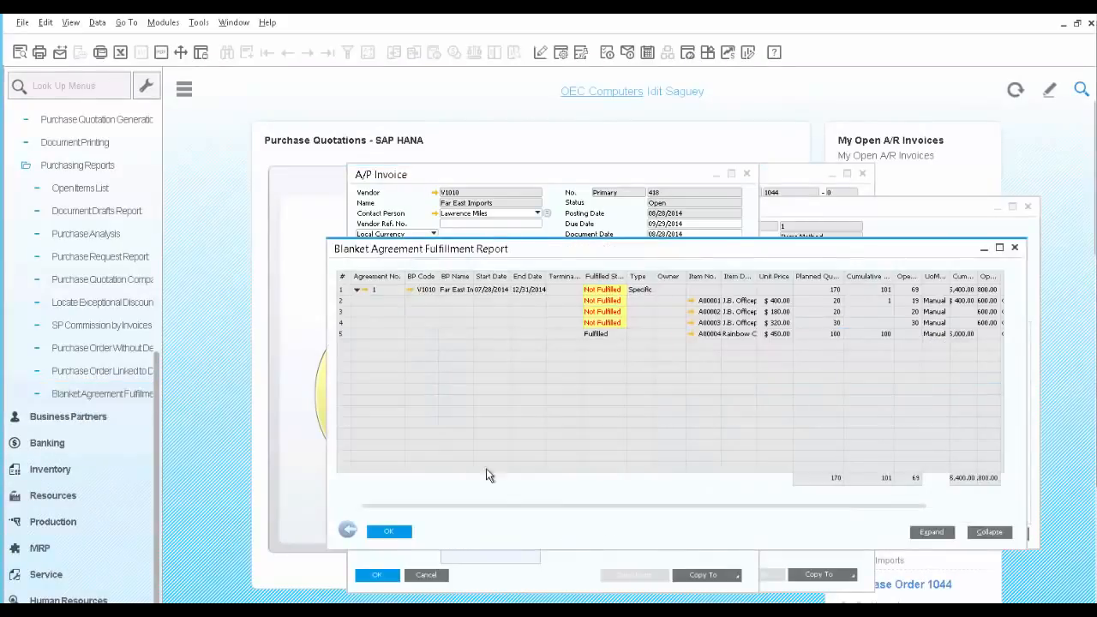
{"action": "mouse_move", "coordinate": [727, 297]}
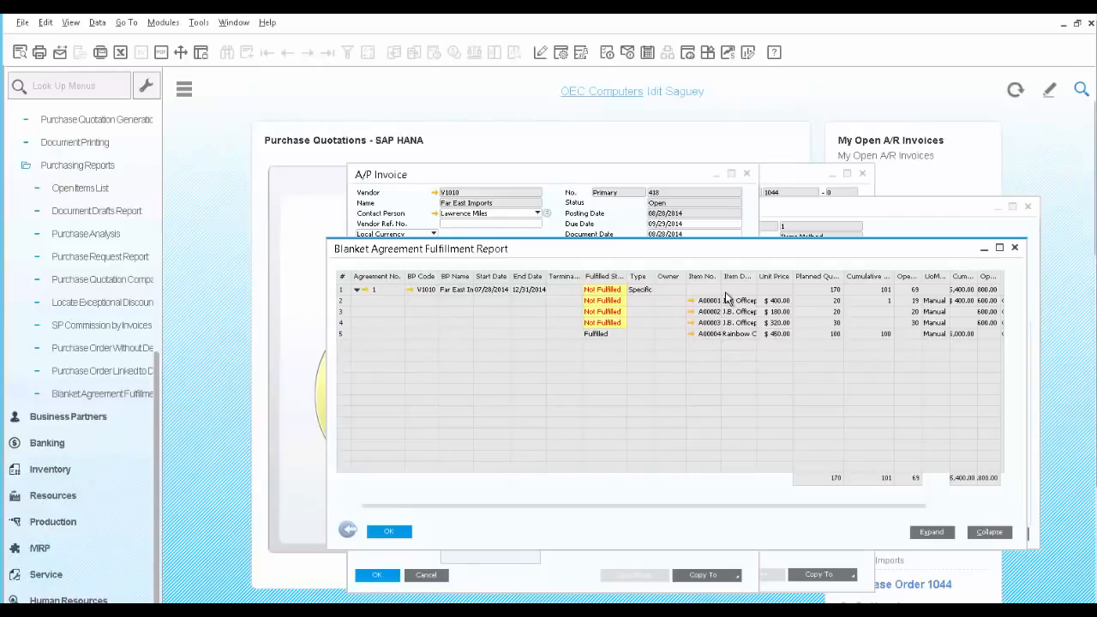
{"action": "mouse_move", "coordinate": [723, 311]}
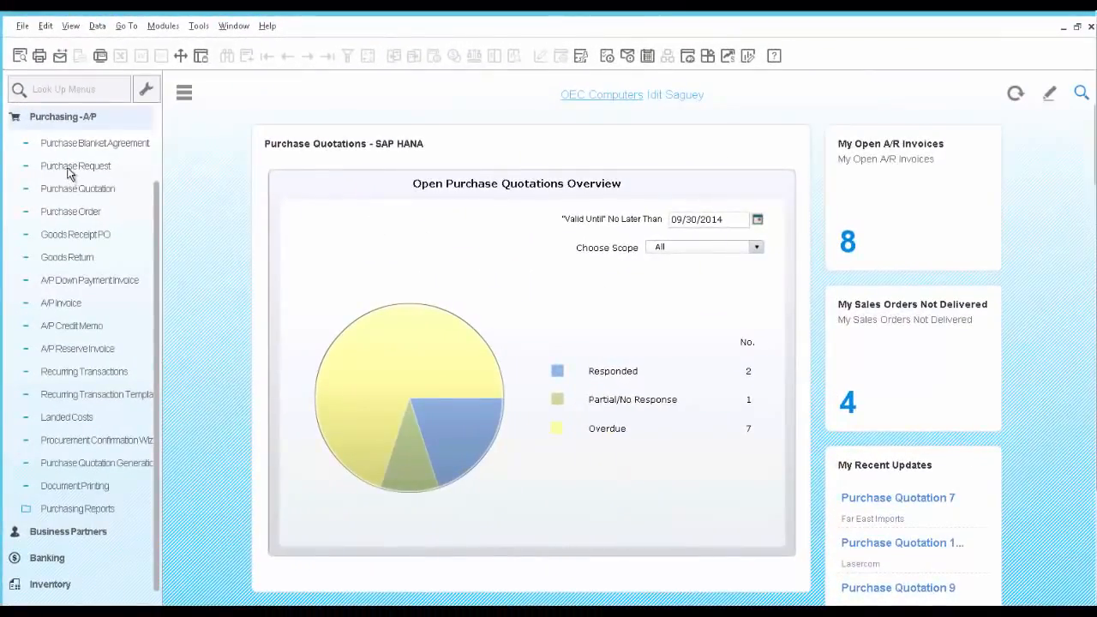
Open purchase request 10 for one New Monitor from John Smith.
{"action": "left_click", "coordinate": [76, 165]}
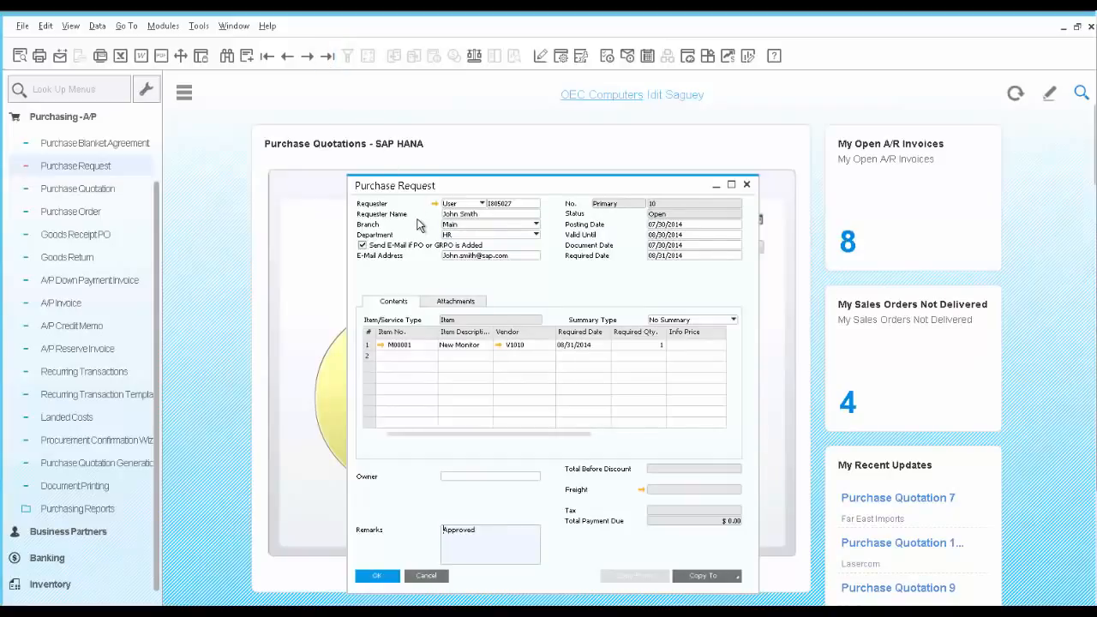
{"action": "mouse_move", "coordinate": [408, 362]}
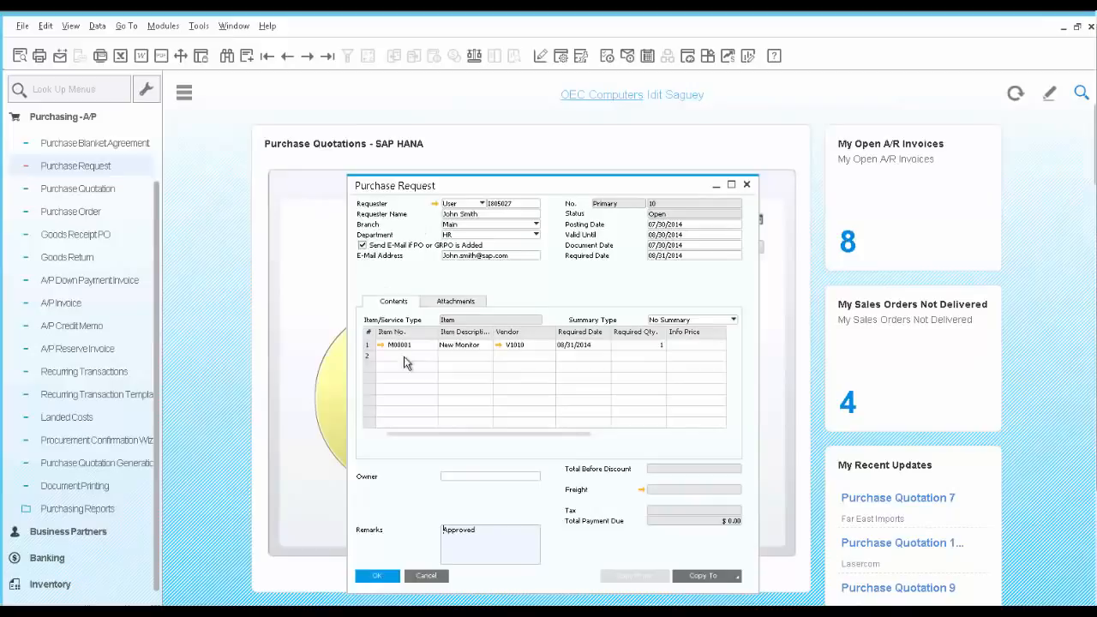
{"action": "mouse_move", "coordinate": [474, 354]}
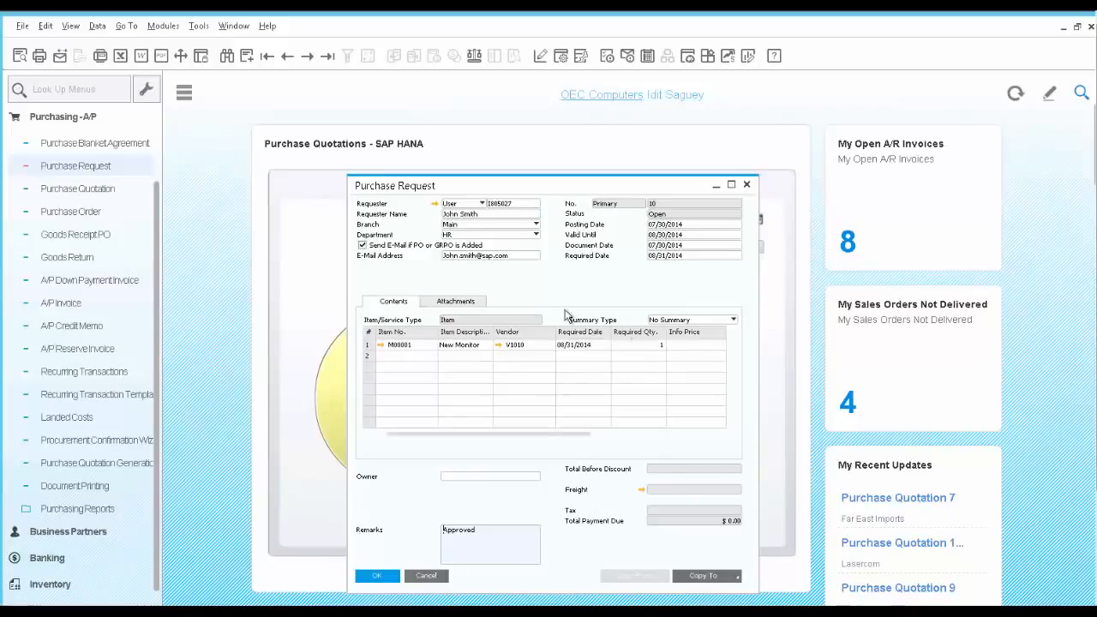
{"action": "mouse_move", "coordinate": [384, 255]}
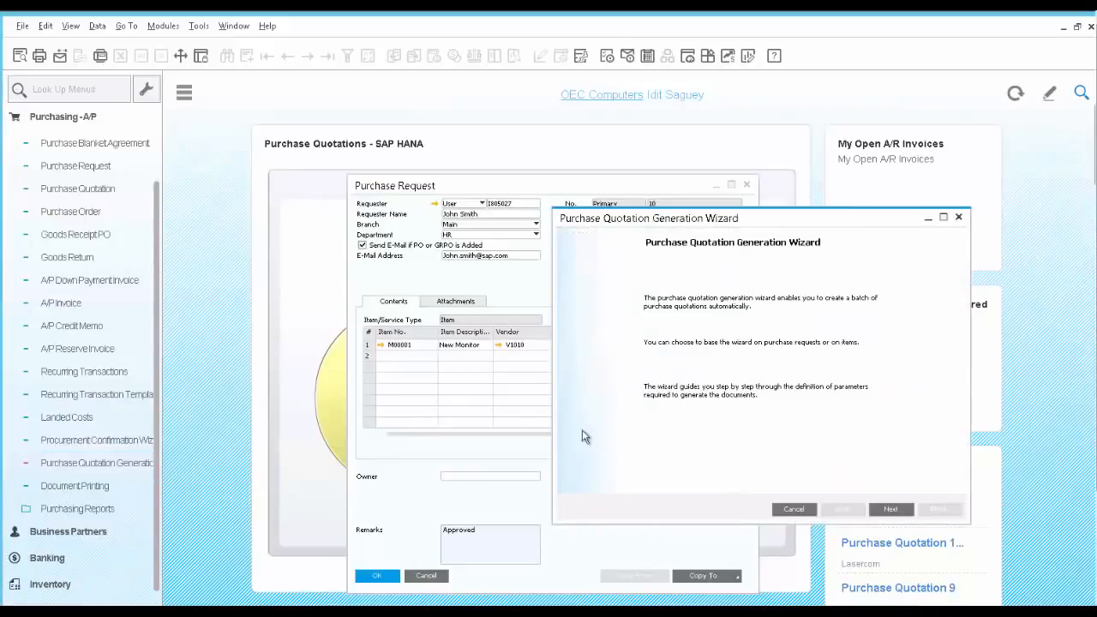
Create a new wizard parameter set named 'New Monitor'.
{"action": "left_click", "coordinate": [891, 510]}
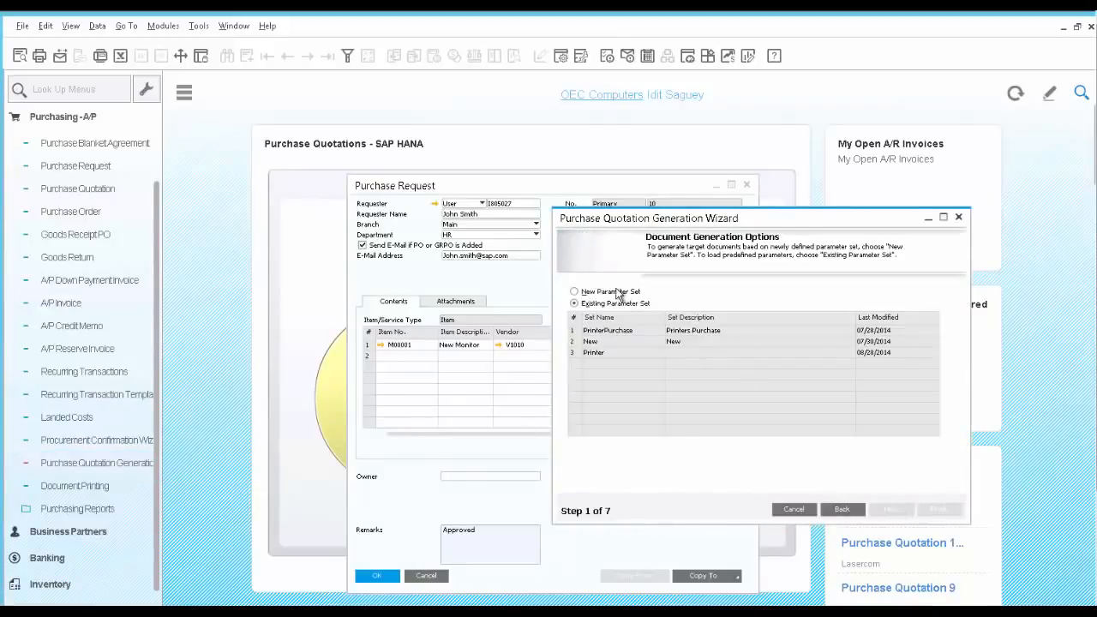
{"action": "left_click", "coordinate": [574, 292]}
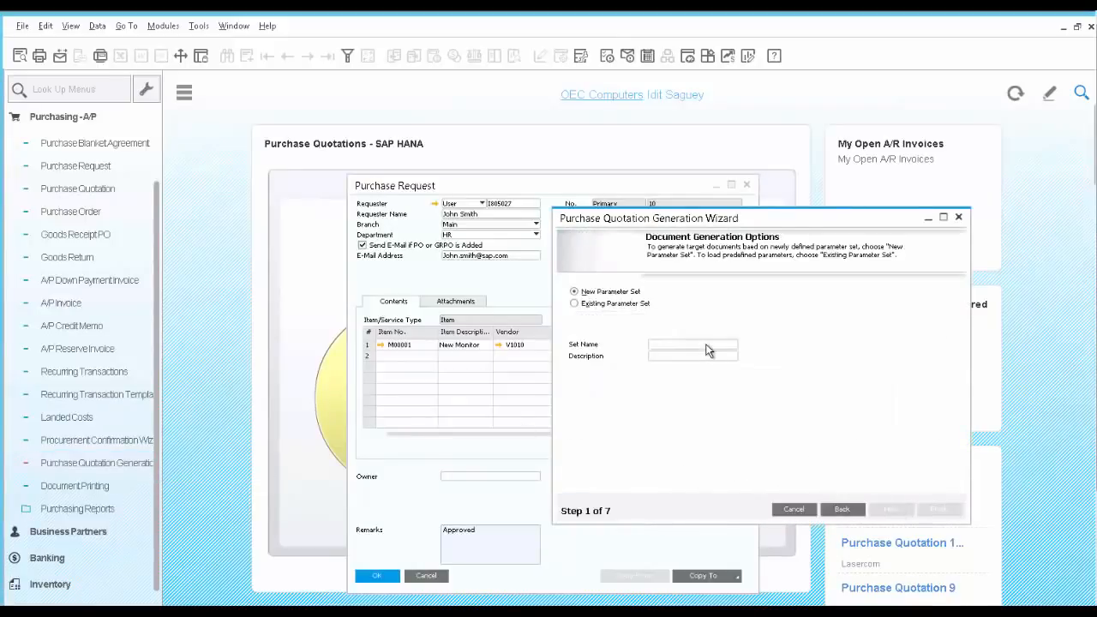
{"action": "type", "text": "Ne"}
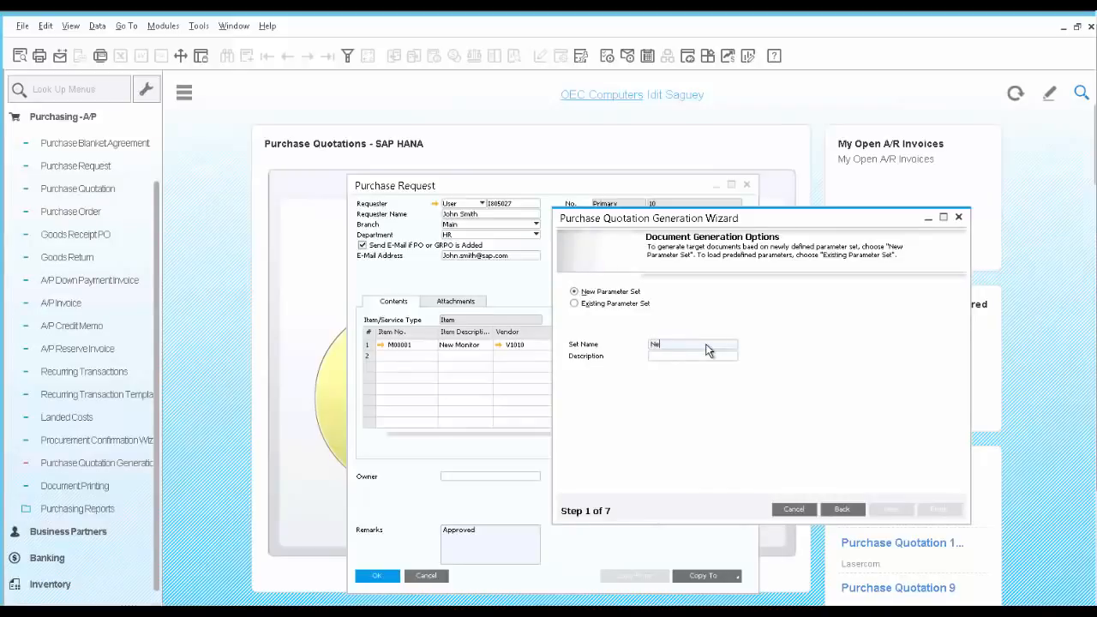
{"action": "type", "text": "New Monitor"}
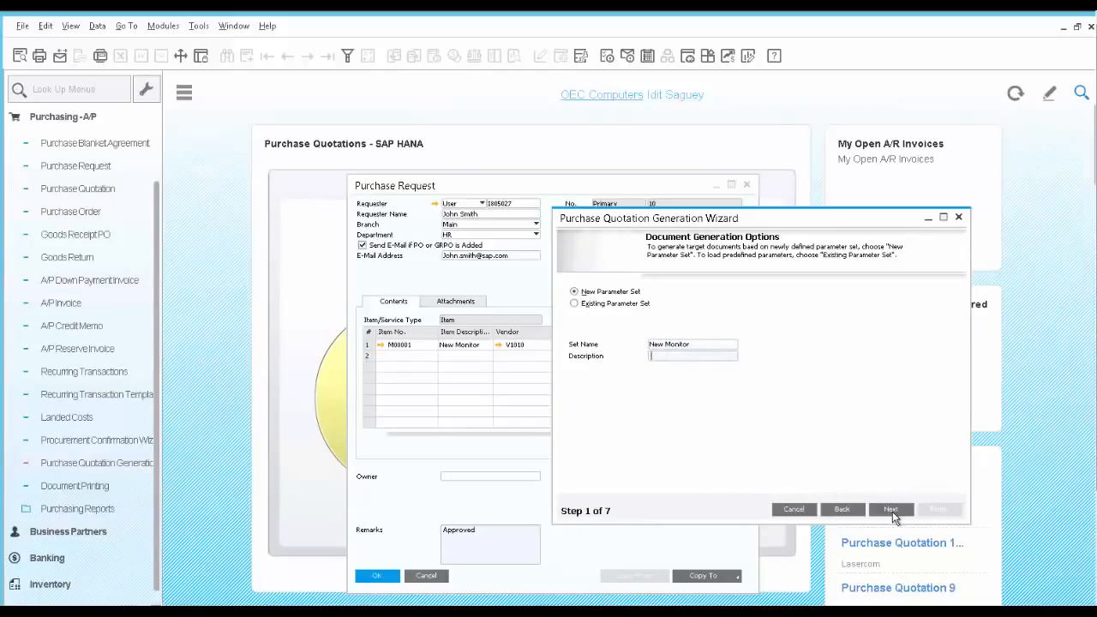
{"action": "left_click", "coordinate": [891, 509]}
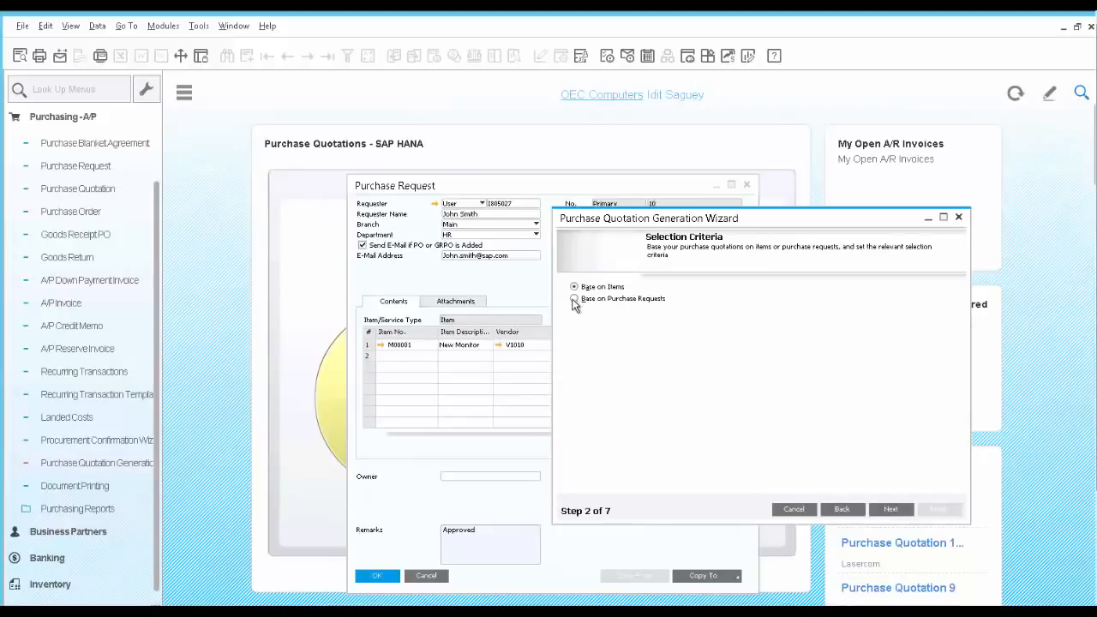
Base quotations on purchase requests for item range M00001 to M00001.
{"action": "left_click", "coordinate": [574, 298]}
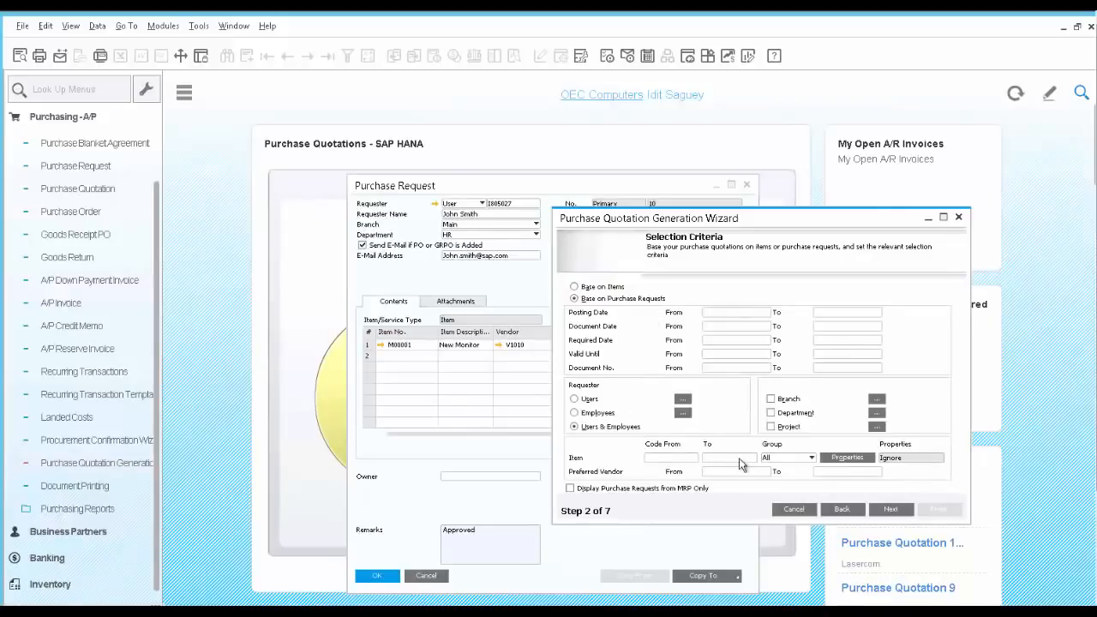
{"action": "mouse_move", "coordinate": [628, 380]}
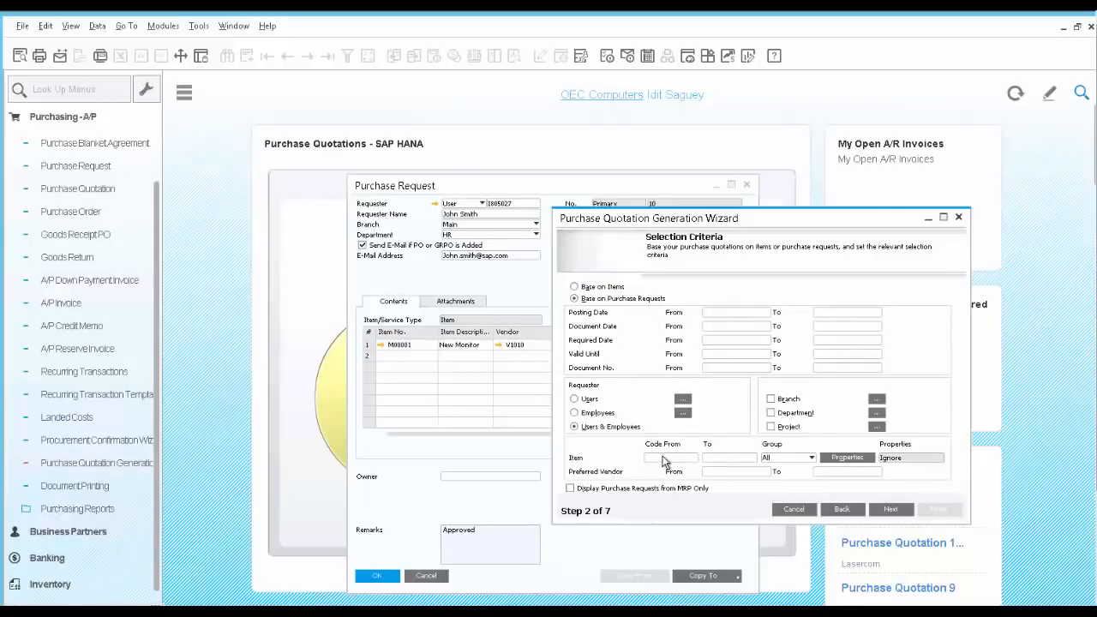
{"action": "left_click", "coordinate": [671, 457]}
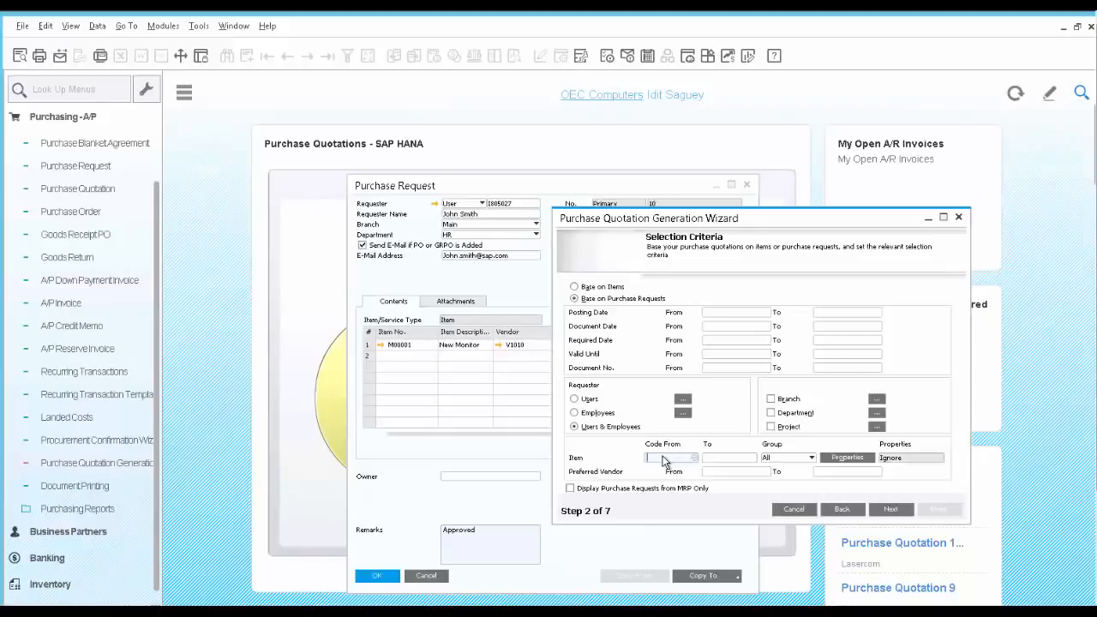
{"action": "type", "text": "M00"}
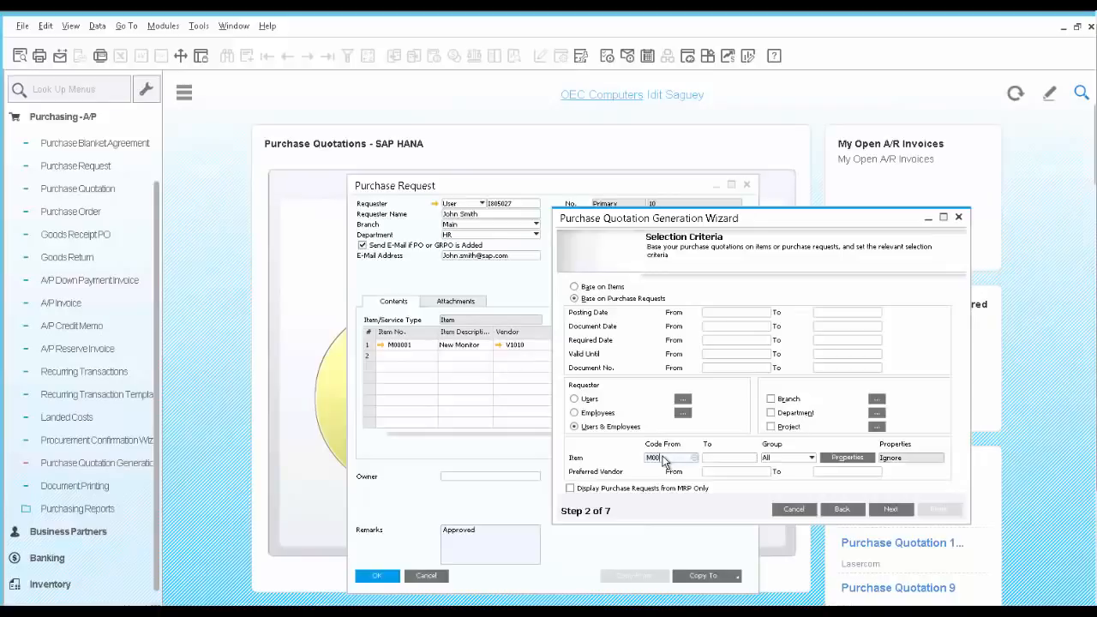
{"action": "type", "text": "00N"}
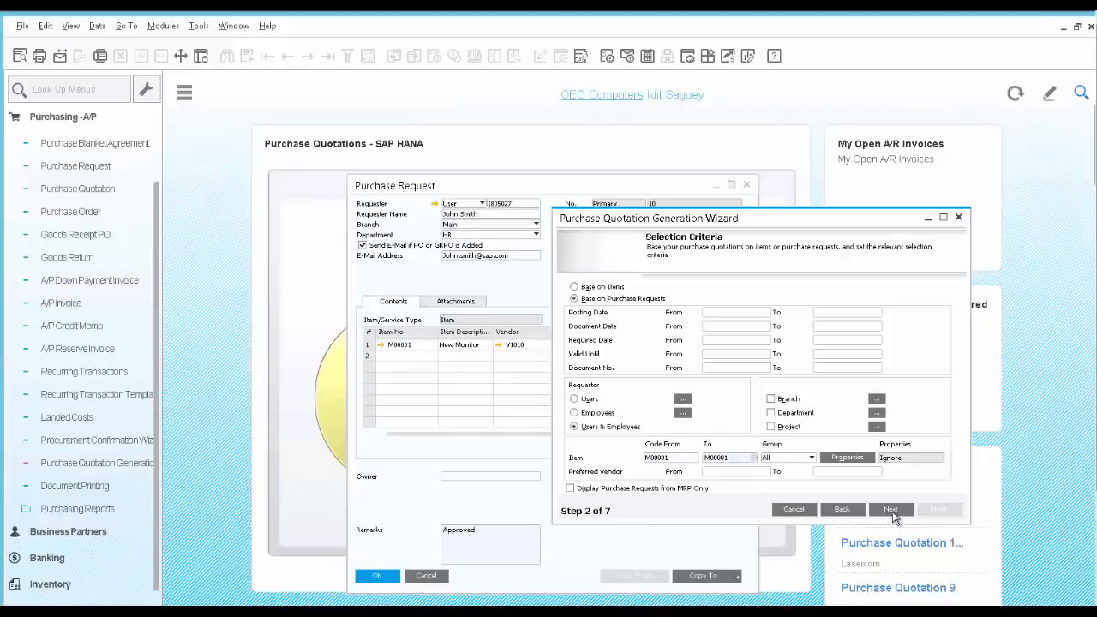
{"action": "left_click", "coordinate": [891, 509]}
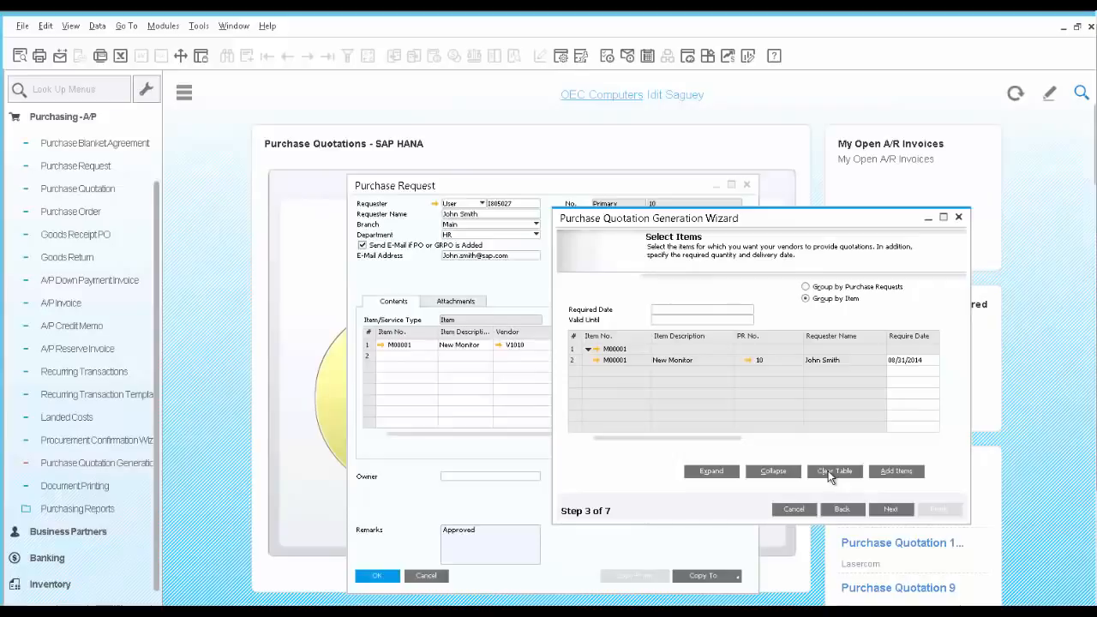
{"action": "mouse_move", "coordinate": [633, 372]}
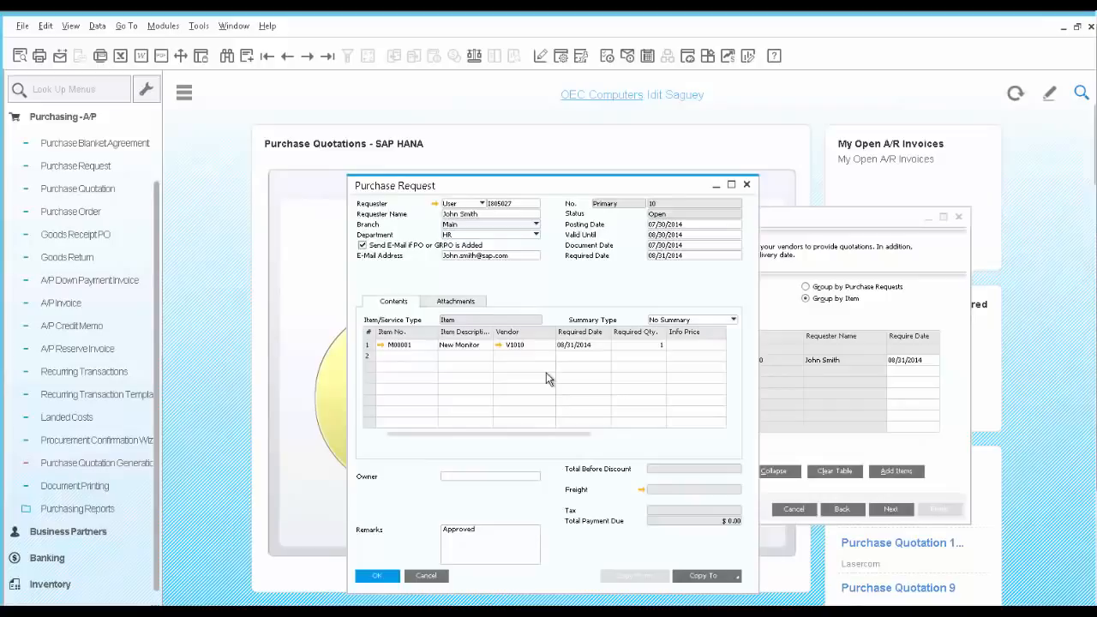
{"action": "mouse_move", "coordinate": [553, 376]}
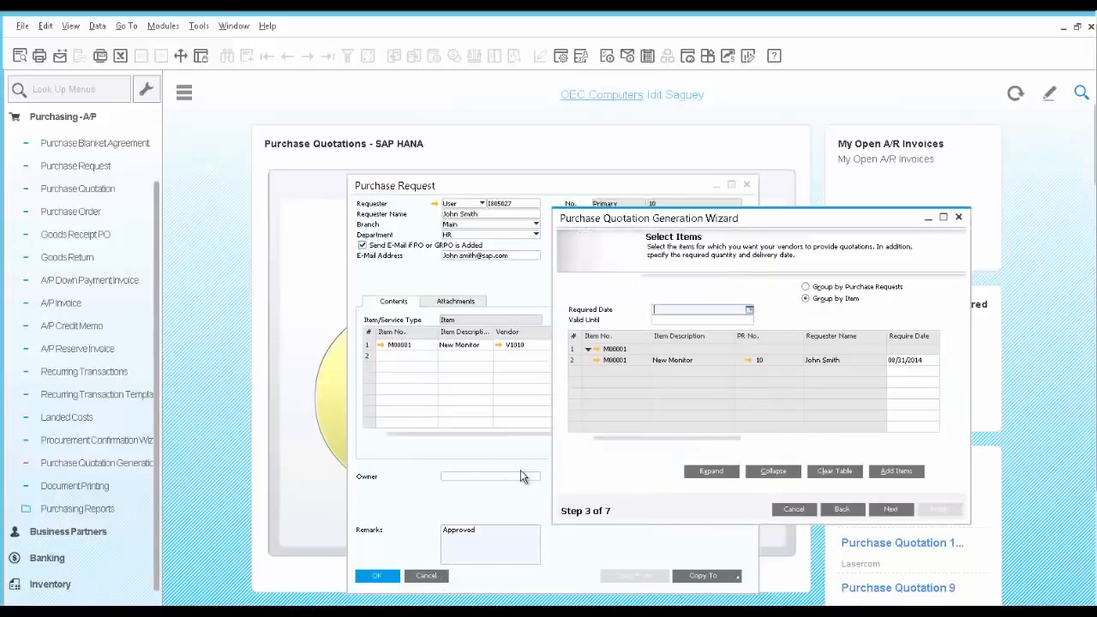
{"action": "mouse_move", "coordinate": [674, 335]}
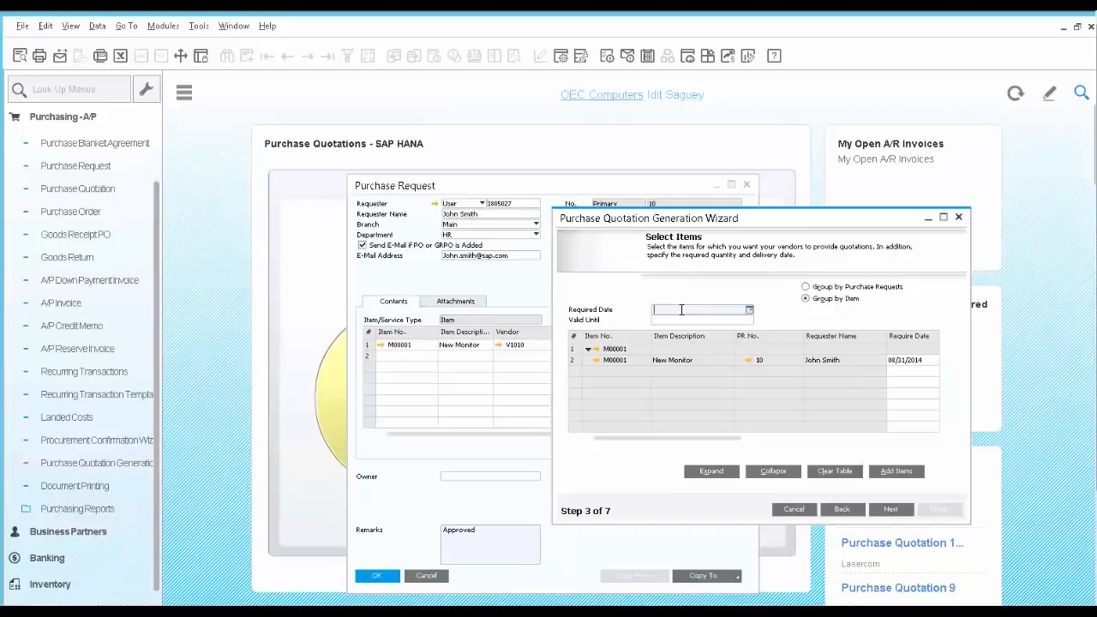
Enter required date 09/16/2014 and valid-until date 09/13/2014 in wizard step 3.
{"action": "type", "text": "0916"}
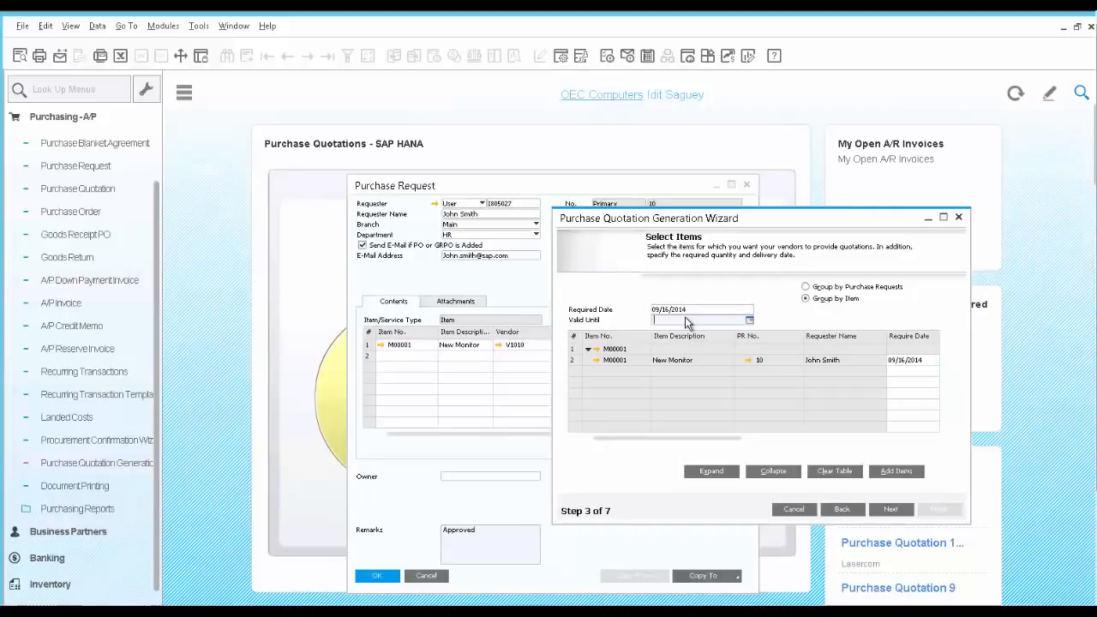
{"action": "type", "text": "09/13/2014"}
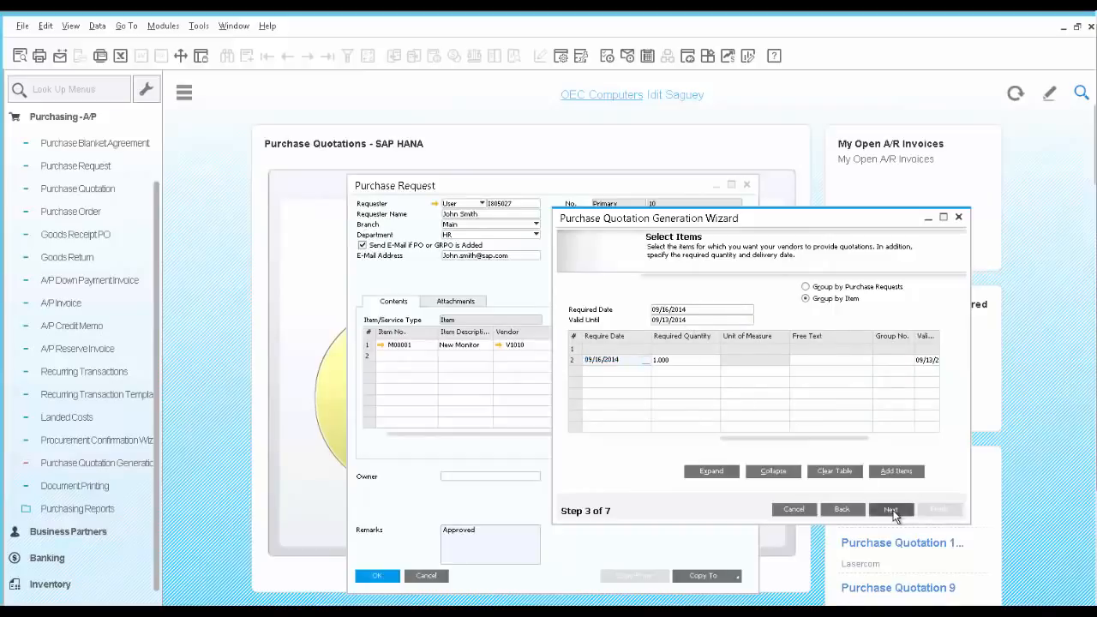
{"action": "left_click", "coordinate": [891, 509]}
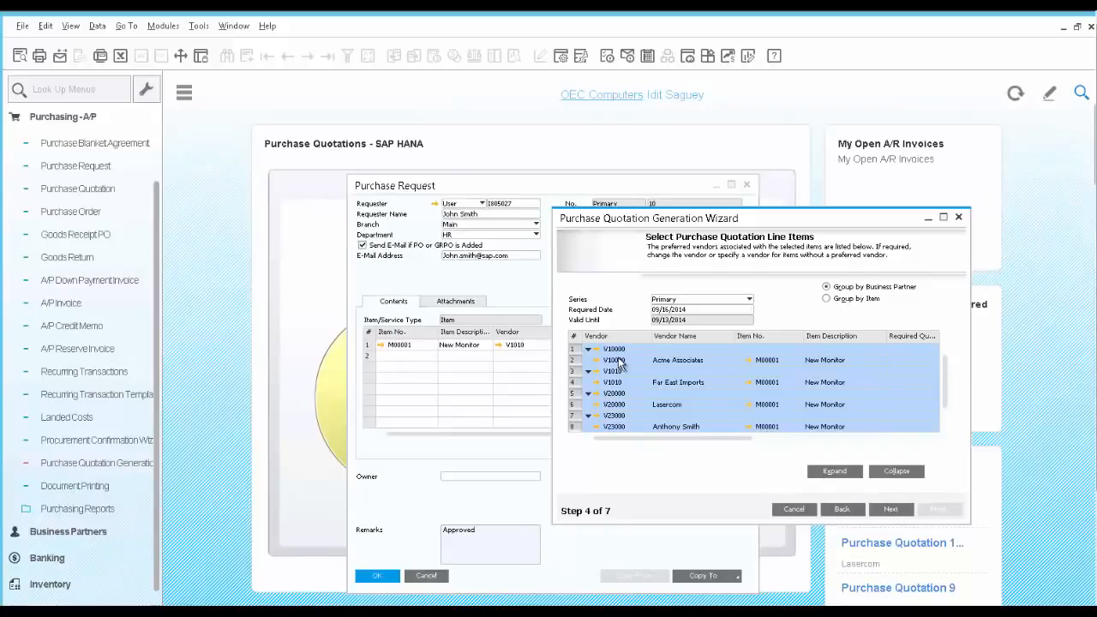
{"action": "mouse_move", "coordinate": [625, 421]}
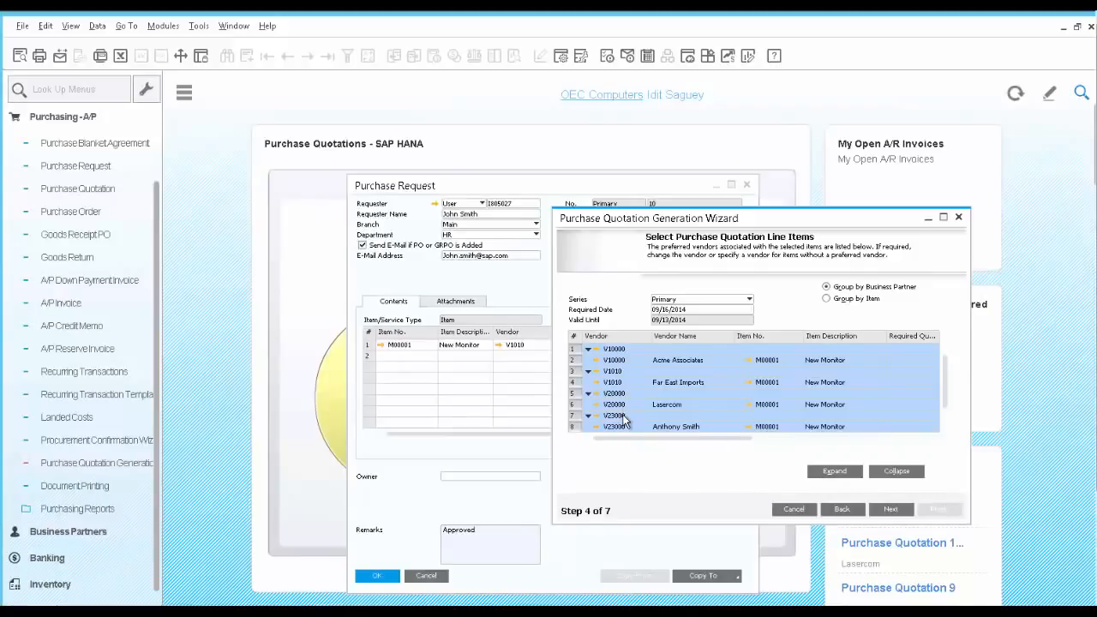
{"action": "mouse_move", "coordinate": [626, 427]}
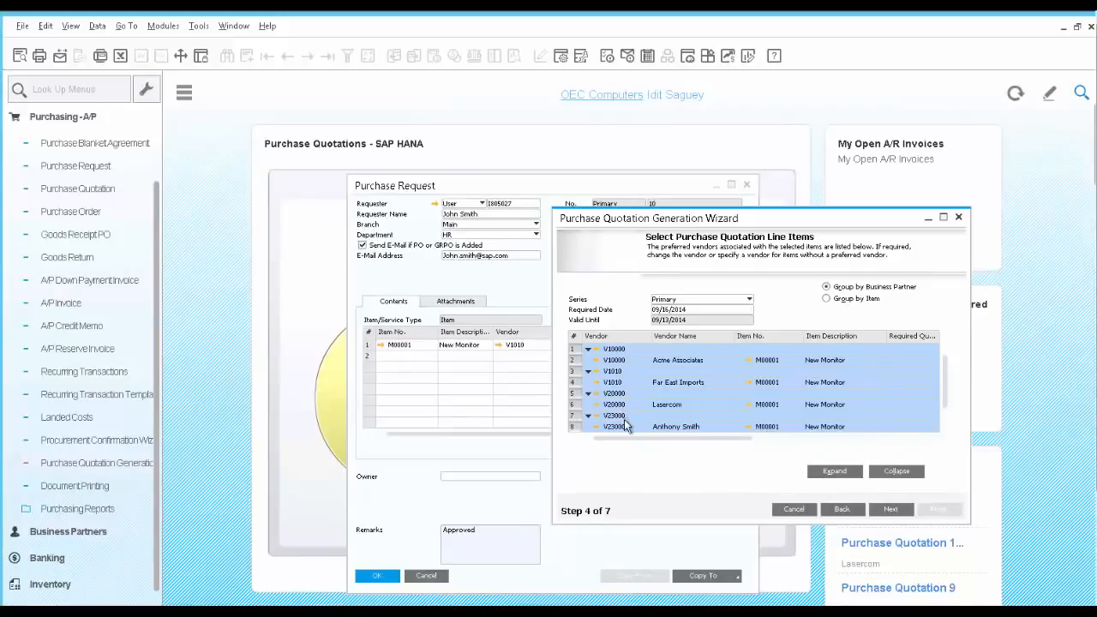
{"action": "mouse_move", "coordinate": [638, 468]}
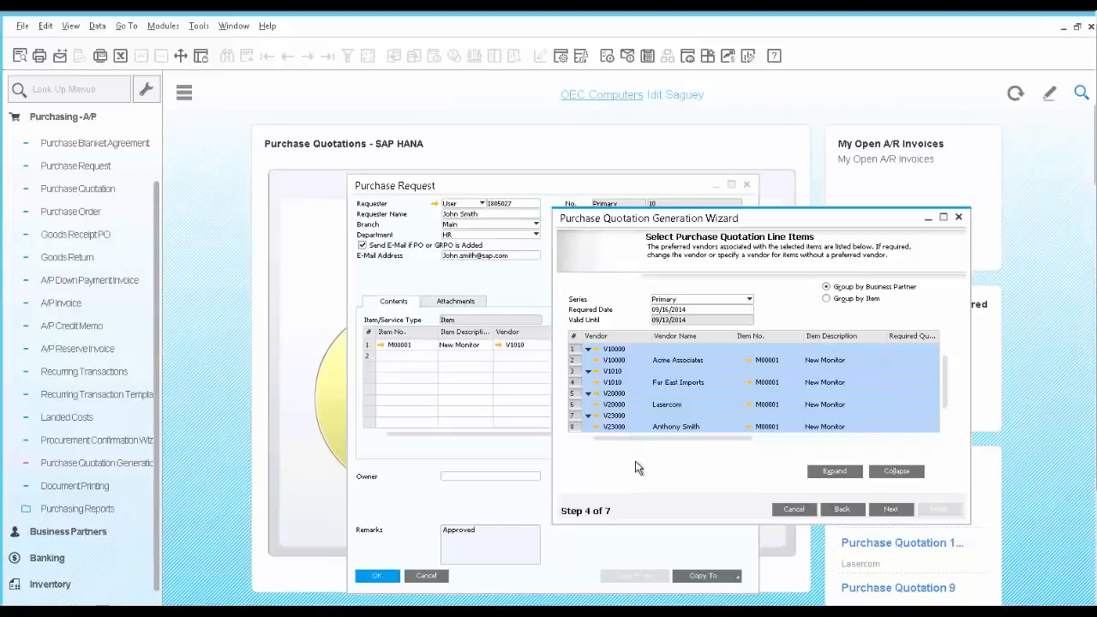
Advance the wizard through Preview Results and Save & Execute to generate quotations 11–14.
{"action": "left_click", "coordinate": [891, 509]}
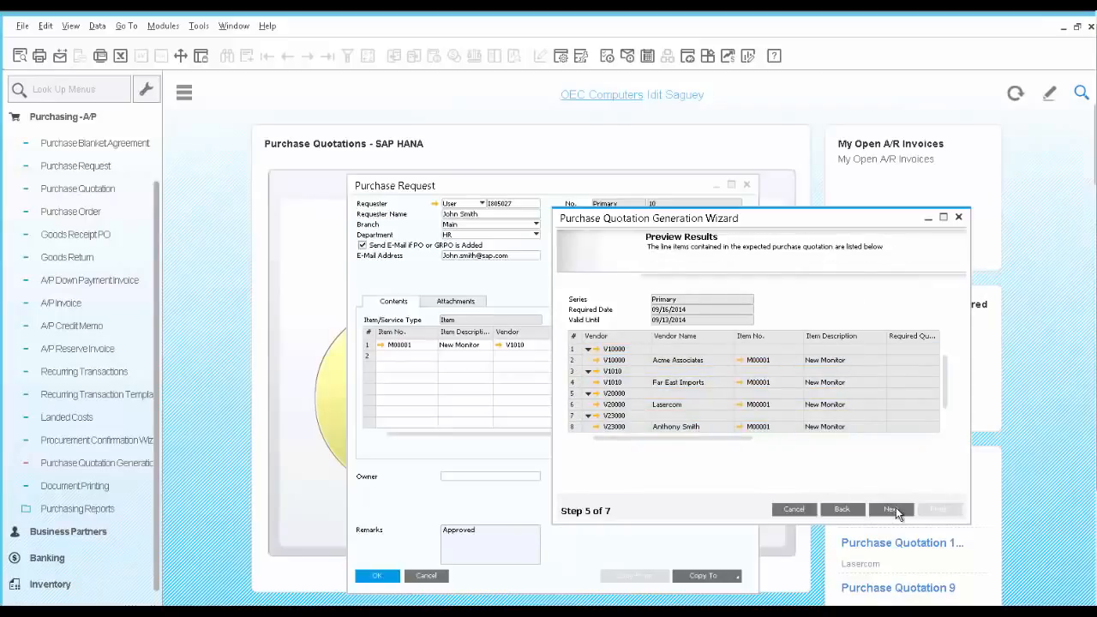
{"action": "left_click", "coordinate": [890, 509]}
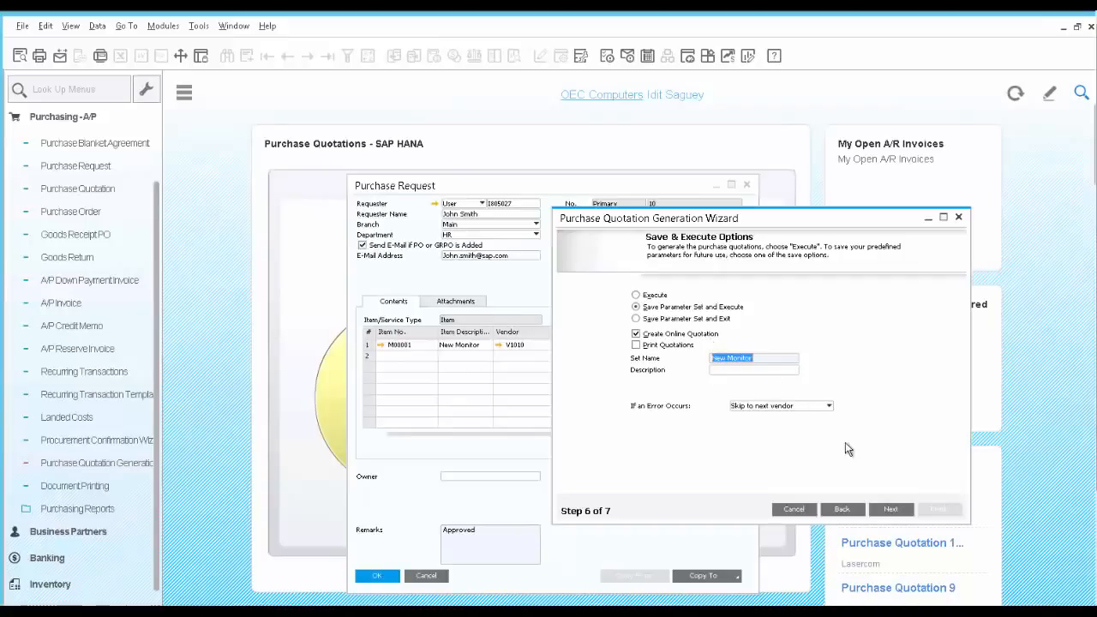
{"action": "left_click", "coordinate": [891, 509]}
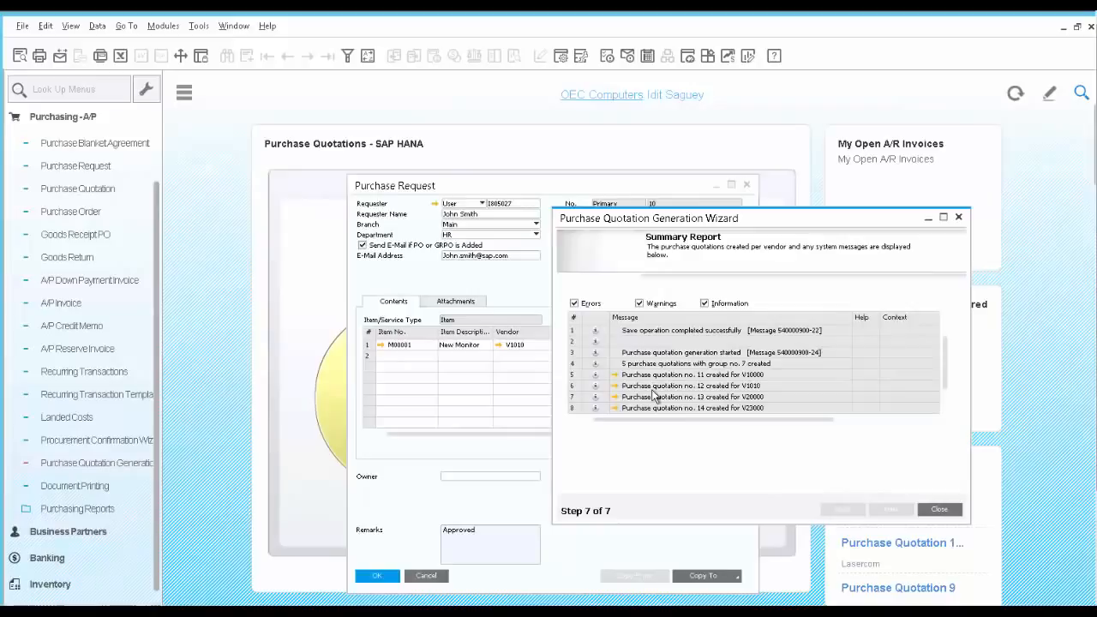
{"action": "mouse_move", "coordinate": [619, 383]}
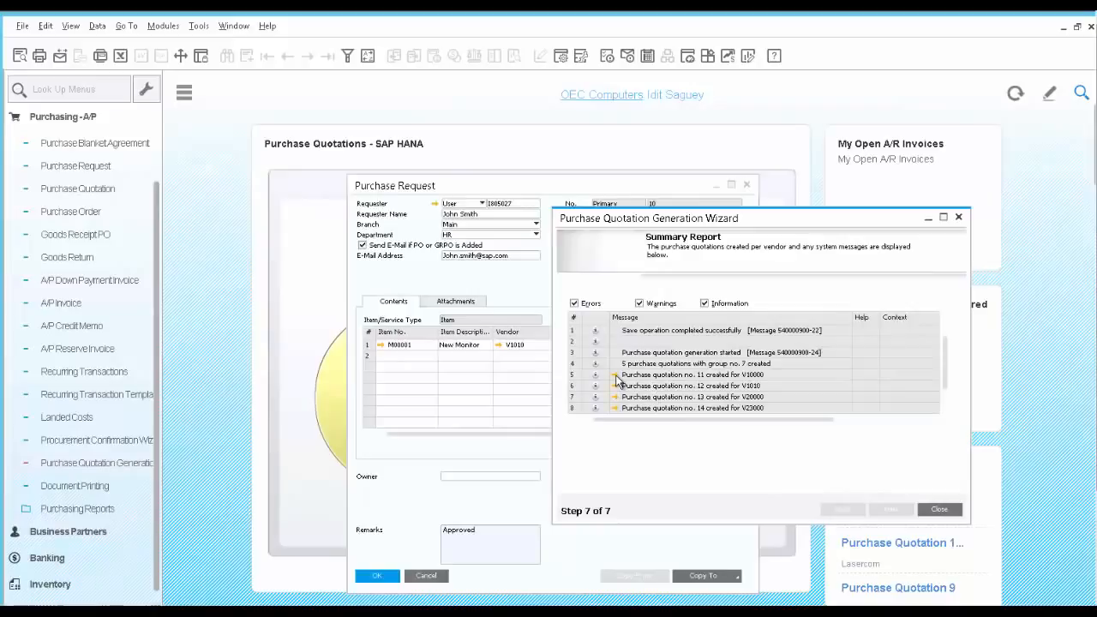
{"action": "mouse_move", "coordinate": [615, 388]}
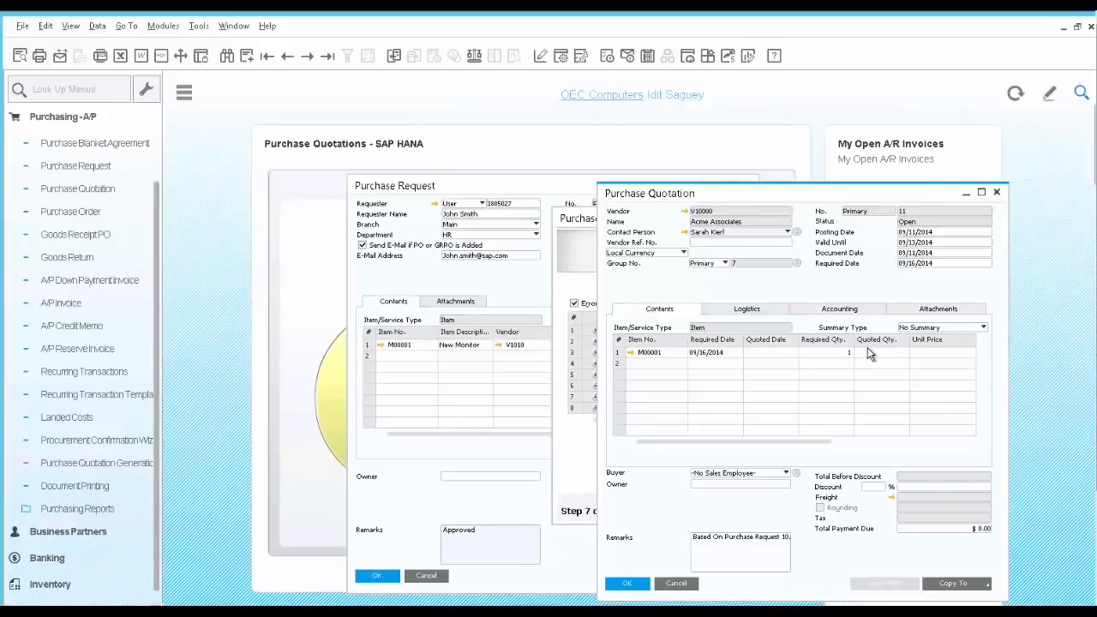
{"action": "mouse_move", "coordinate": [892, 360]}
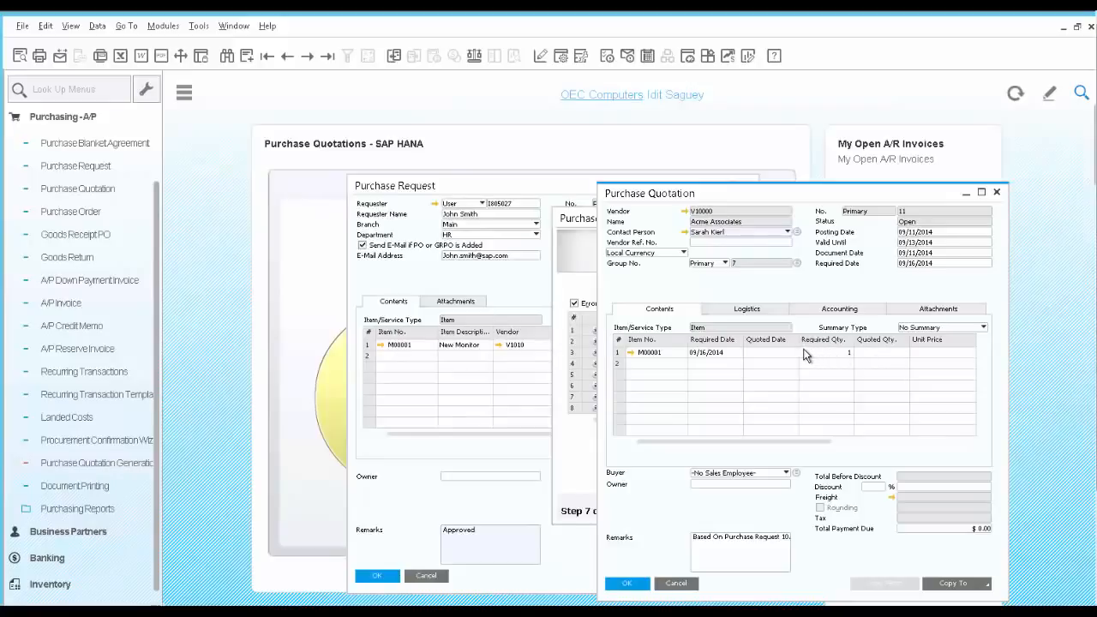
Give quotation 11 quoted quantity 1, date 09/16/2014 and $200 unit price, then update.
{"action": "left_click", "coordinate": [768, 353]}
{"action": "type", "text": "09/16/2014"}
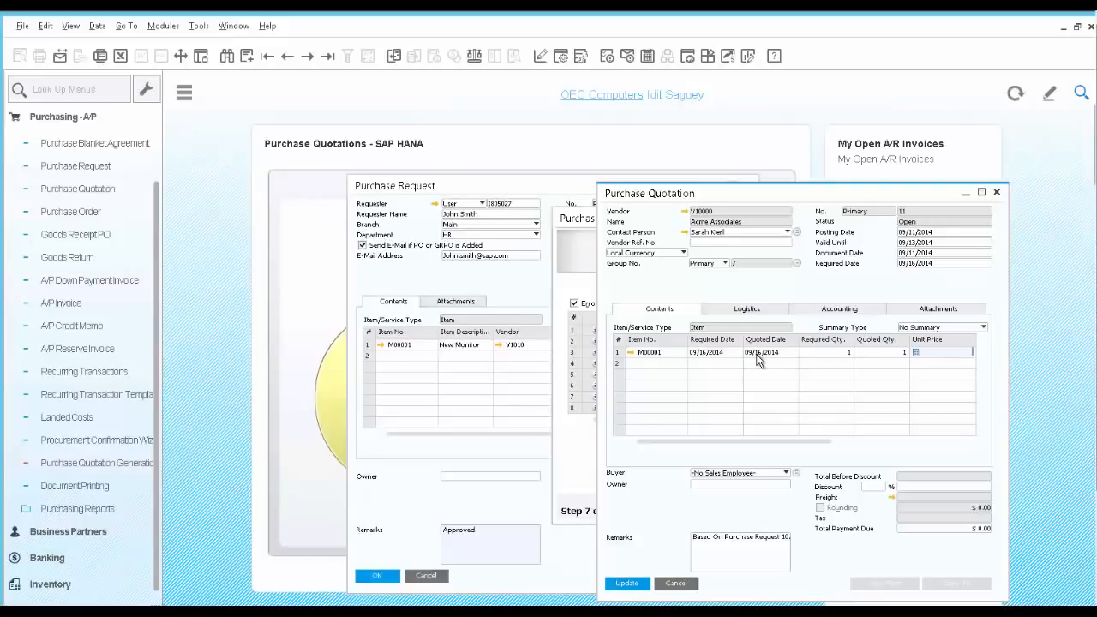
{"action": "type", "text": "200"}
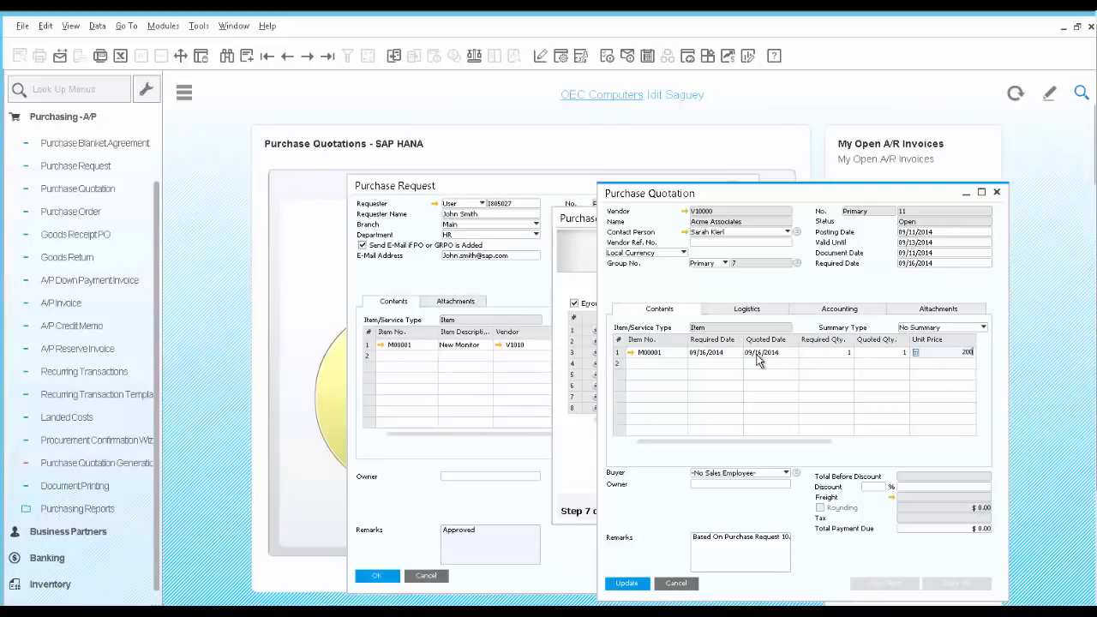
{"action": "left_click", "coordinate": [626, 583]}
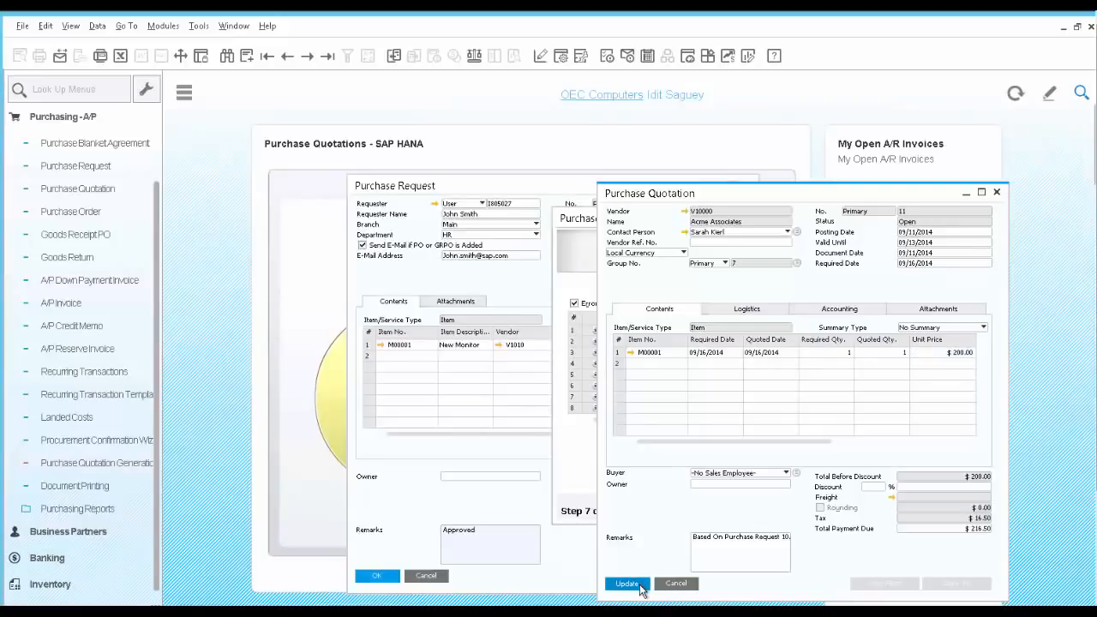
{"action": "left_click", "coordinate": [627, 584]}
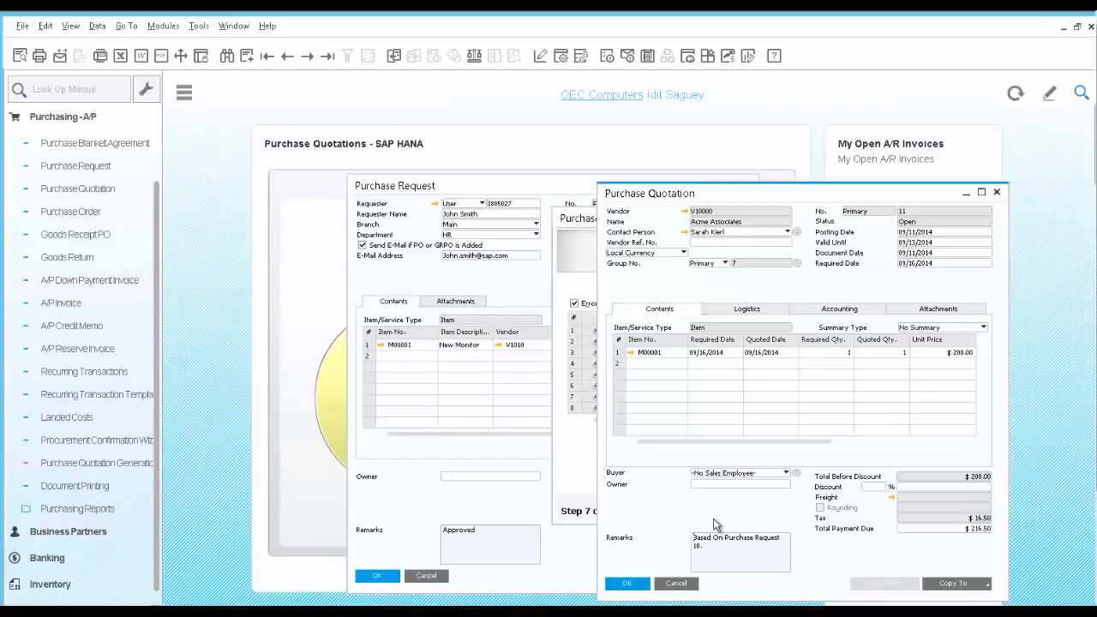
{"action": "mouse_move", "coordinate": [887, 356]}
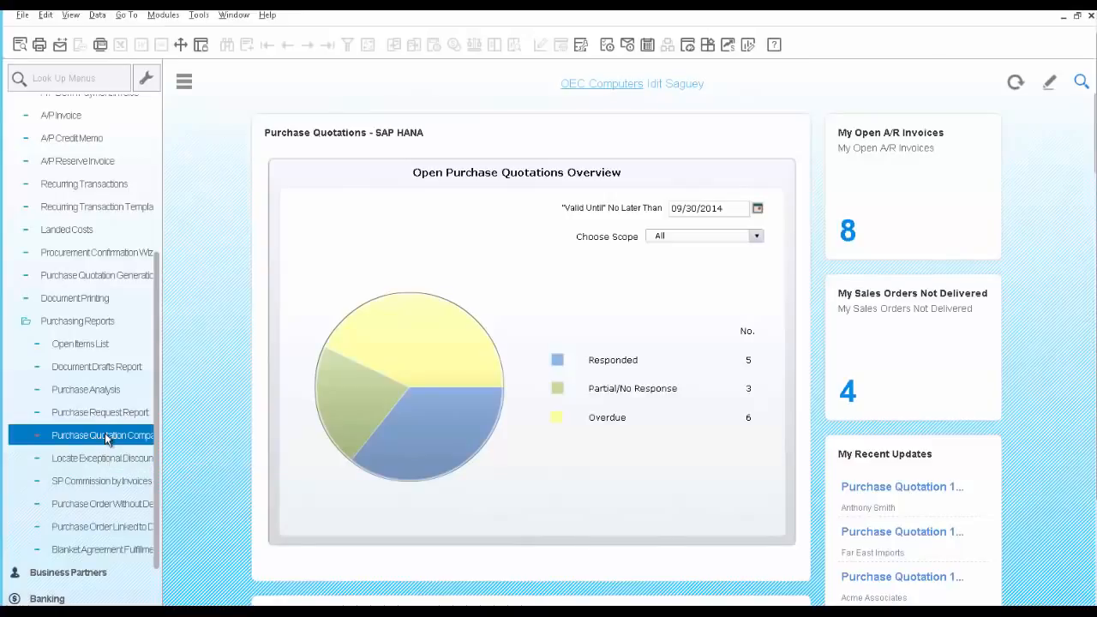
Run the Purchase Quotation Comparison Report for item code M00001.
{"action": "left_click", "coordinate": [101, 434]}
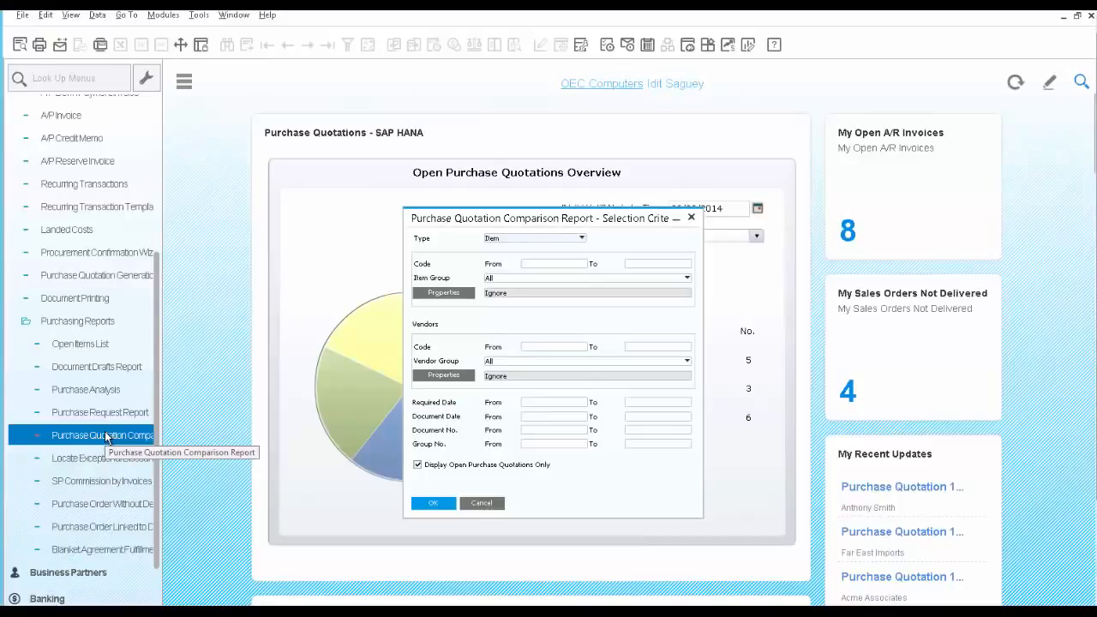
{"action": "mouse_move", "coordinate": [452, 328]}
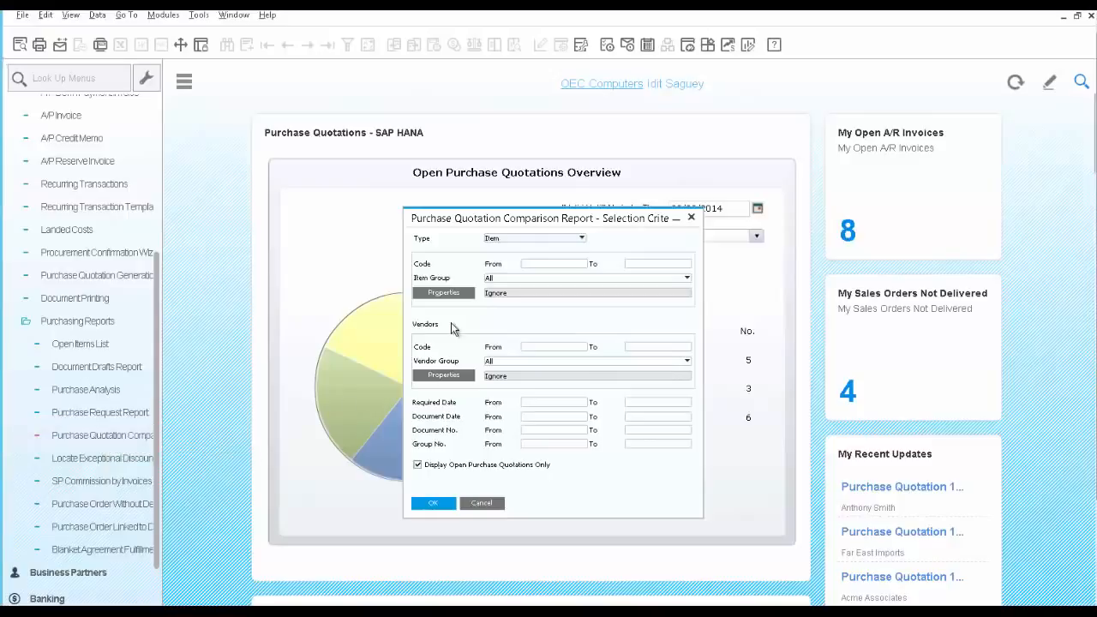
{"action": "mouse_move", "coordinate": [540, 266]}
{"action": "type", "text": "M00001"}
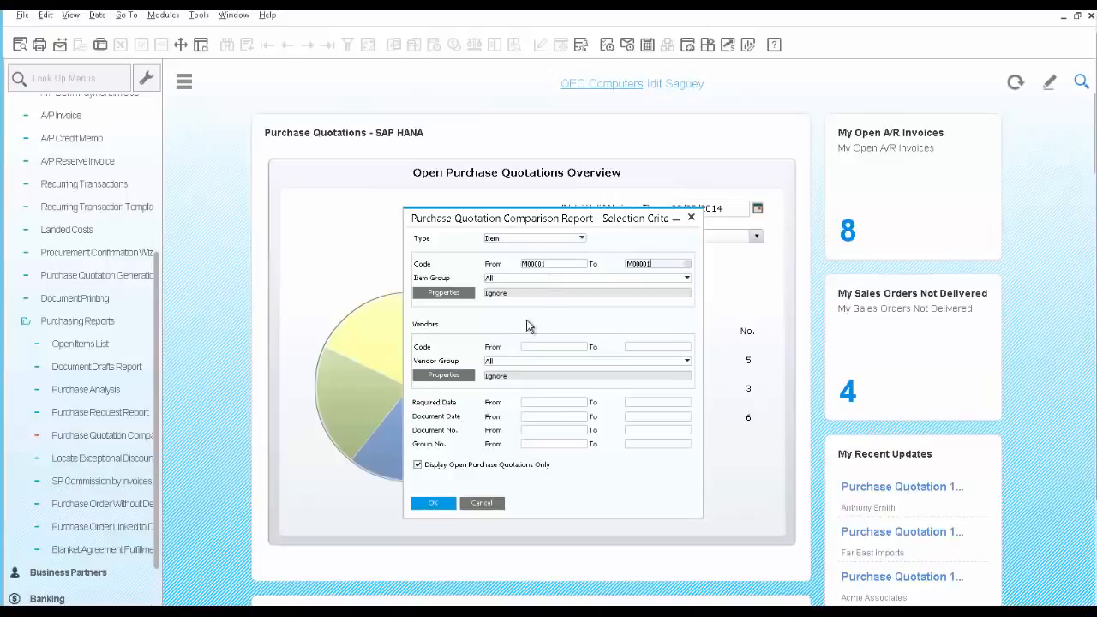
{"action": "left_click", "coordinate": [433, 503]}
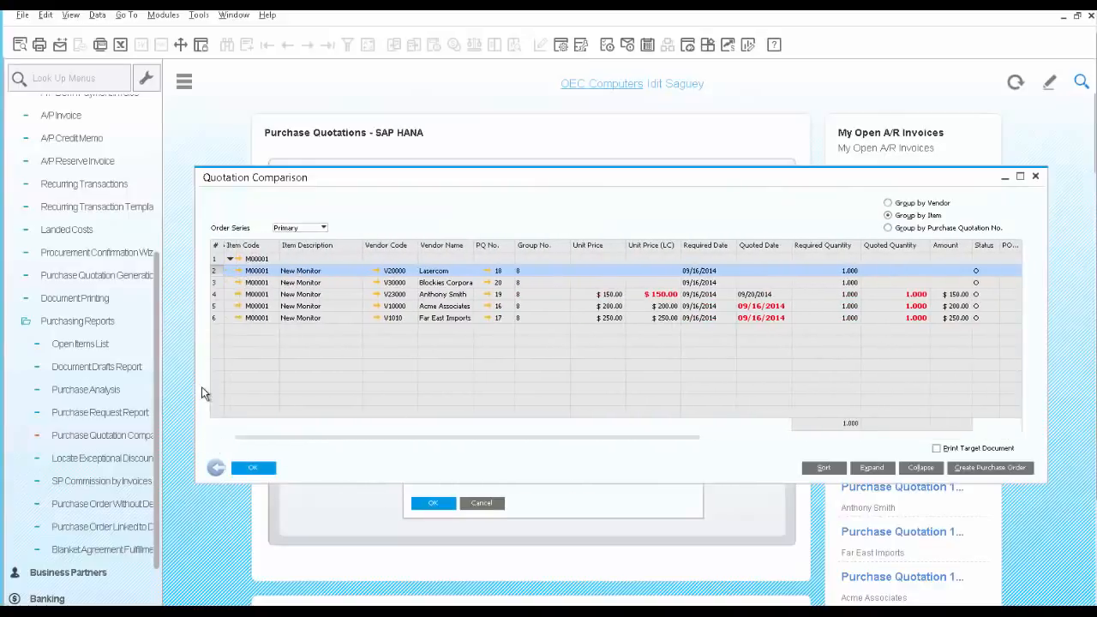
Compare vendor quotes, then create Acme's $200 purchase order and close the other quotations.
{"action": "left_click", "coordinate": [256, 294]}
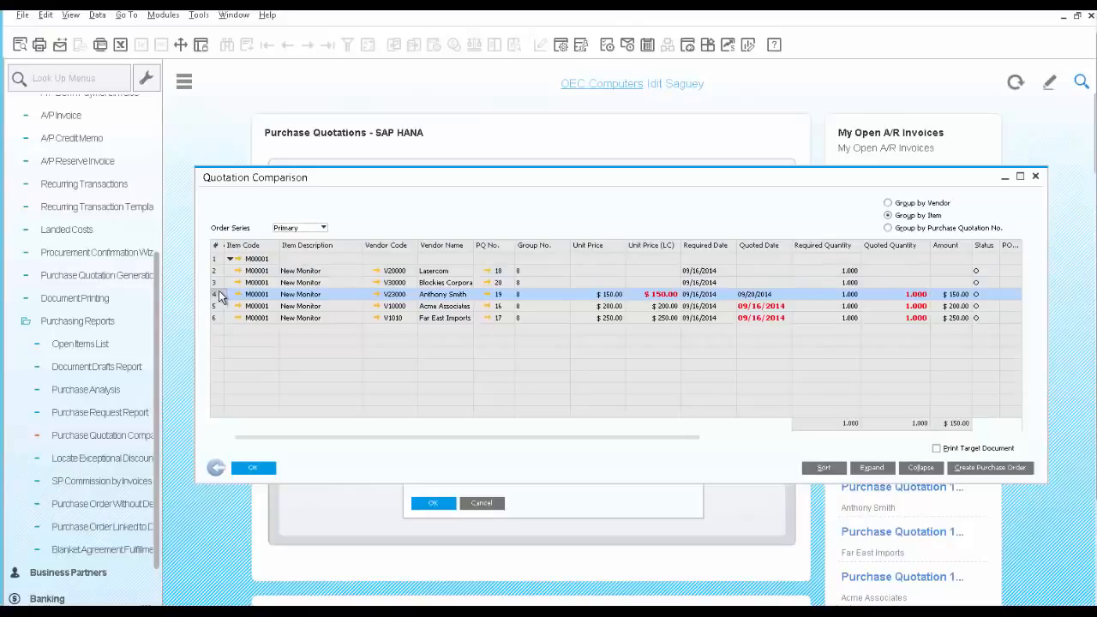
{"action": "mouse_move", "coordinate": [667, 304]}
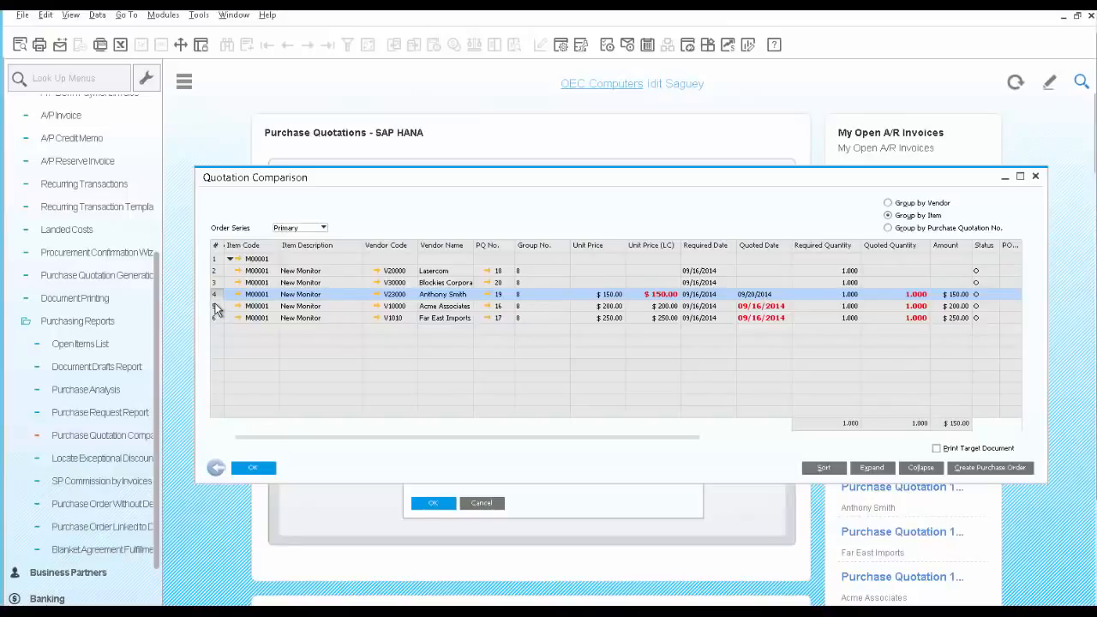
{"action": "left_click", "coordinate": [257, 306]}
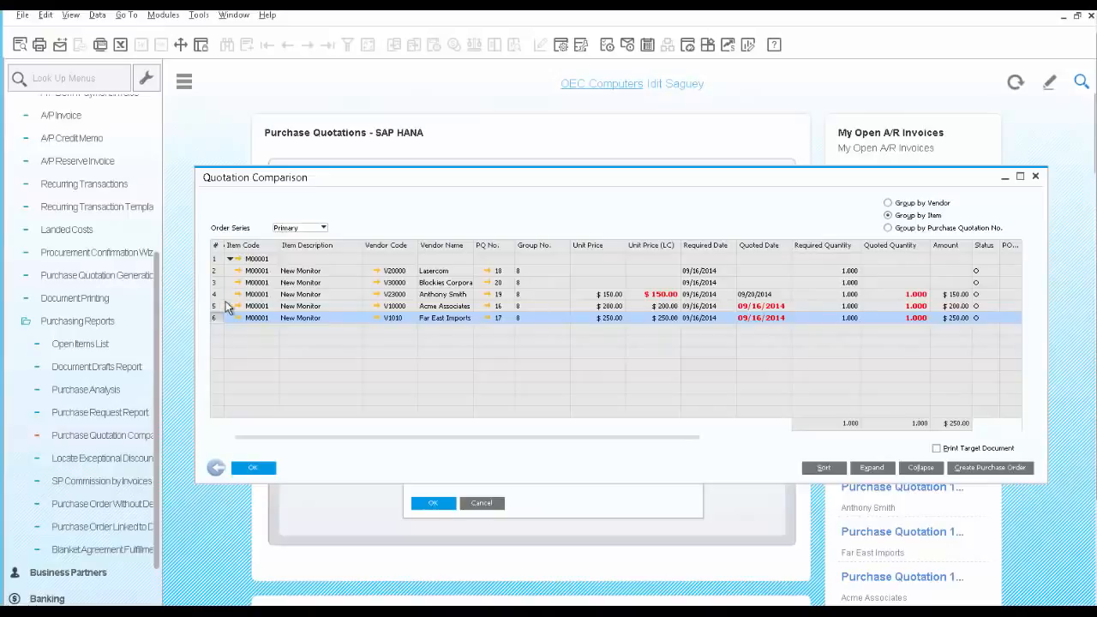
{"action": "mouse_move", "coordinate": [223, 308]}
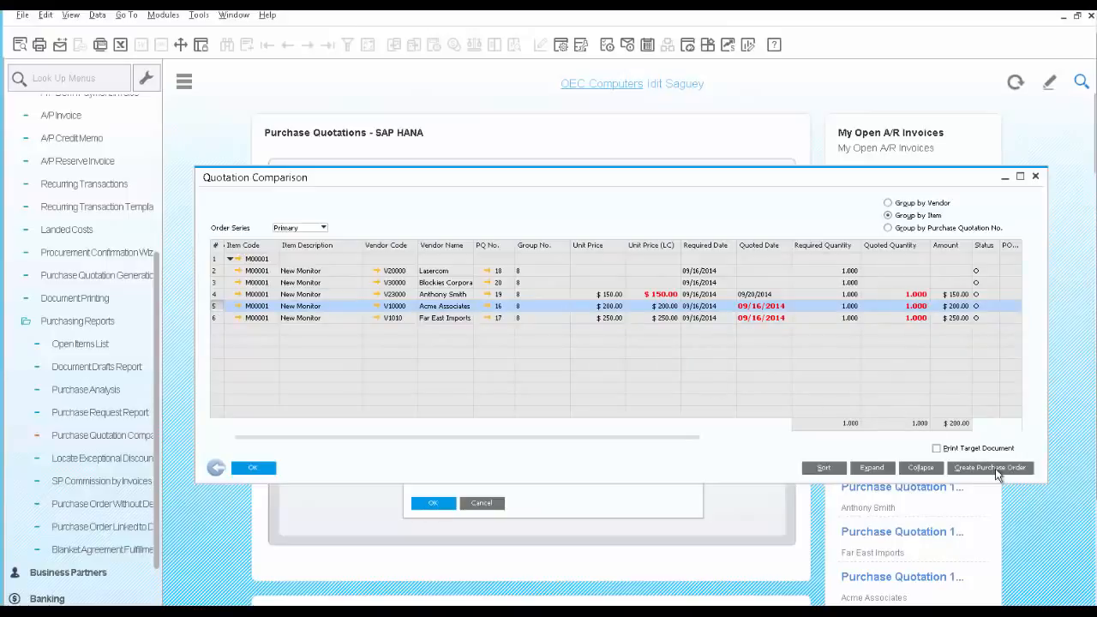
{"action": "left_click", "coordinate": [990, 467]}
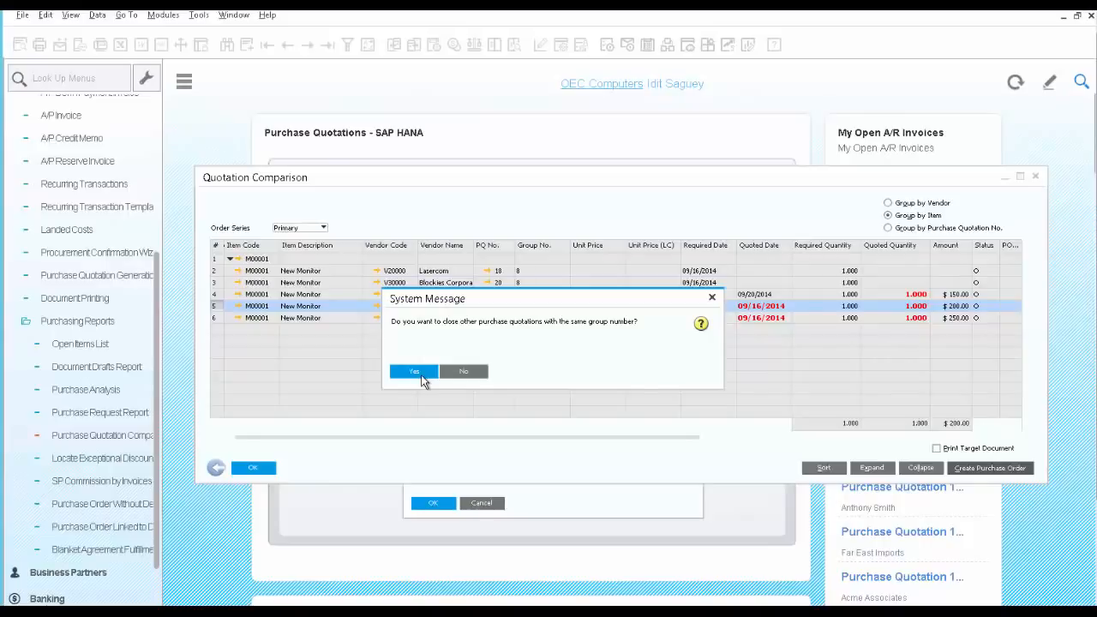
{"action": "left_click", "coordinate": [414, 371]}
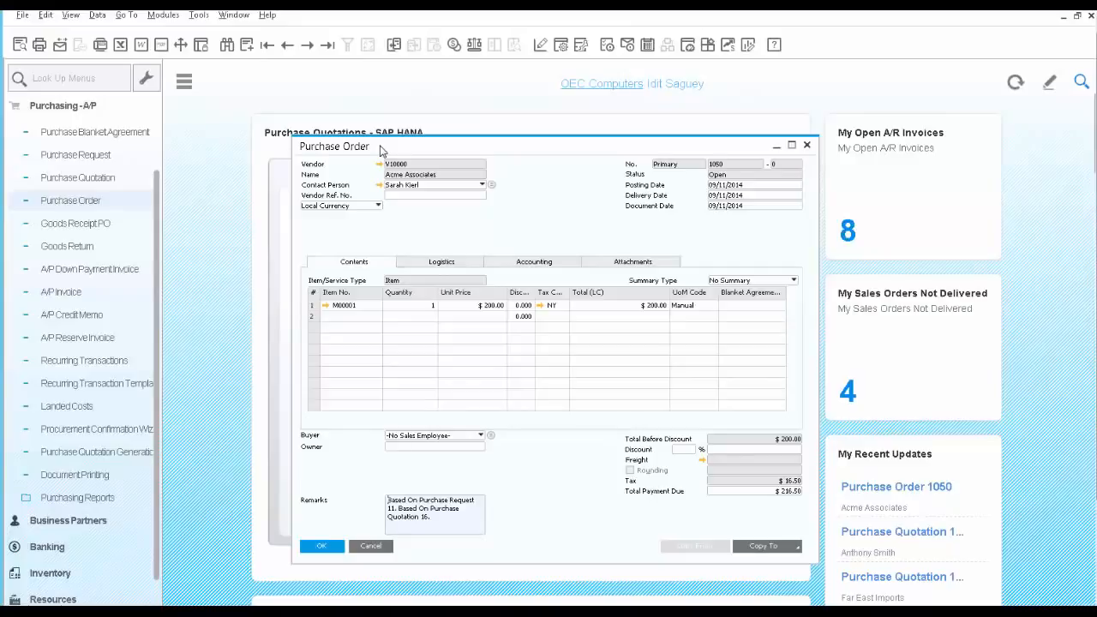
Draft an e-mail of purchase order 1050, checking its Data and PDF Attachments tabs.
{"action": "left_click", "coordinate": [60, 44]}
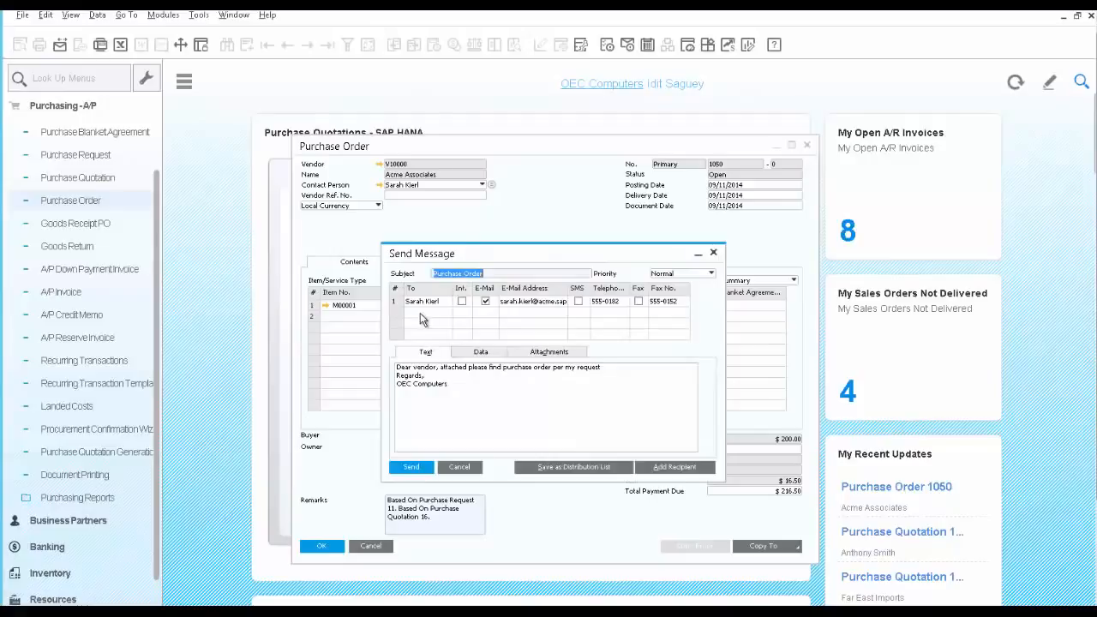
{"action": "mouse_move", "coordinate": [422, 316]}
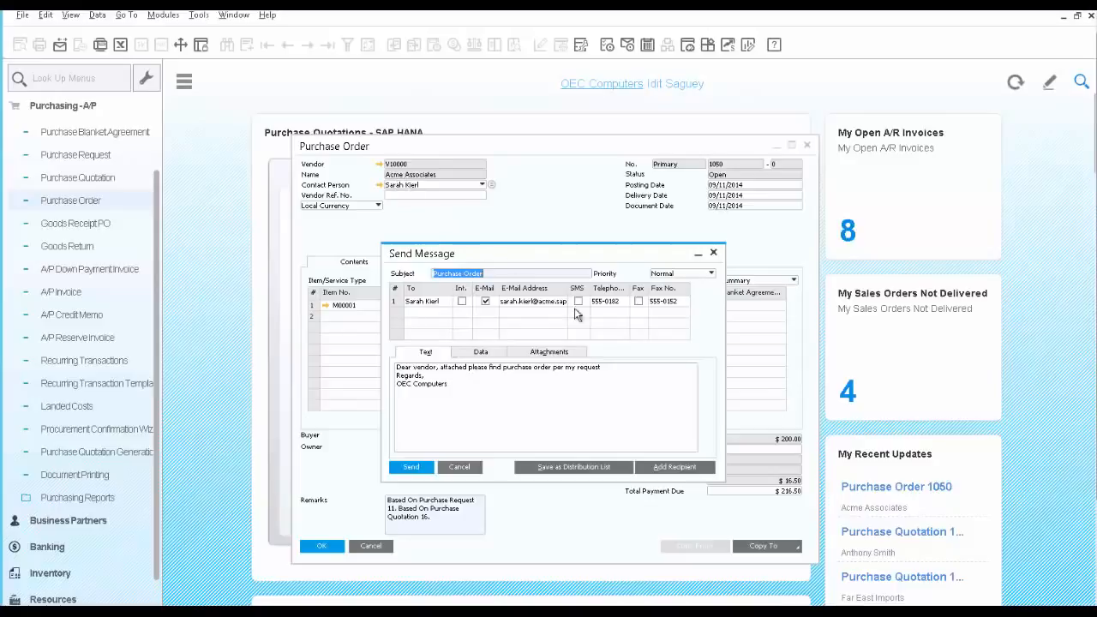
{"action": "mouse_move", "coordinate": [585, 320]}
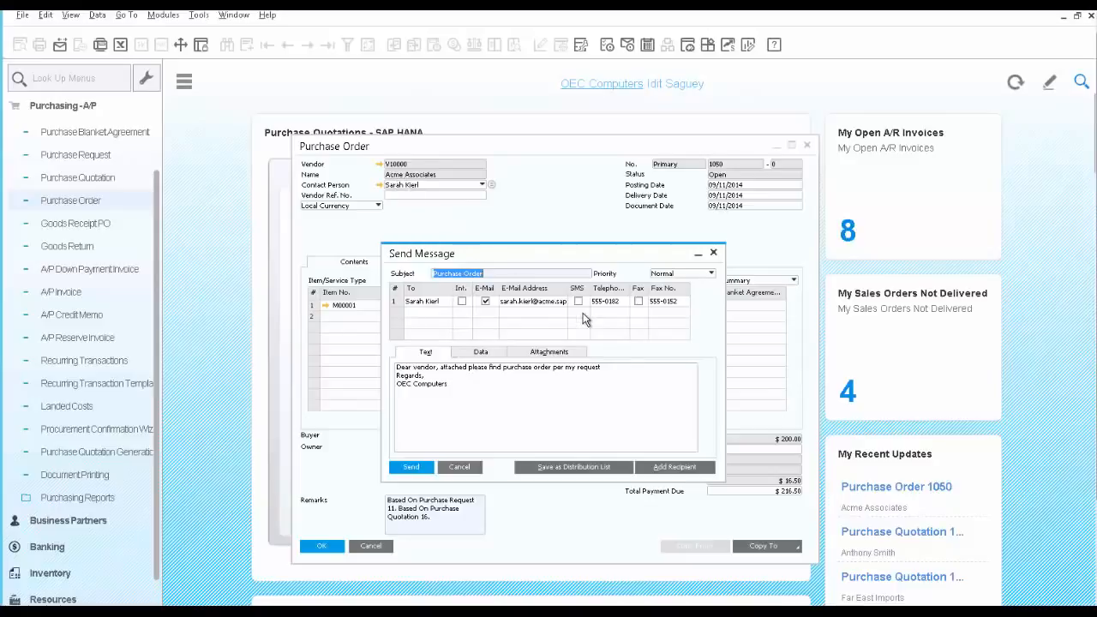
{"action": "mouse_move", "coordinate": [418, 389]}
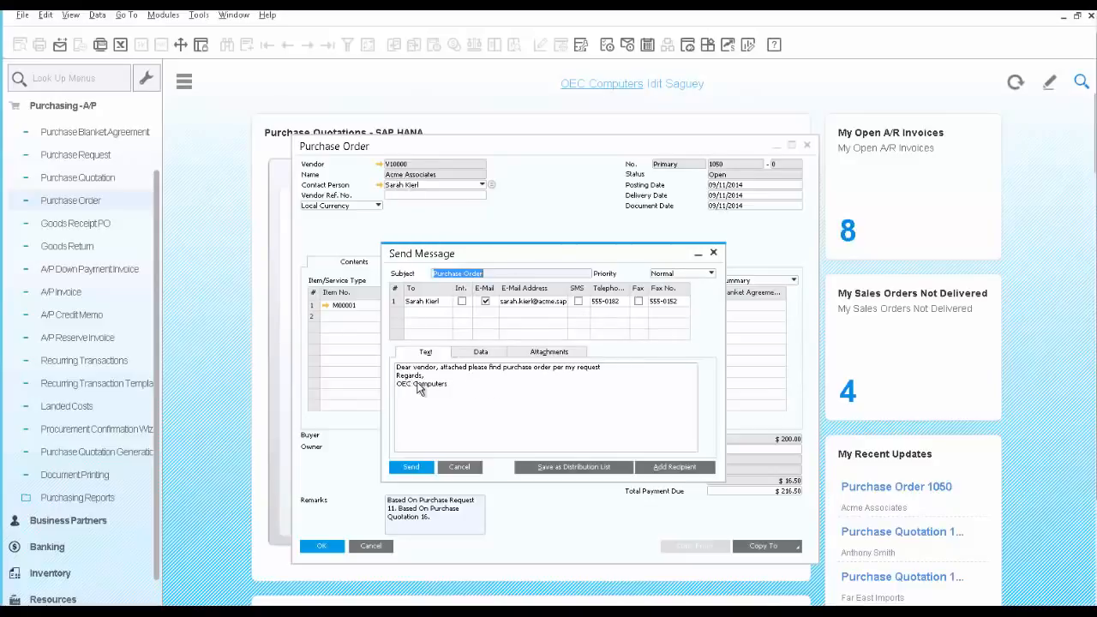
{"action": "mouse_move", "coordinate": [423, 403]}
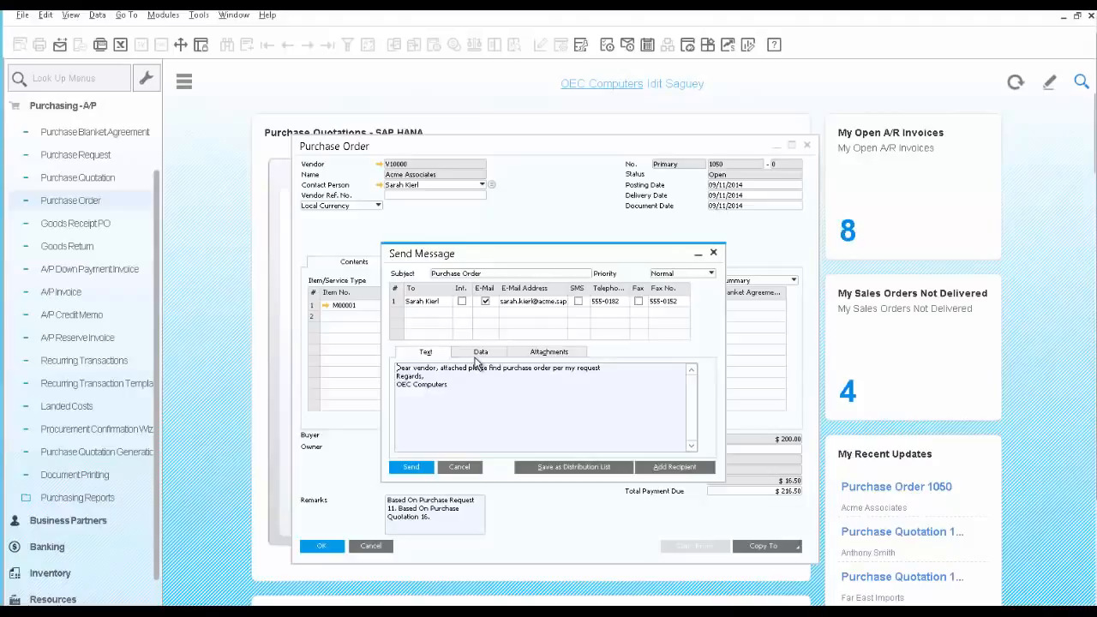
{"action": "left_click", "coordinate": [480, 351]}
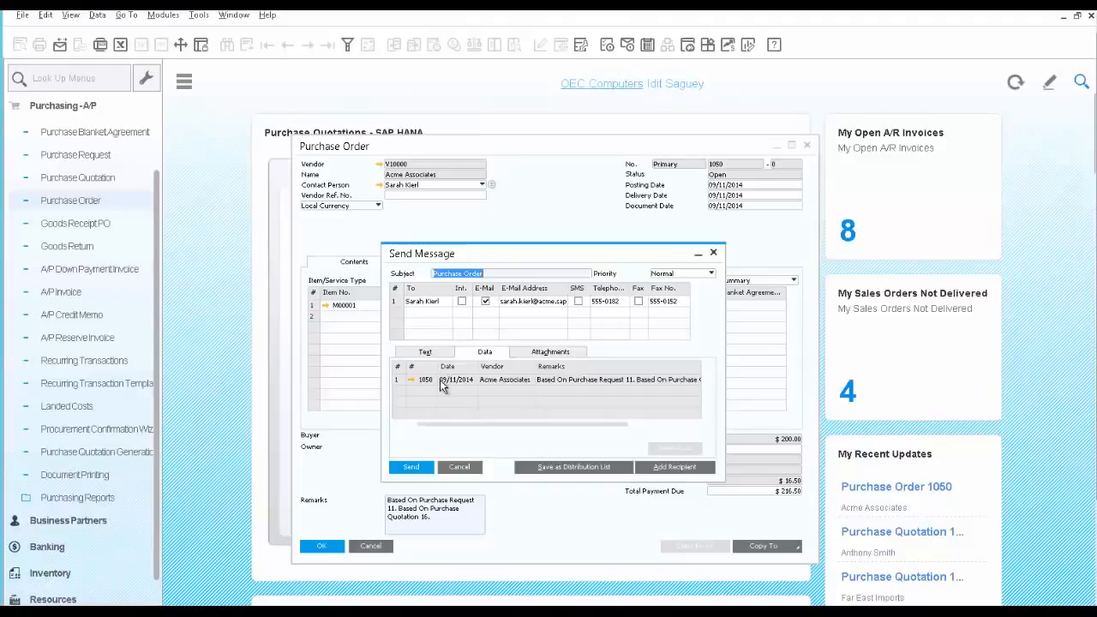
{"action": "mouse_move", "coordinate": [533, 359]}
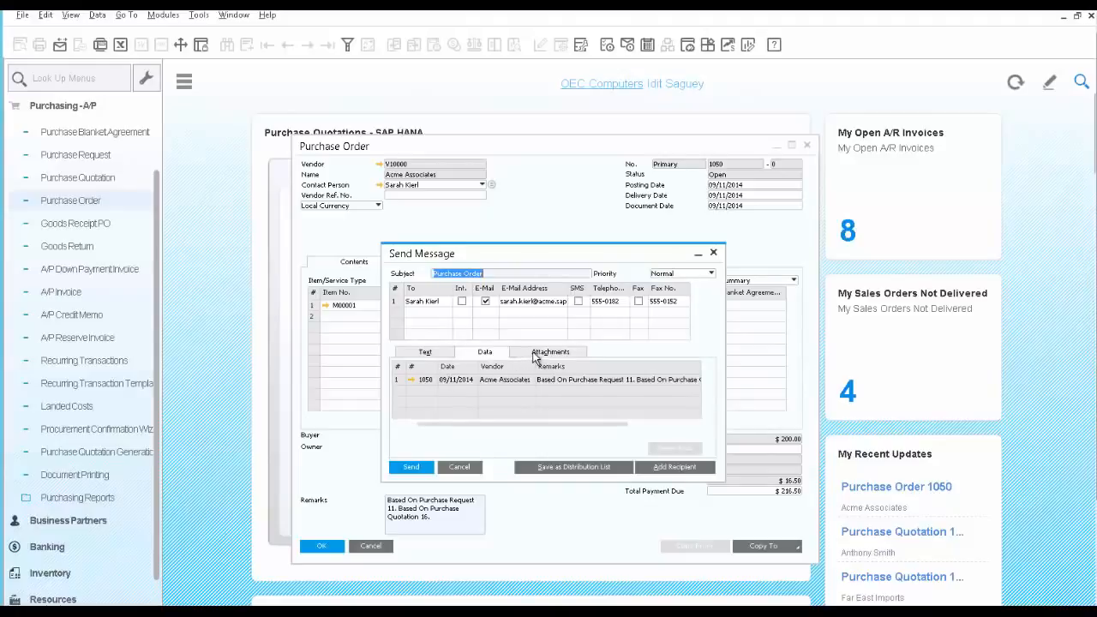
{"action": "left_click", "coordinate": [550, 352]}
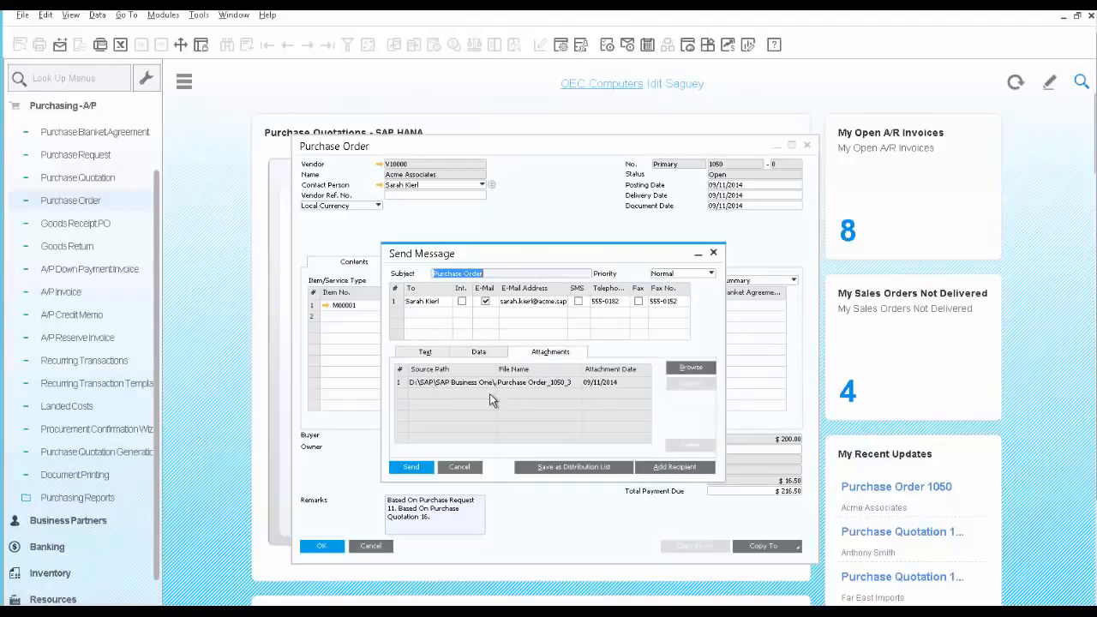
{"action": "mouse_move", "coordinate": [397, 385]}
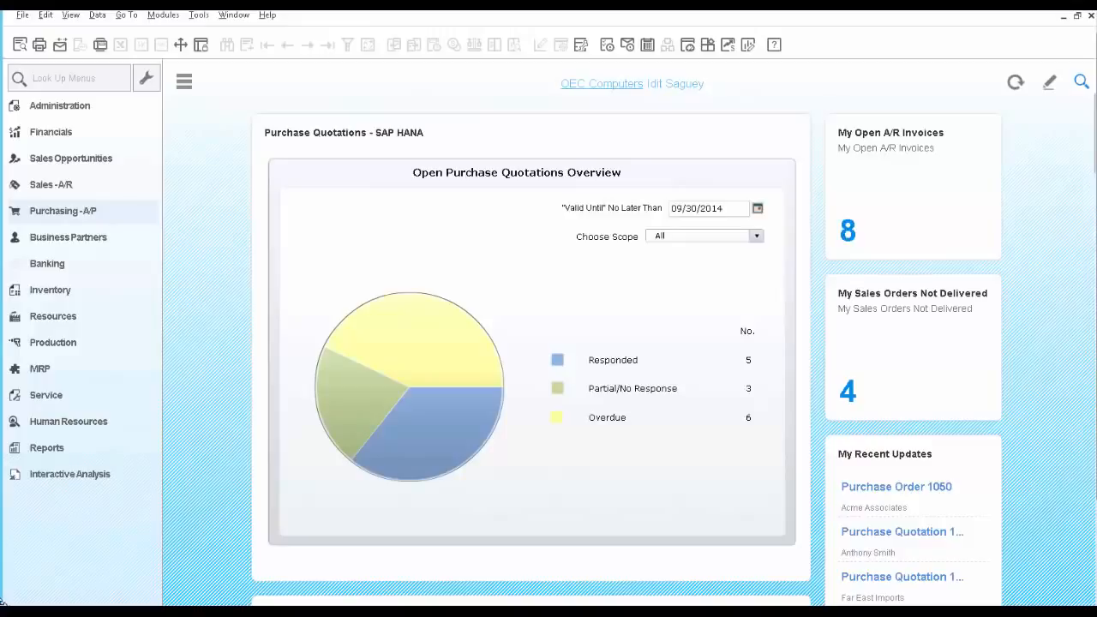
{"action": "mouse_move", "coordinate": [334, 389]}
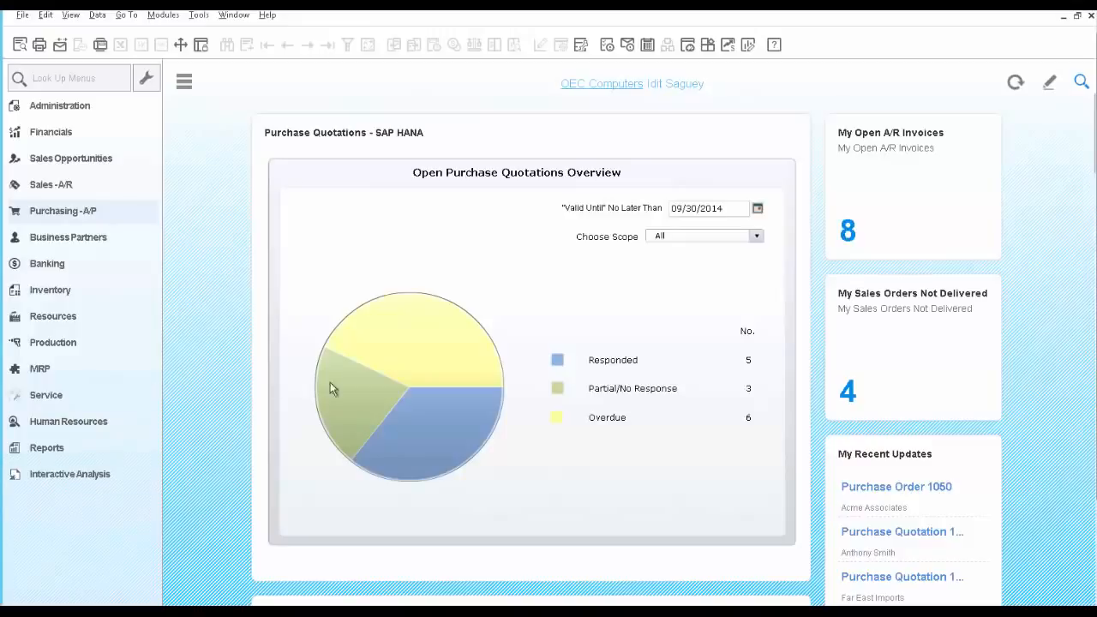
{"action": "mouse_move", "coordinate": [415, 360]}
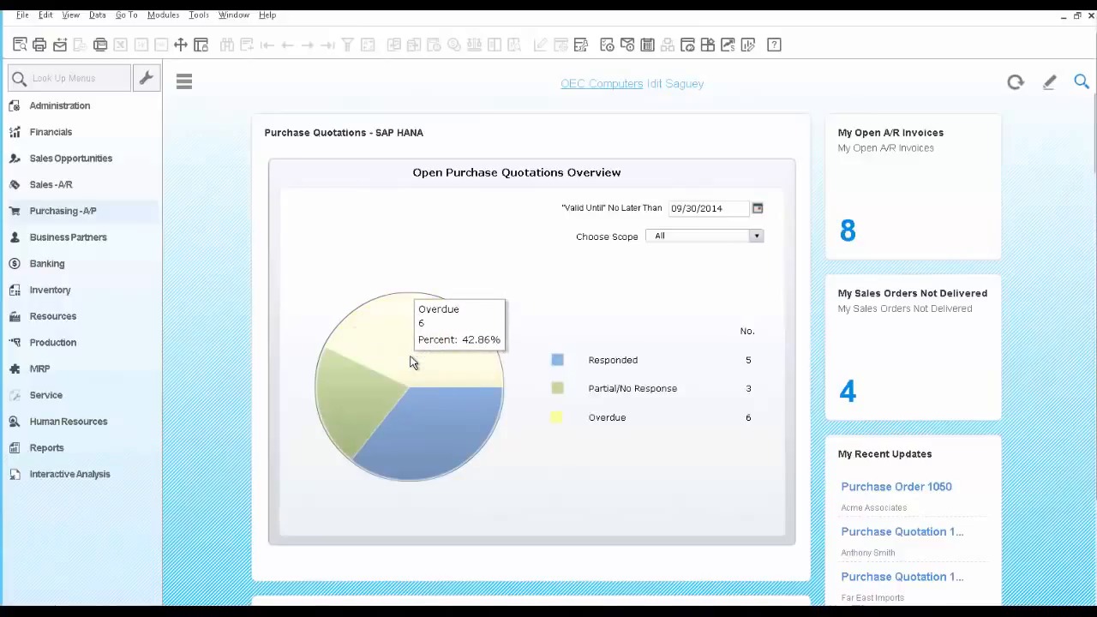
{"action": "mouse_move", "coordinate": [649, 234]}
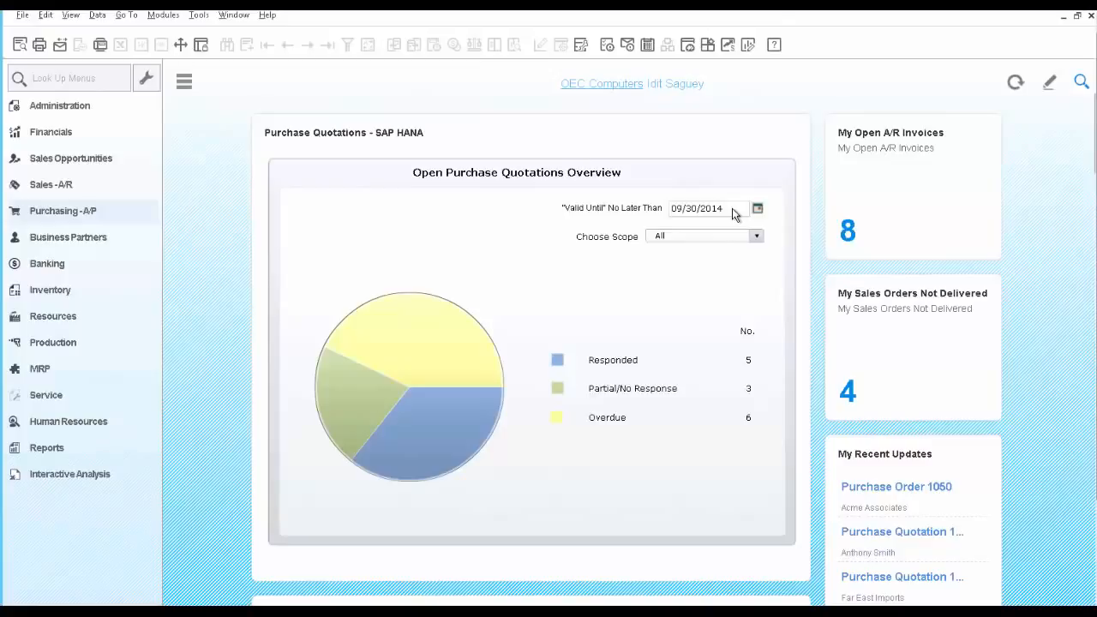
{"action": "mouse_move", "coordinate": [487, 356]}
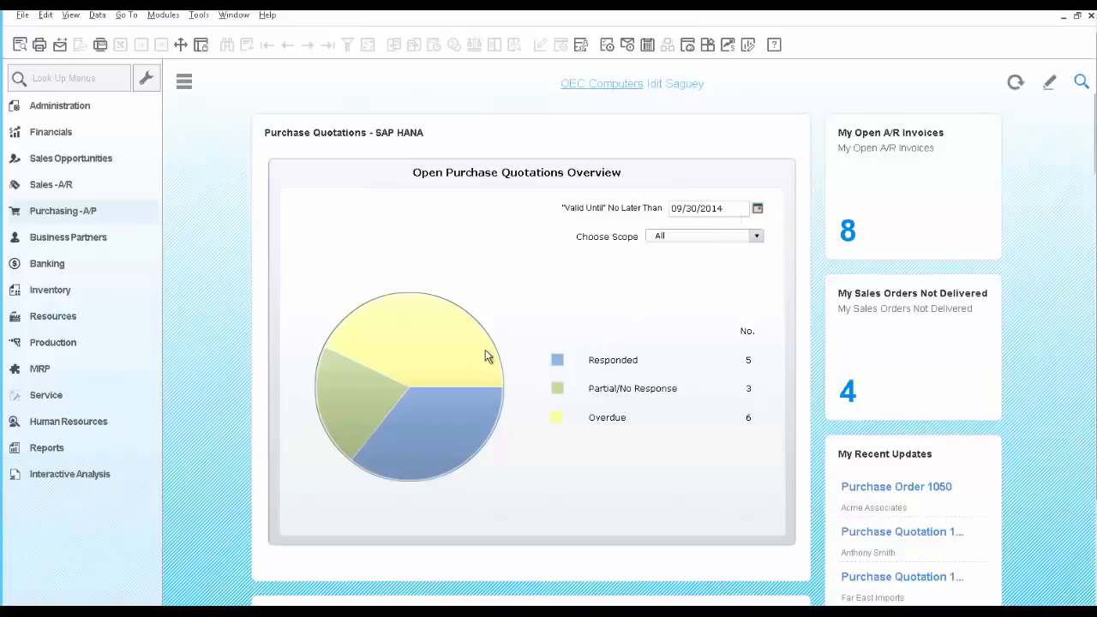
{"action": "mouse_move", "coordinate": [480, 355]}
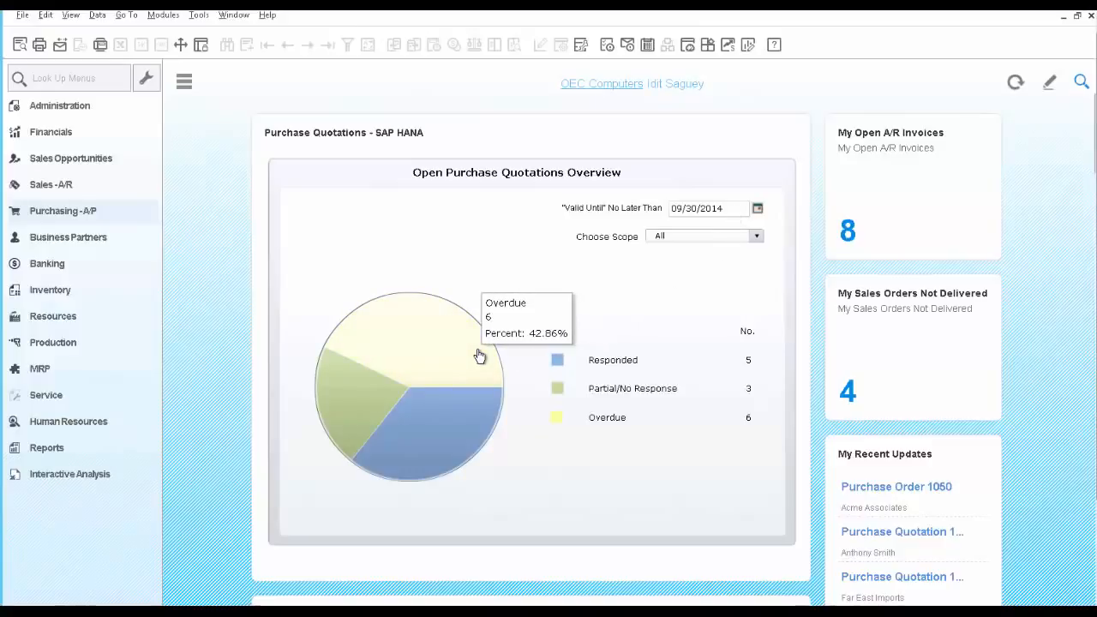
{"action": "mouse_move", "coordinate": [613, 367]}
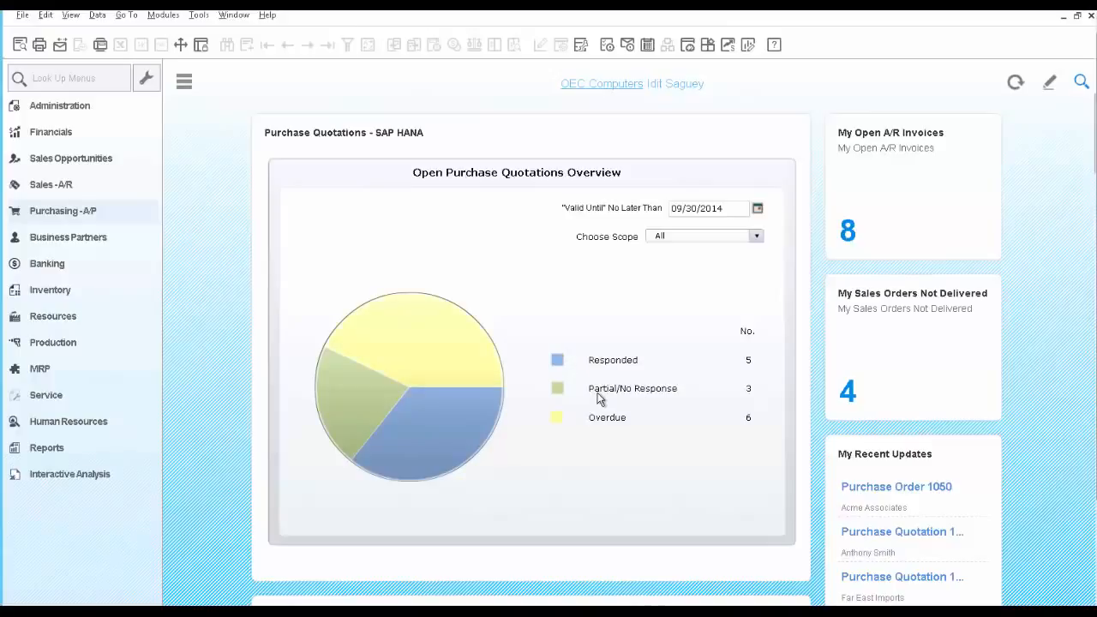
{"action": "mouse_move", "coordinate": [686, 415]}
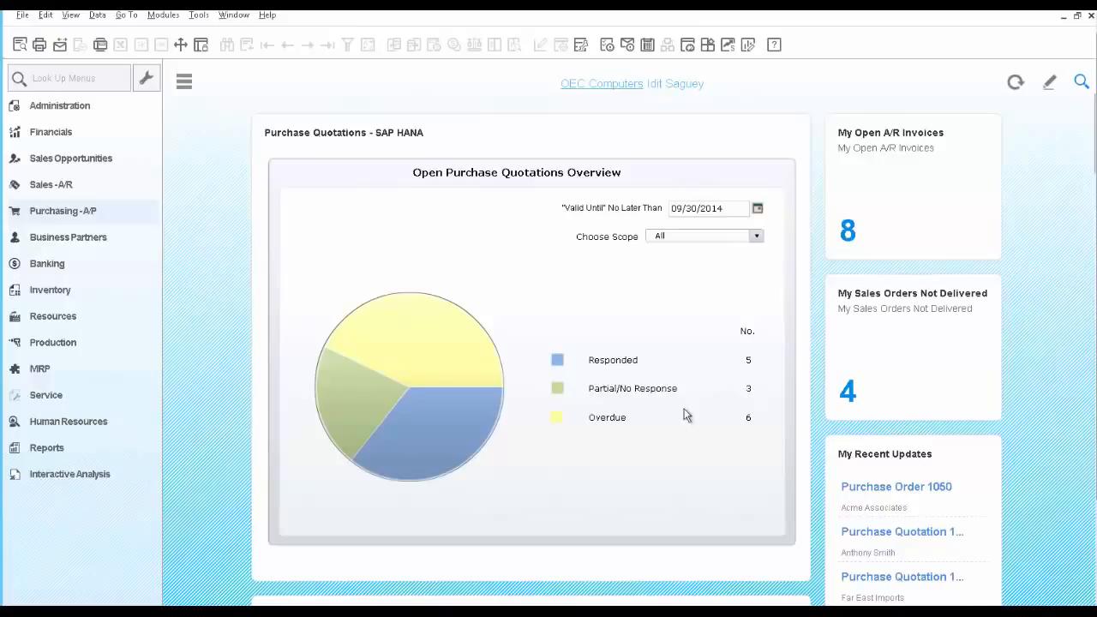
{"action": "mouse_move", "coordinate": [598, 422]}
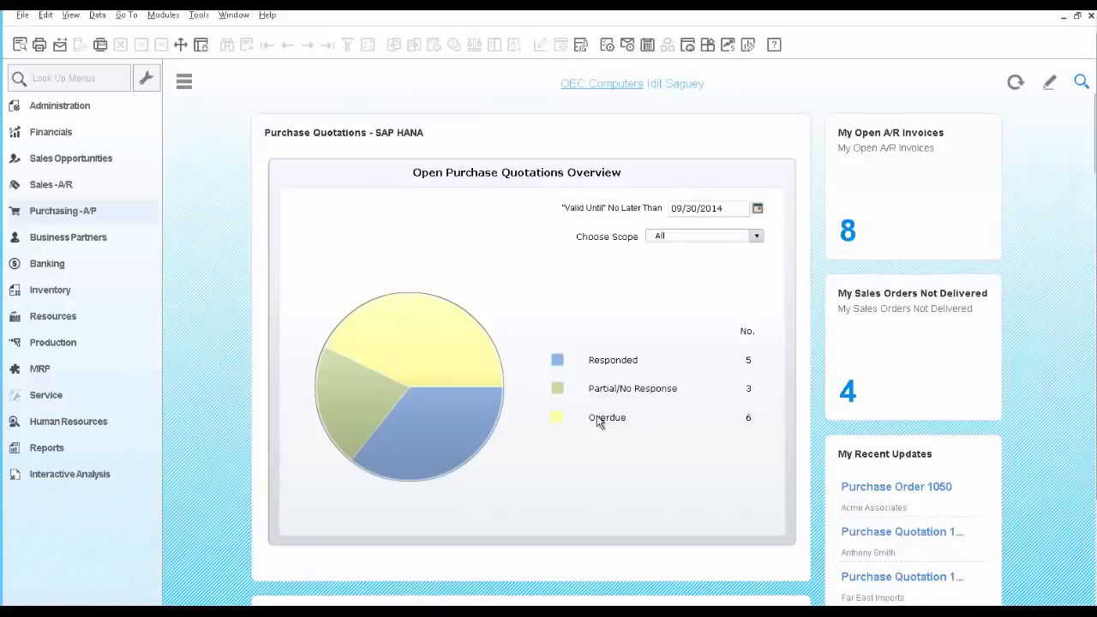
{"action": "mouse_move", "coordinate": [437, 357]}
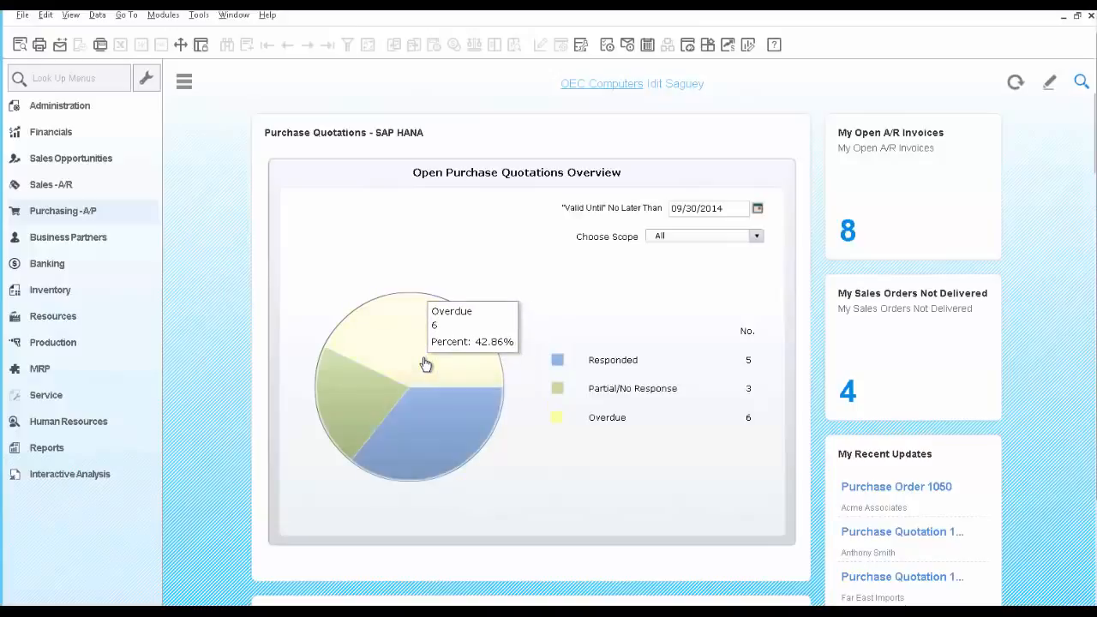
{"action": "left_click", "coordinate": [426, 363]}
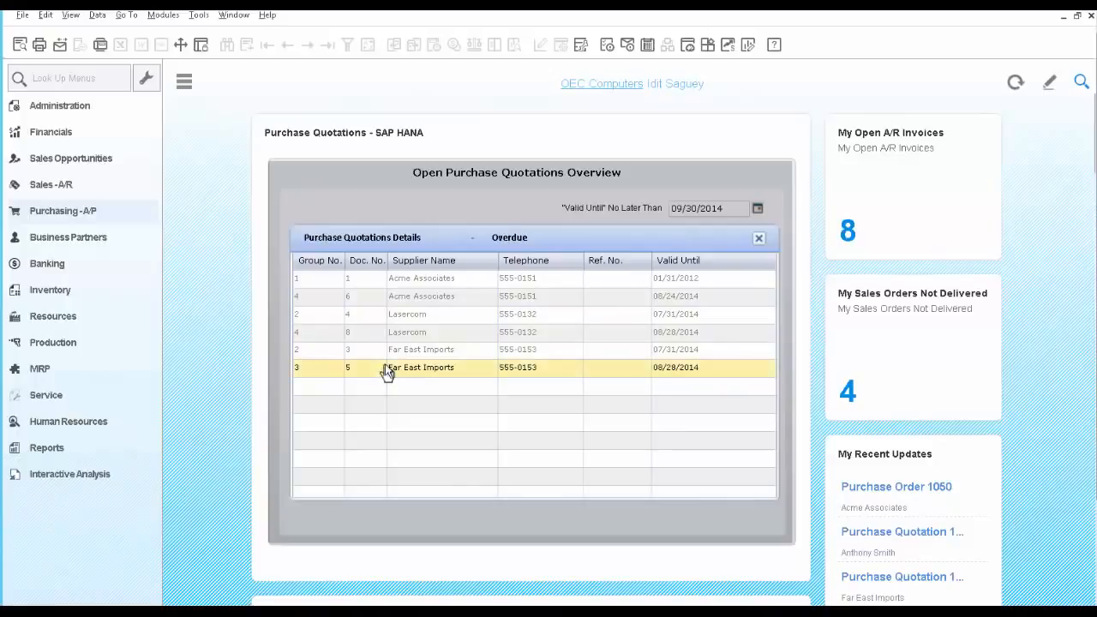
{"action": "double_click", "coordinate": [420, 367]}
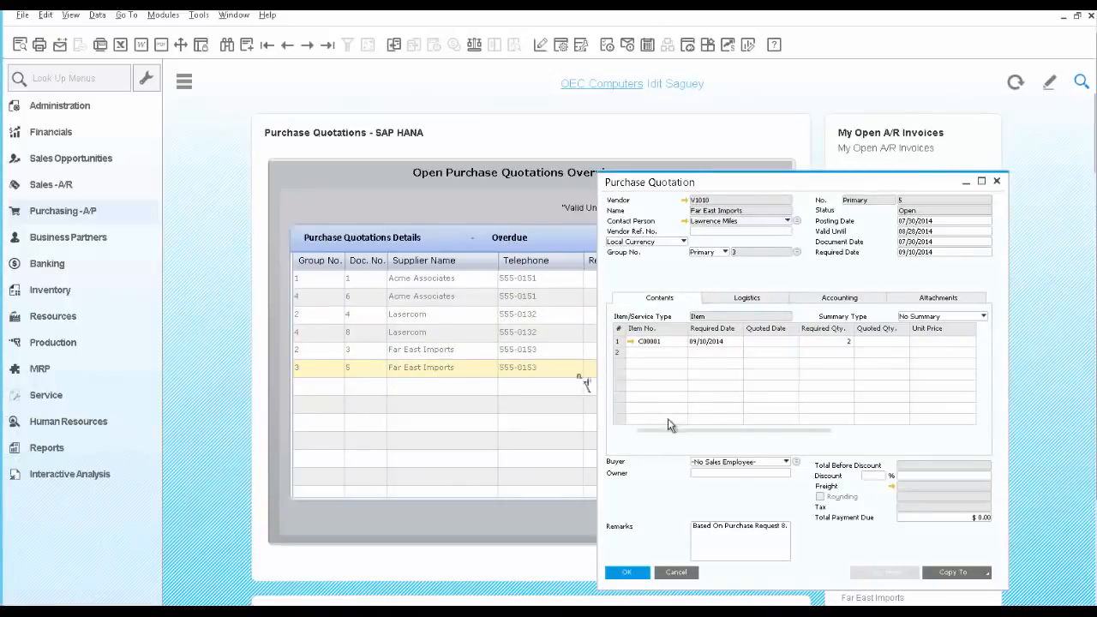
{"action": "left_click", "coordinate": [676, 572]}
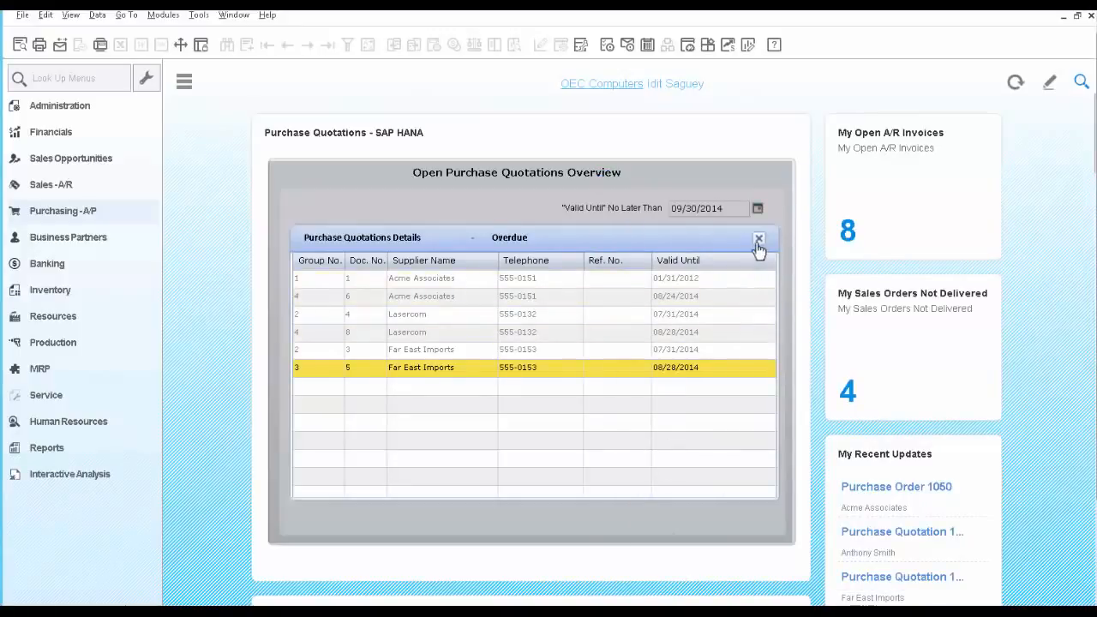
{"action": "left_click", "coordinate": [758, 238]}
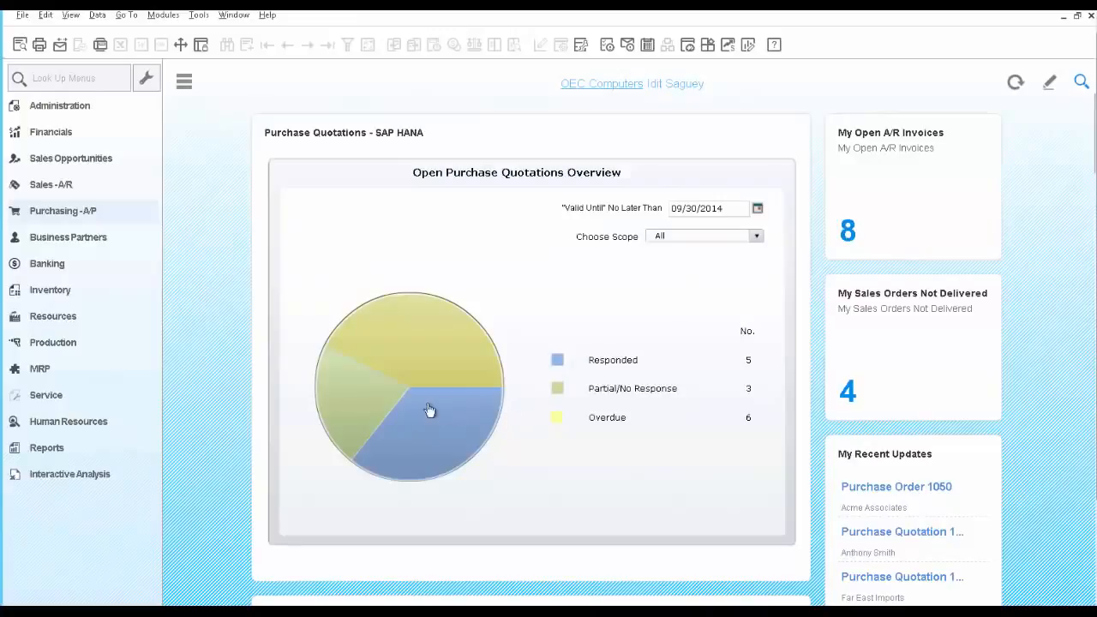
{"action": "left_click", "coordinate": [429, 409]}
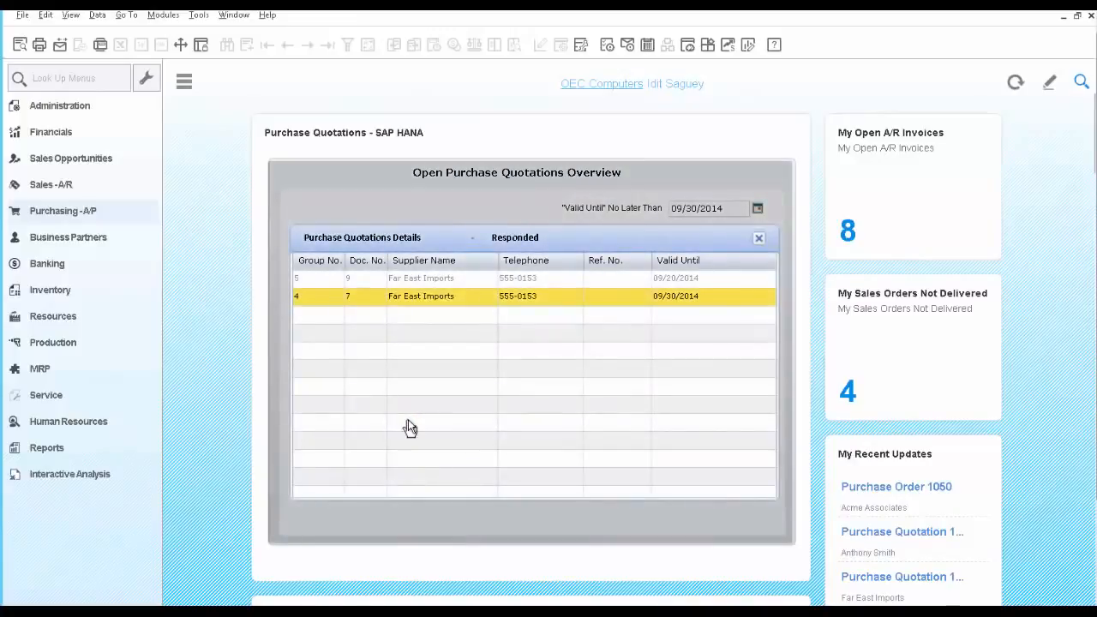
{"action": "mouse_move", "coordinate": [399, 368]}
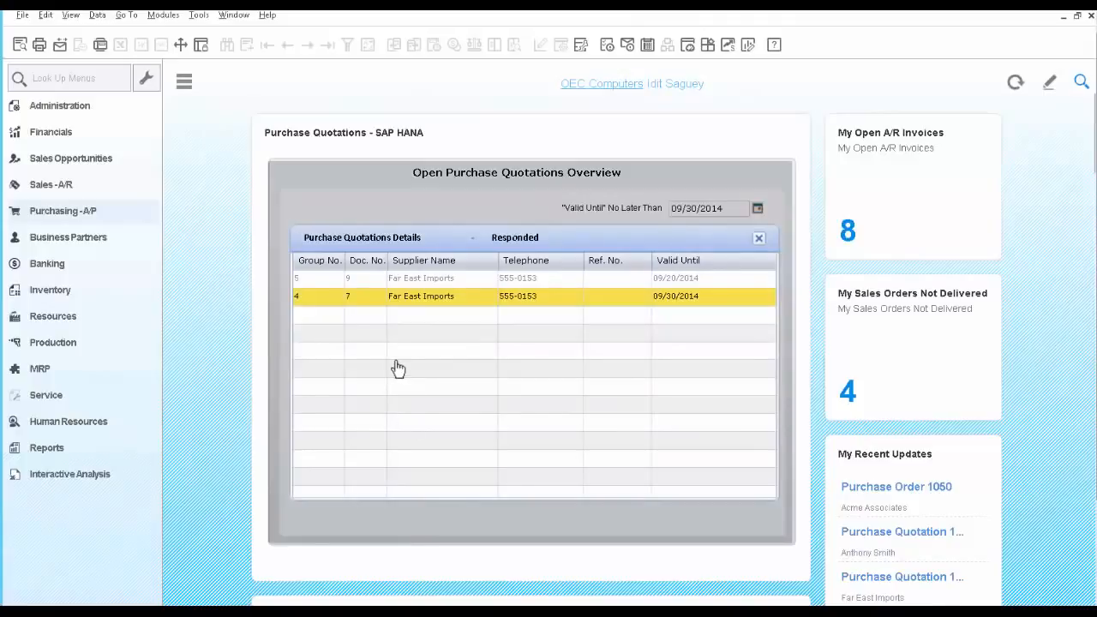
{"action": "left_click", "coordinate": [420, 278]}
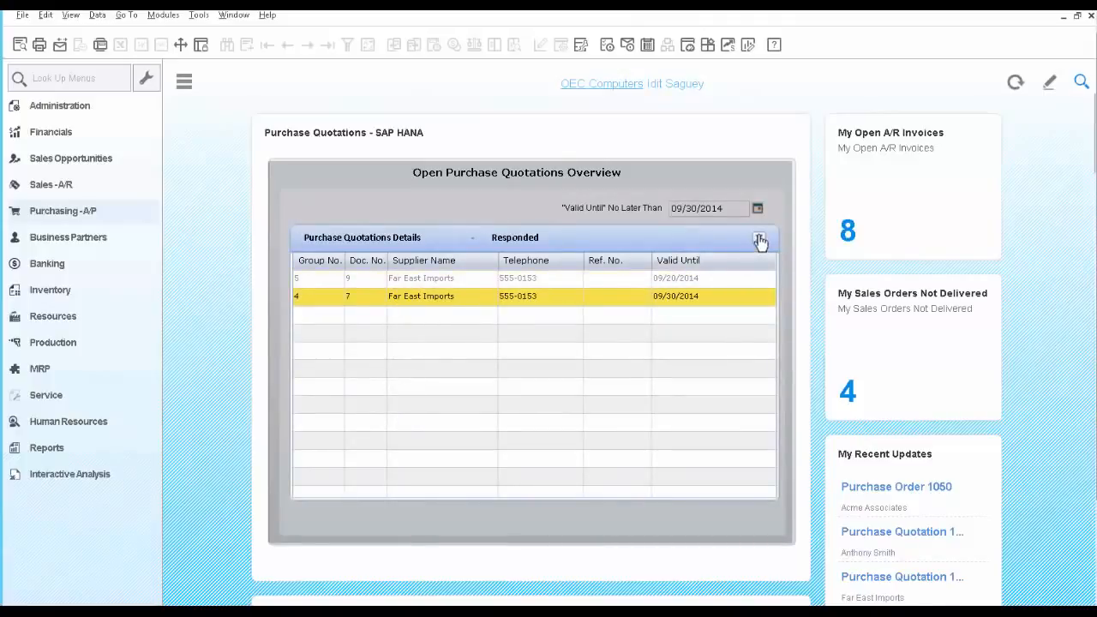
{"action": "left_click", "coordinate": [760, 237]}
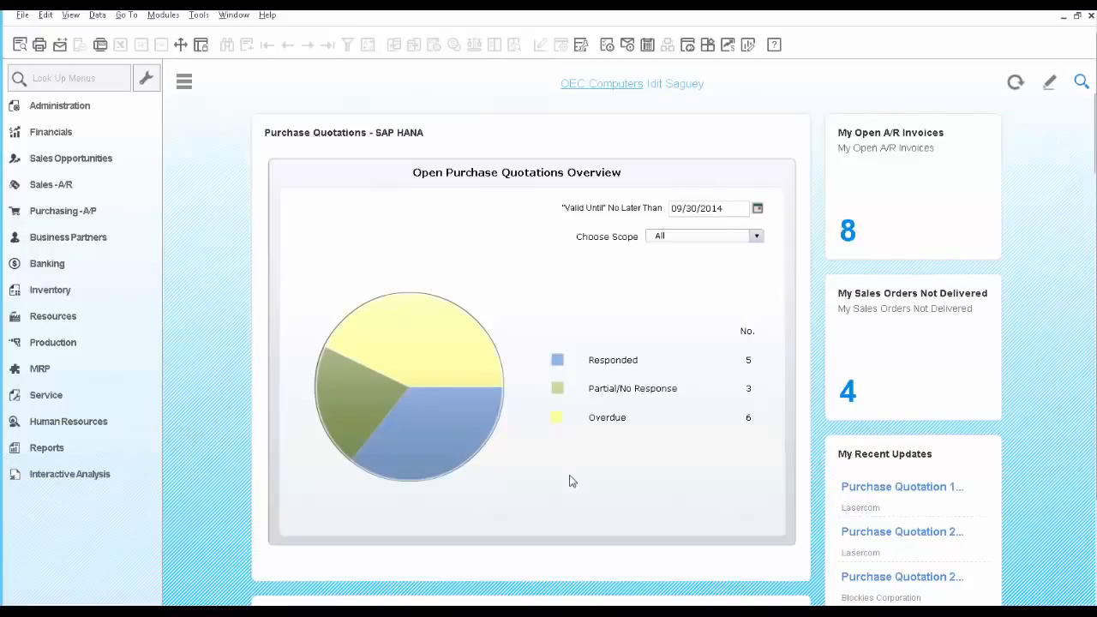
{"action": "mouse_move", "coordinate": [612, 454]}
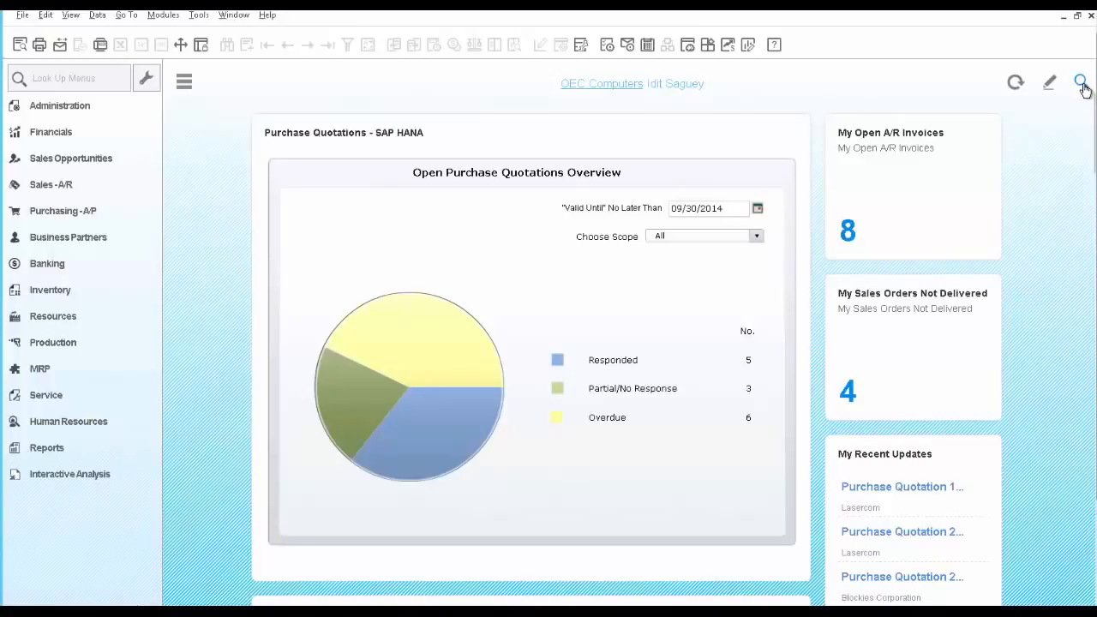
Search company data for M00001 to find goods receipt PO 1006 for Acme Associates.
{"action": "left_click", "coordinate": [1081, 81]}
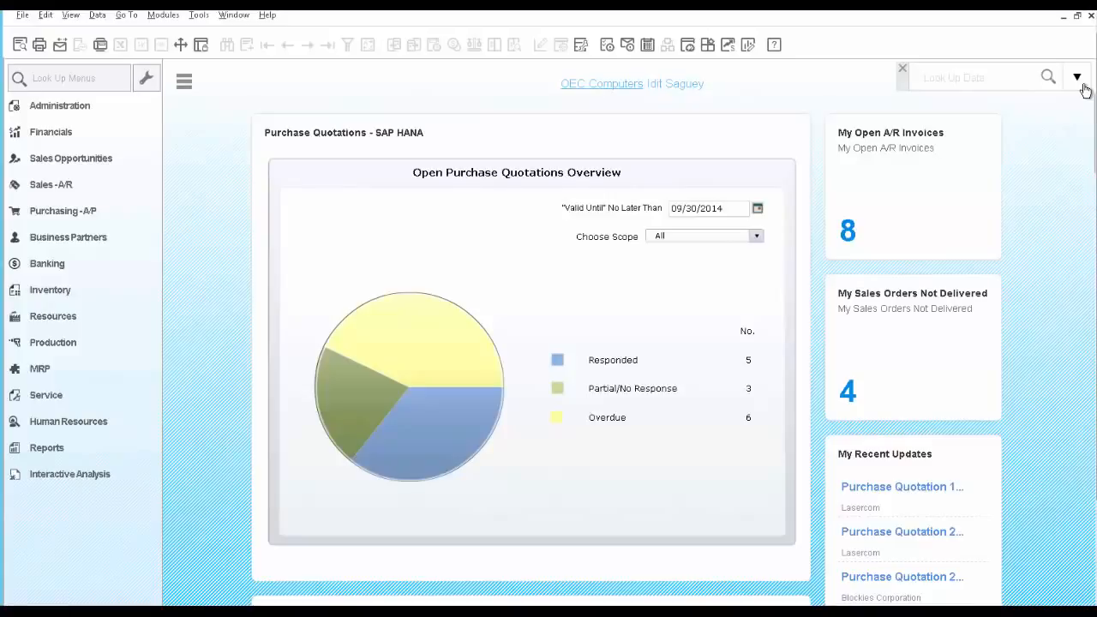
{"action": "mouse_move", "coordinate": [1080, 121]}
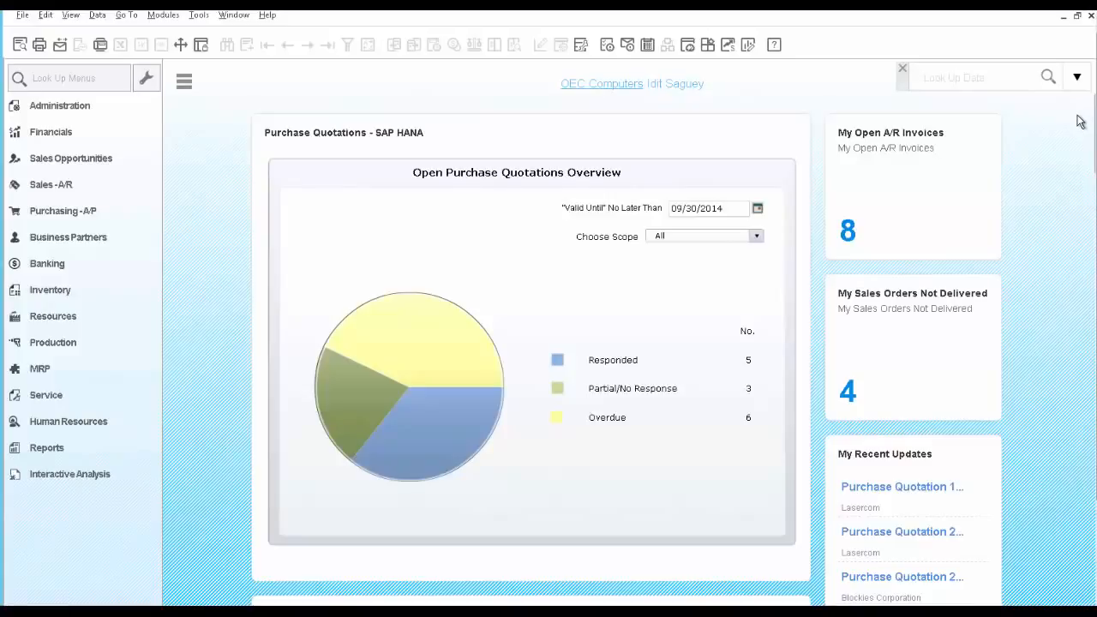
{"action": "left_click", "coordinate": [977, 77]}
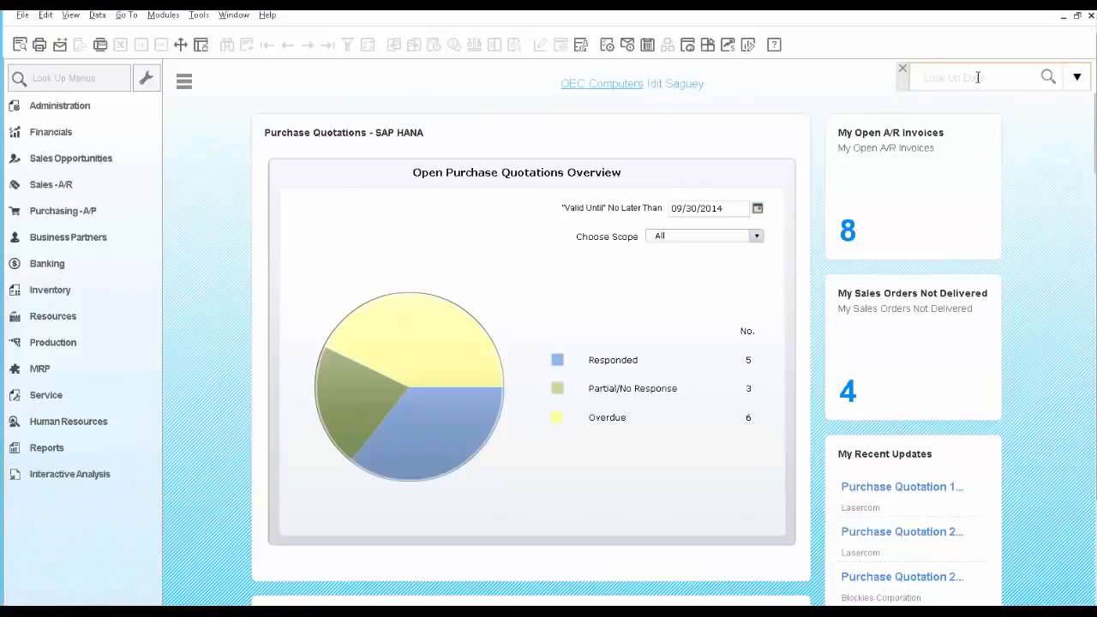
{"action": "type", "text": "M"}
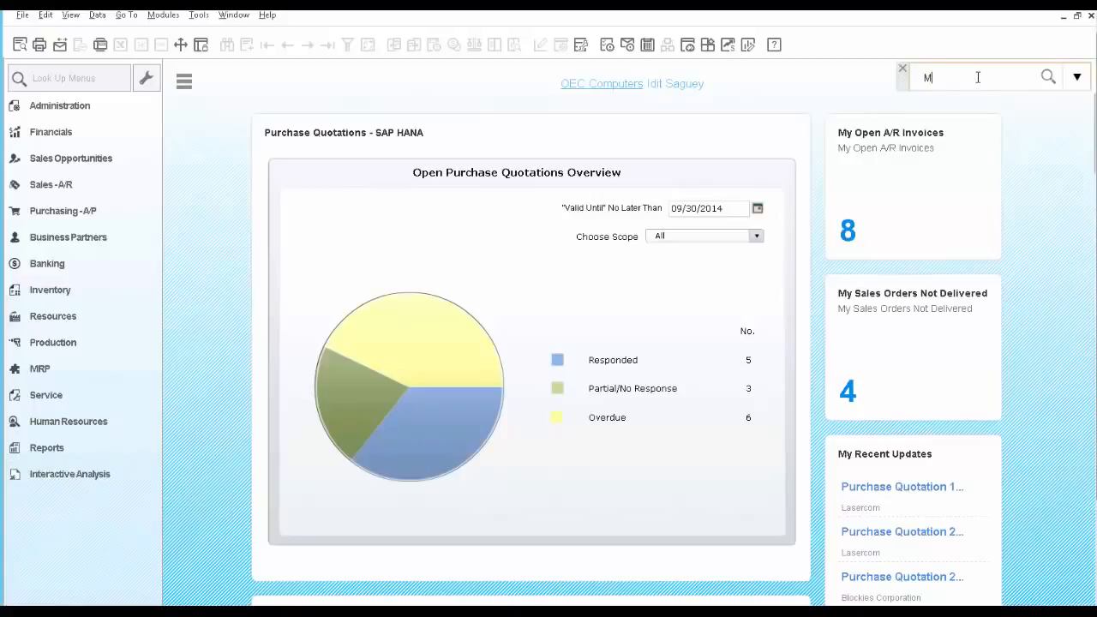
{"action": "type", "text": "000"}
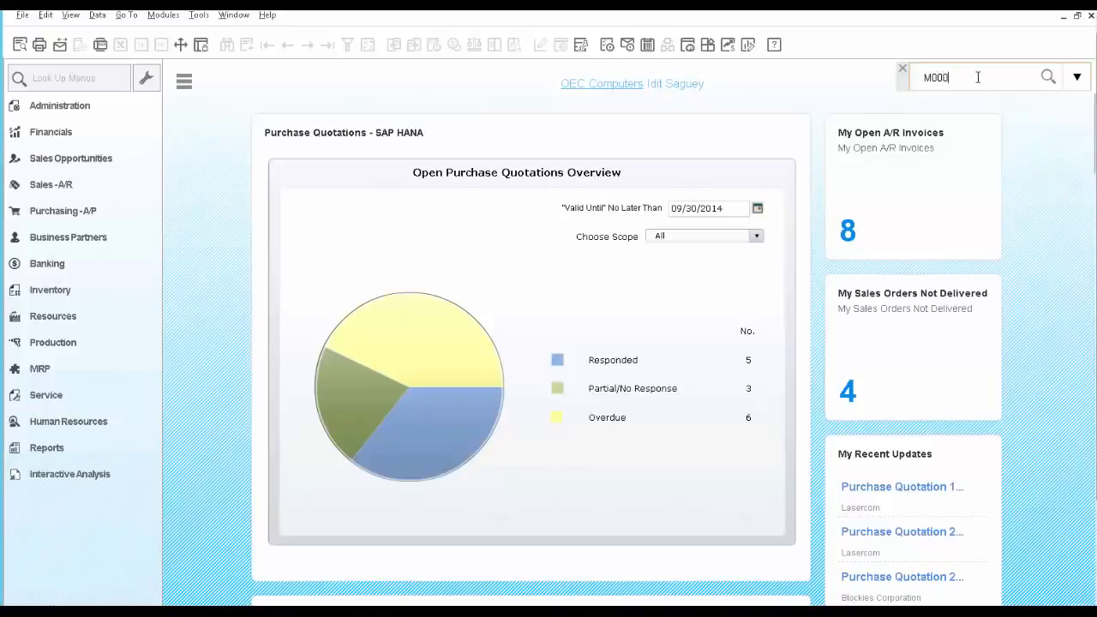
{"action": "left_click", "coordinate": [1048, 77]}
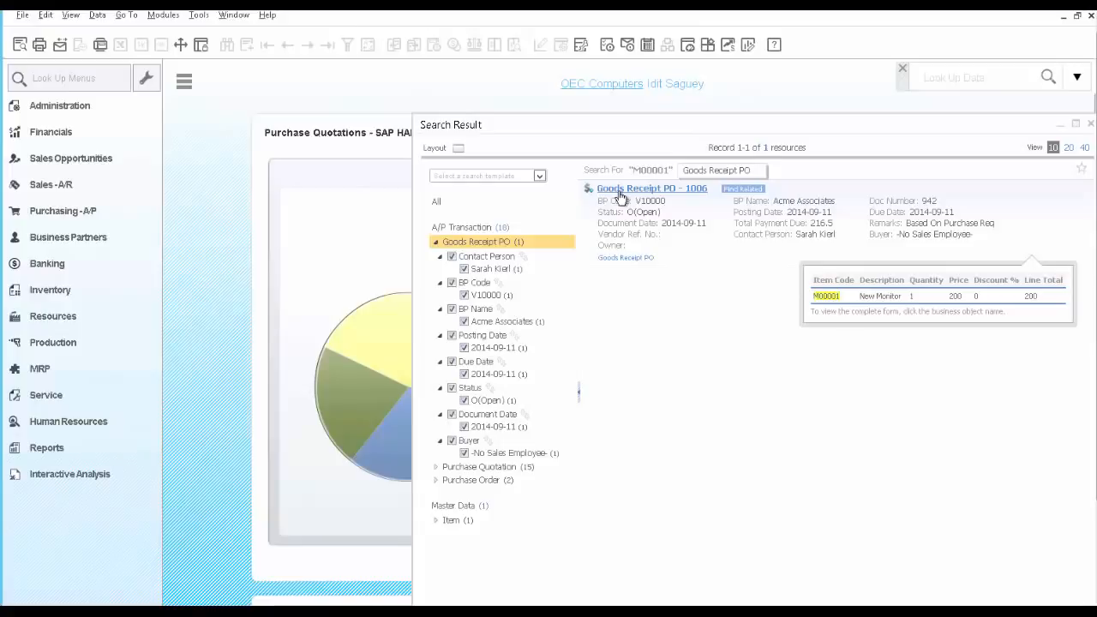
Open goods receipt PO 1006 and display its Relationship Map.
{"action": "left_click", "coordinate": [651, 188]}
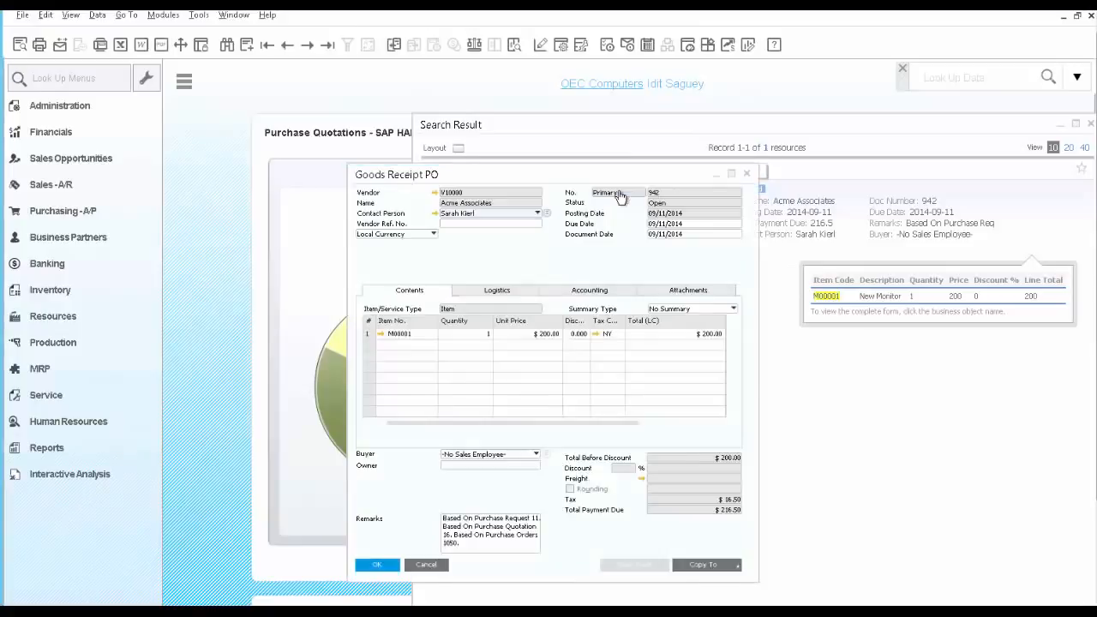
{"action": "mouse_move", "coordinate": [471, 265]}
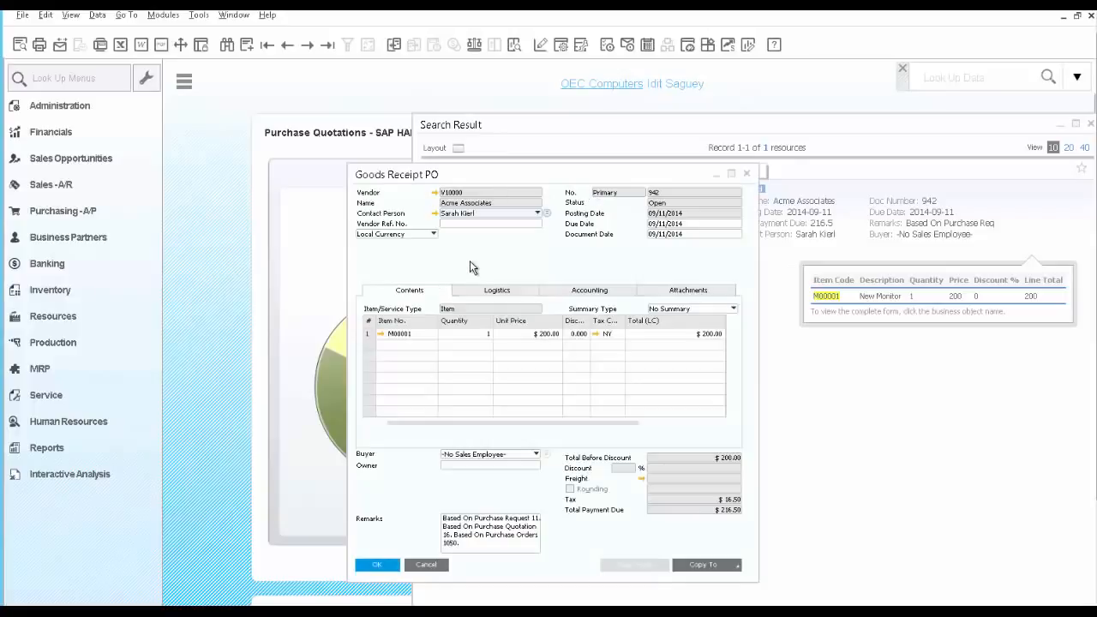
{"action": "right_click", "coordinate": [470, 267]}
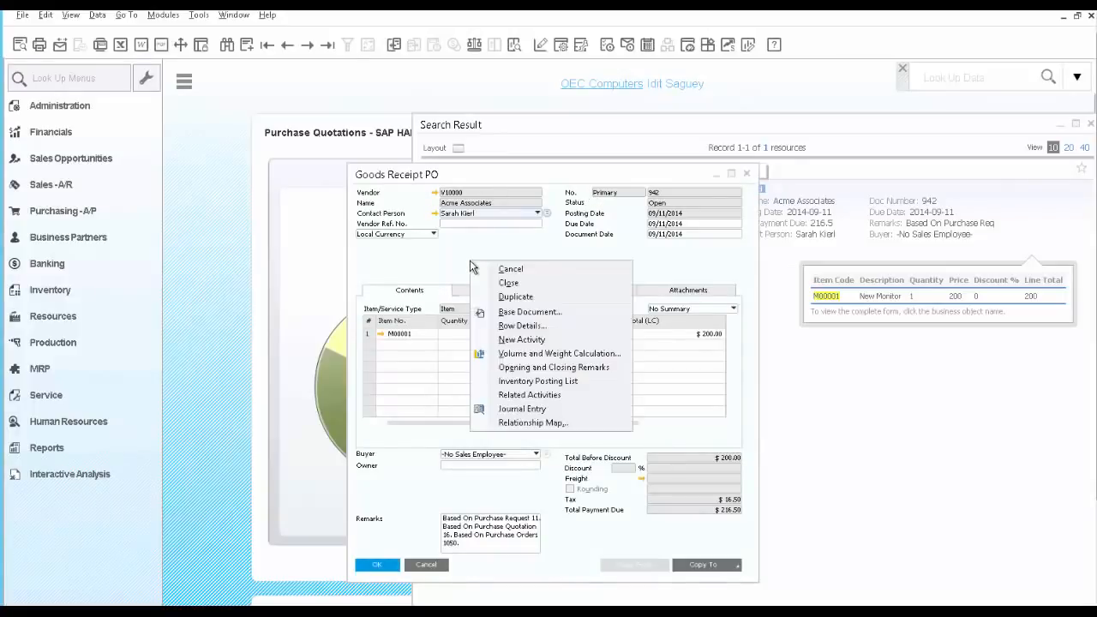
{"action": "left_click", "coordinate": [533, 422]}
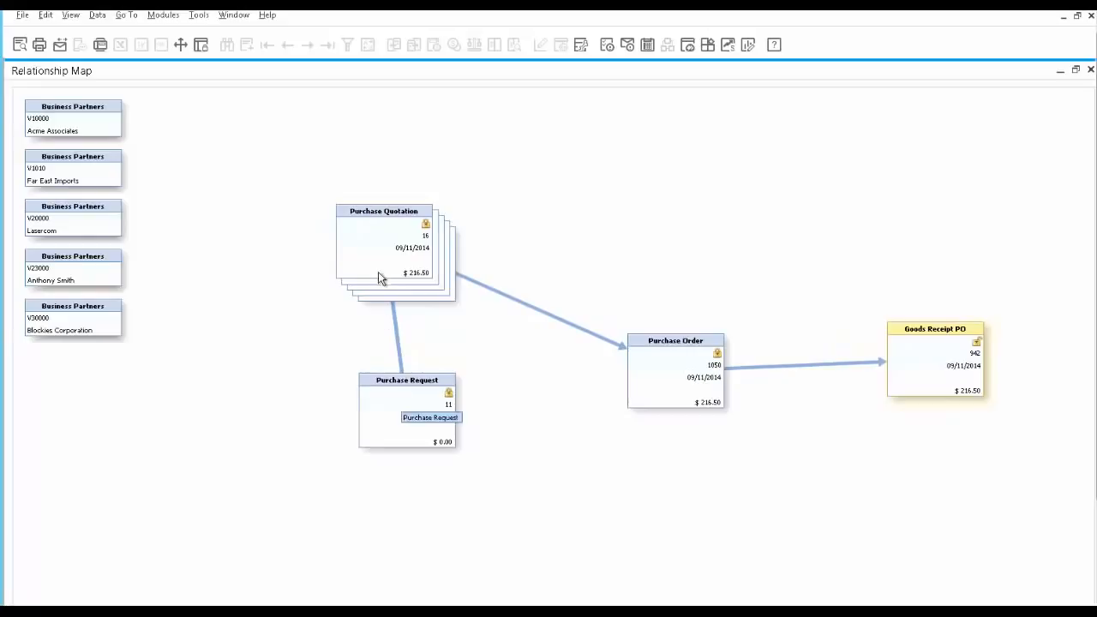
{"action": "mouse_move", "coordinate": [381, 263]}
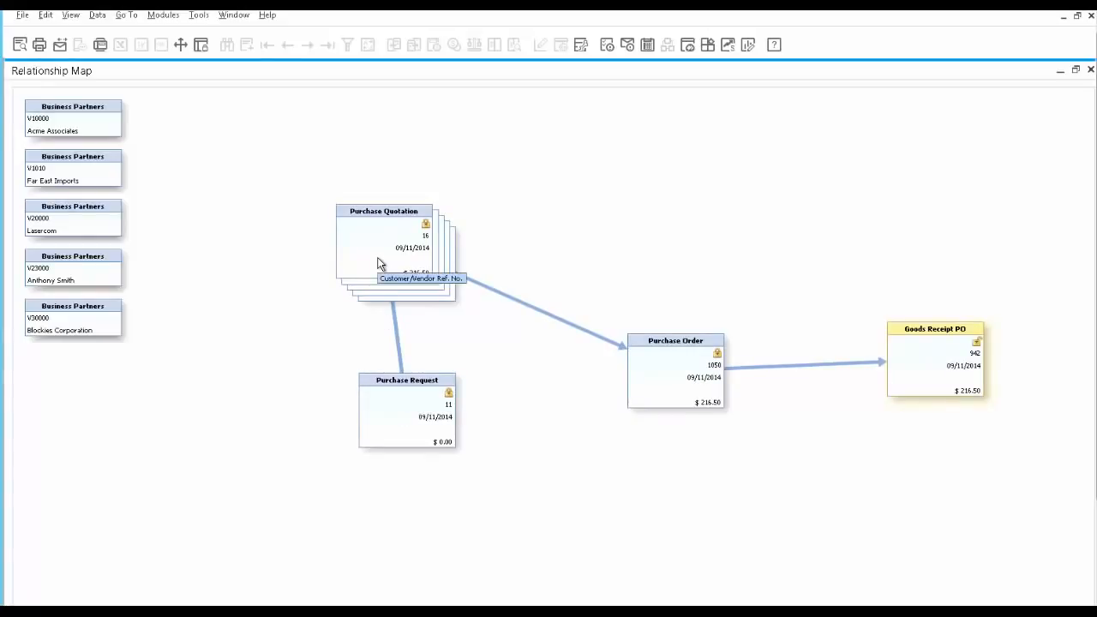
{"action": "mouse_move", "coordinate": [661, 368]}
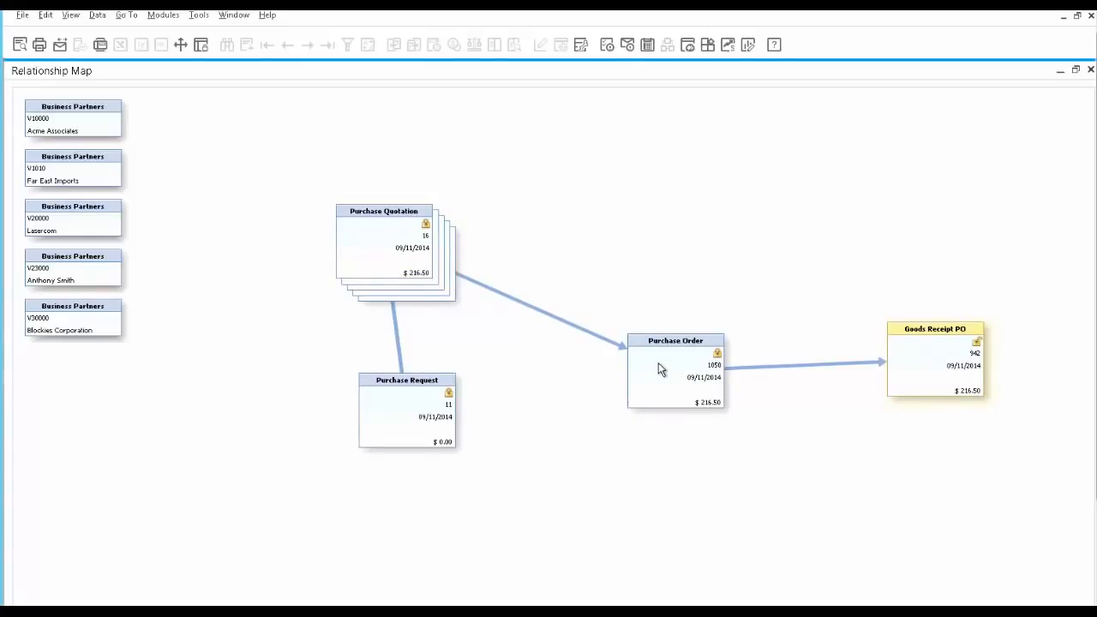
{"action": "mouse_move", "coordinate": [926, 373]}
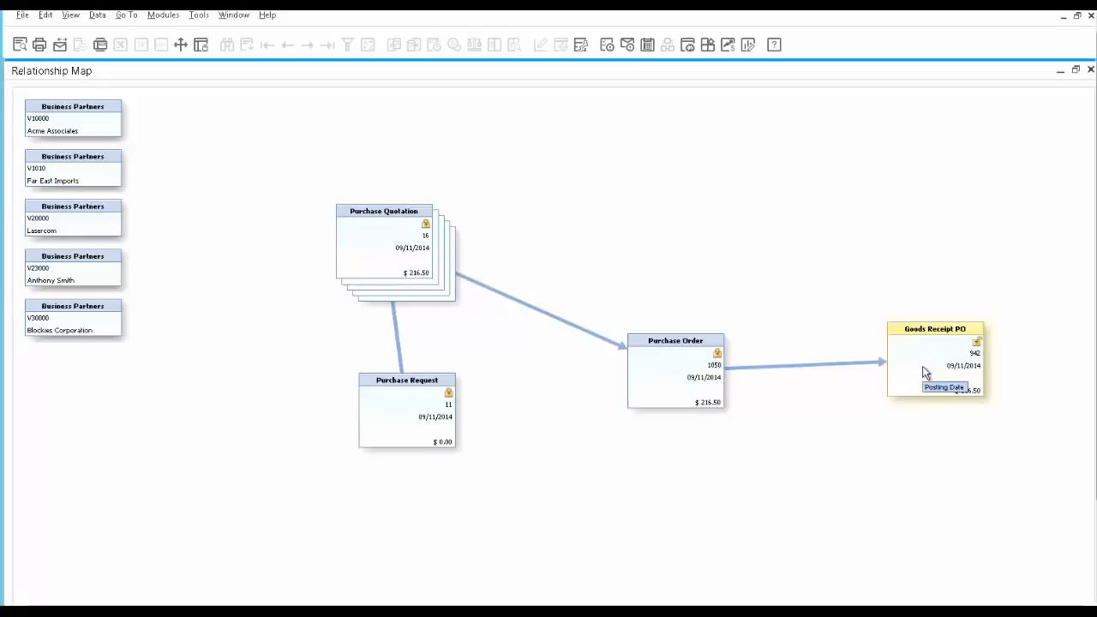